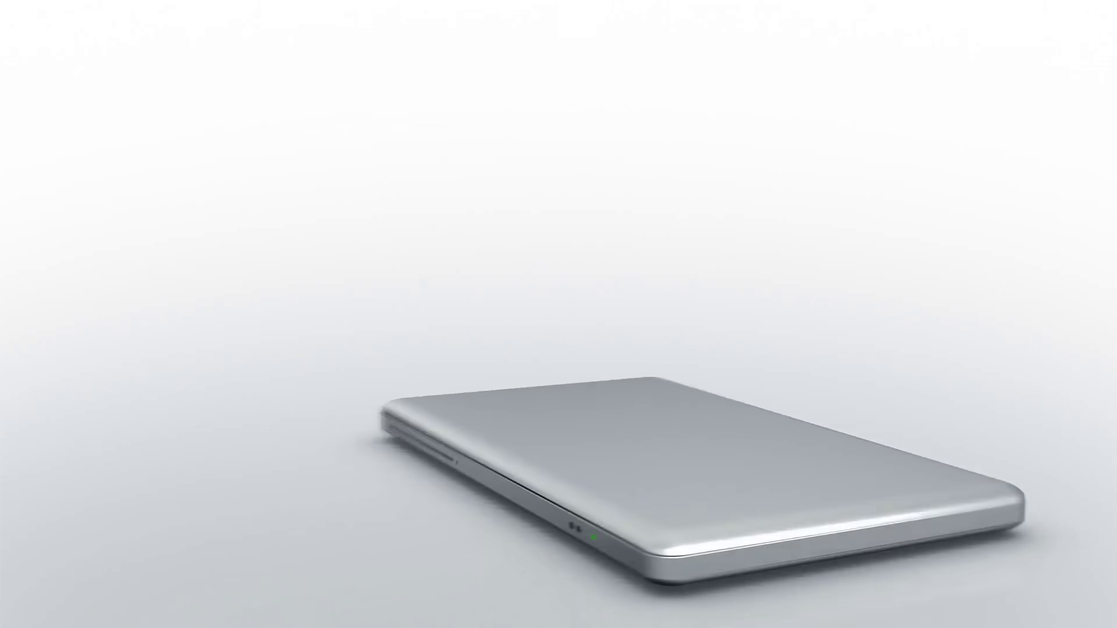
Switch to UFT showing the FaceBook_Yahoo_Solution test's empty Action1 tab.
left_click(242, 616)
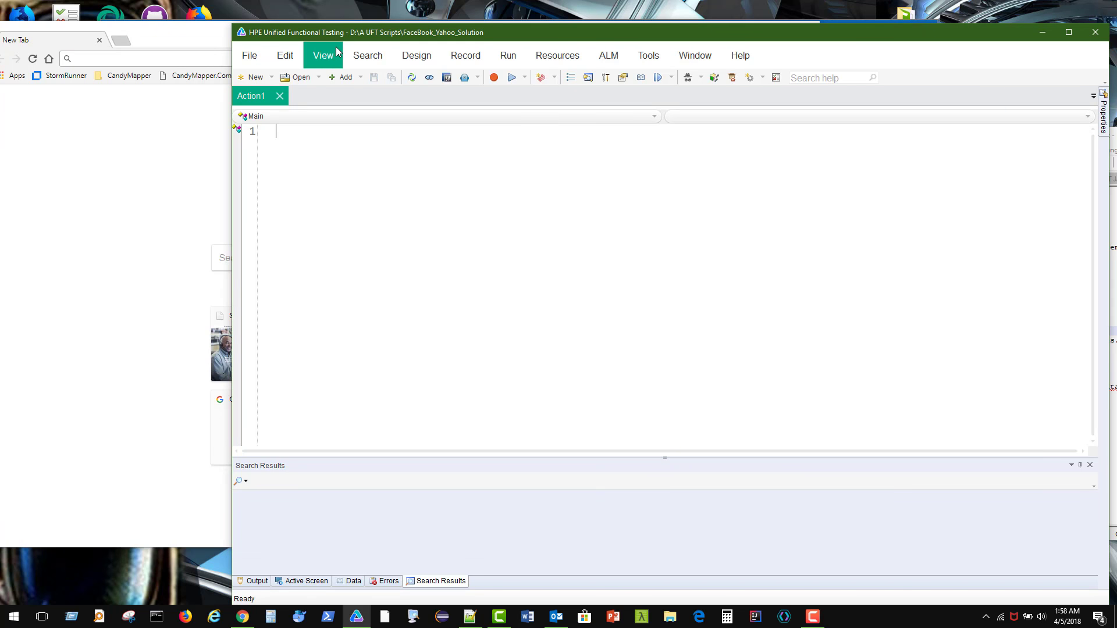
Start recording with 'Record and run on any open browser' selected.
left_click(494, 77)
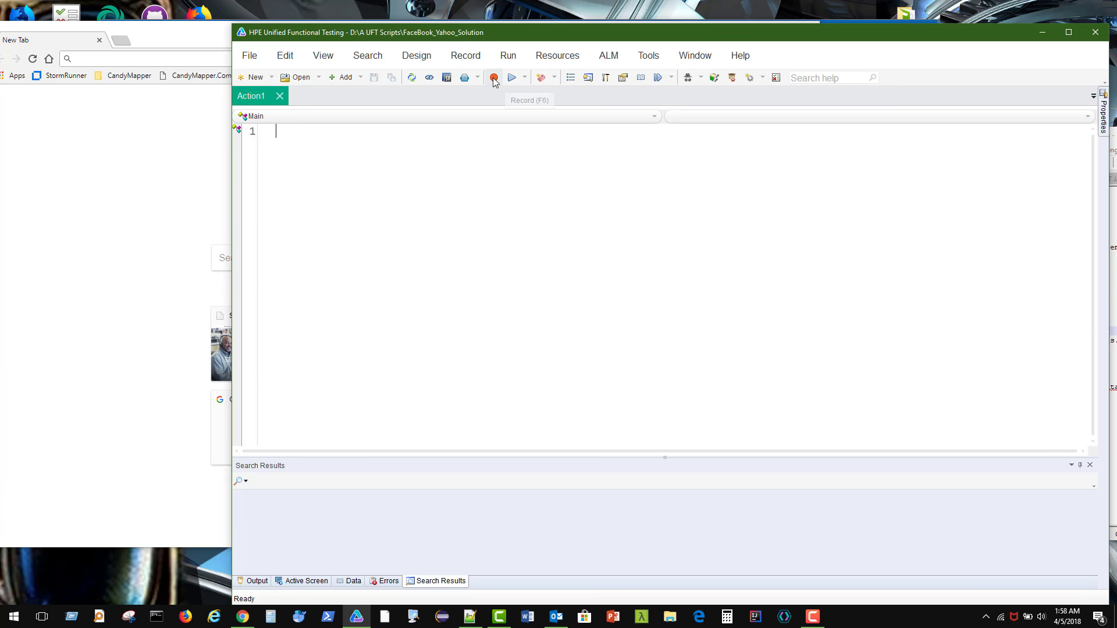
mouse_move(790, 488)
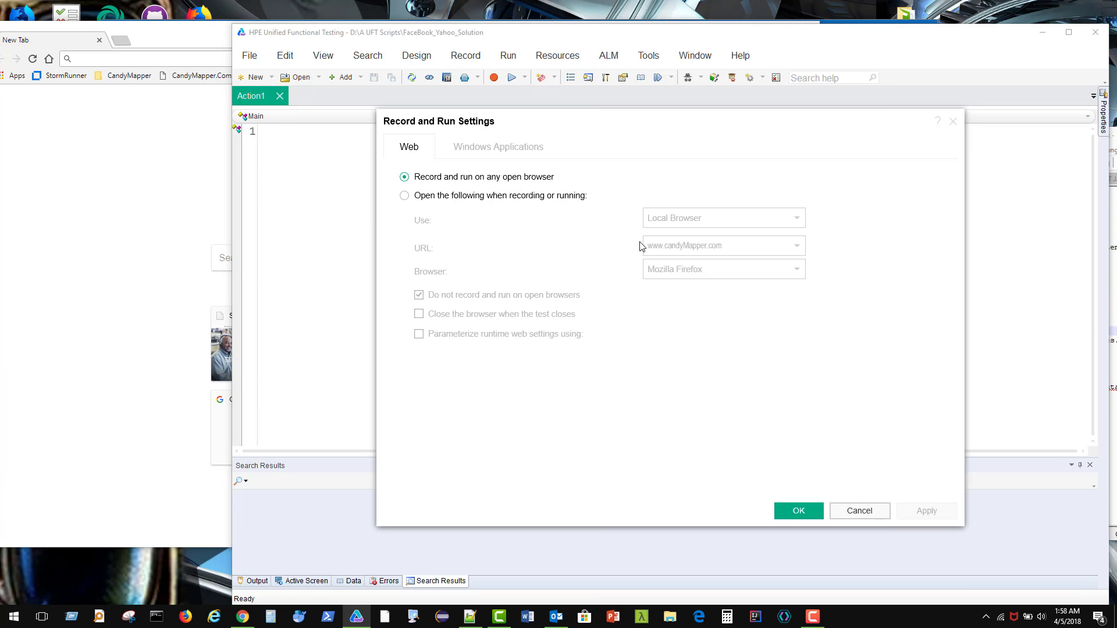
left_click(796, 511)
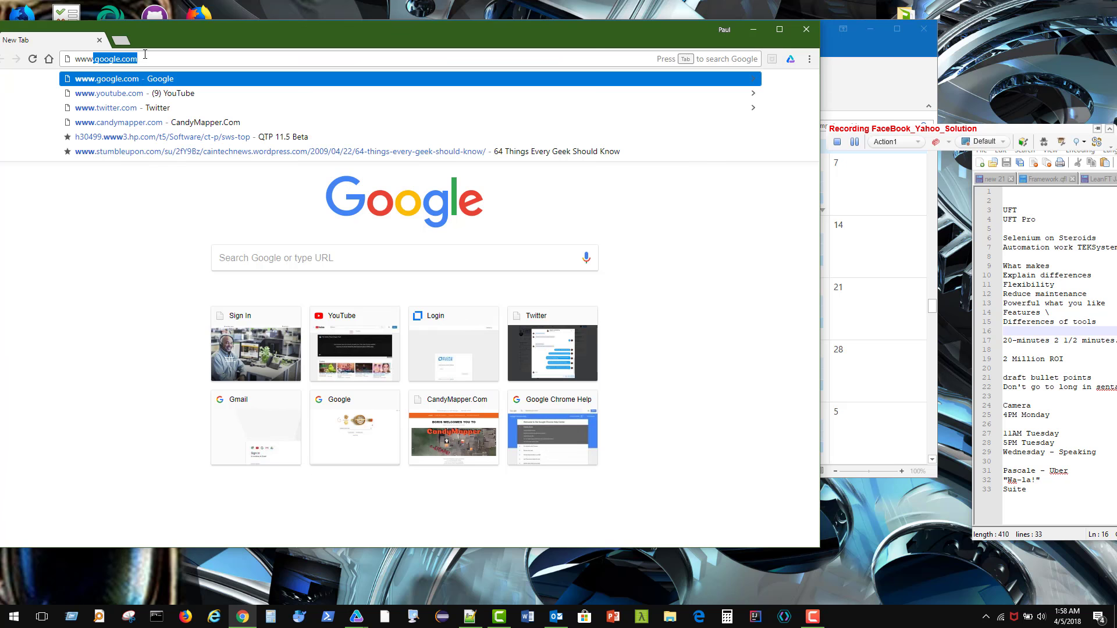
type("www.yahoo.com")
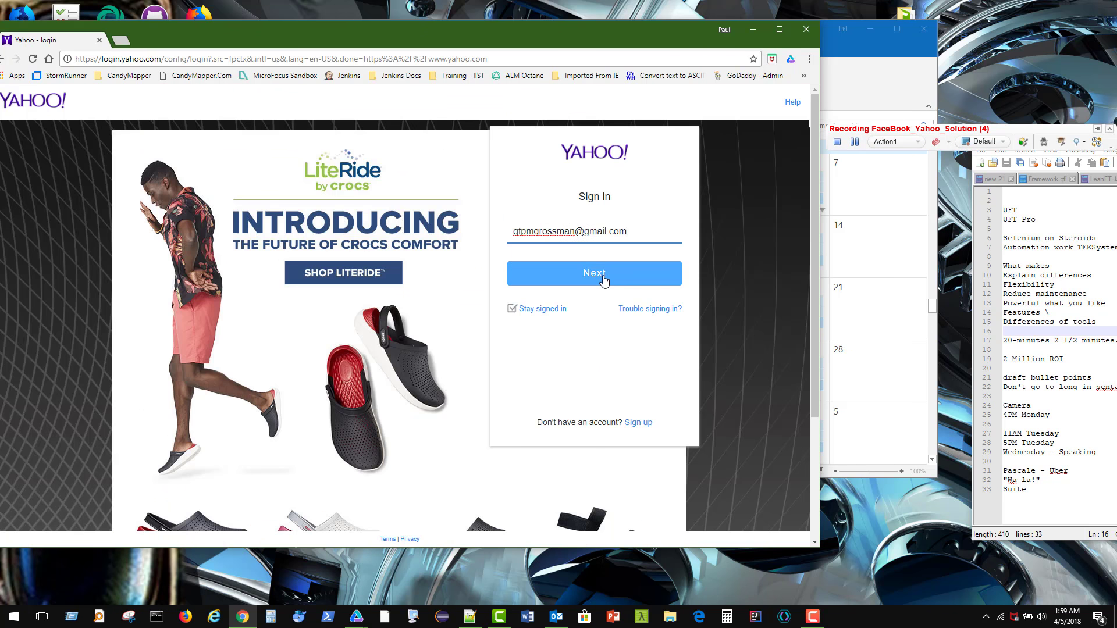
left_click(593, 273)
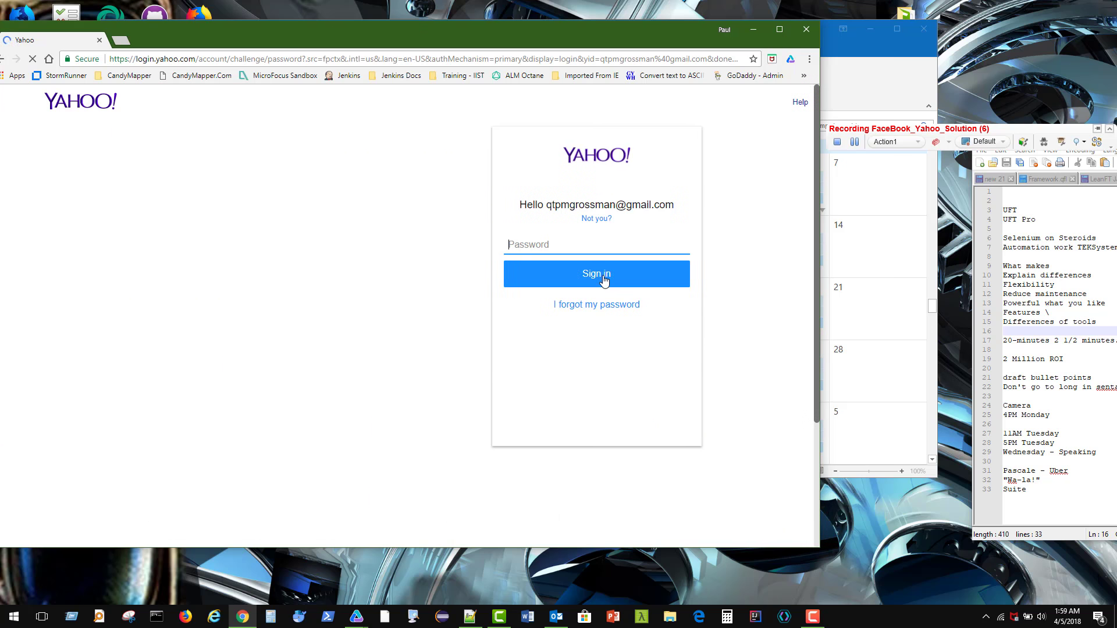
type("password")
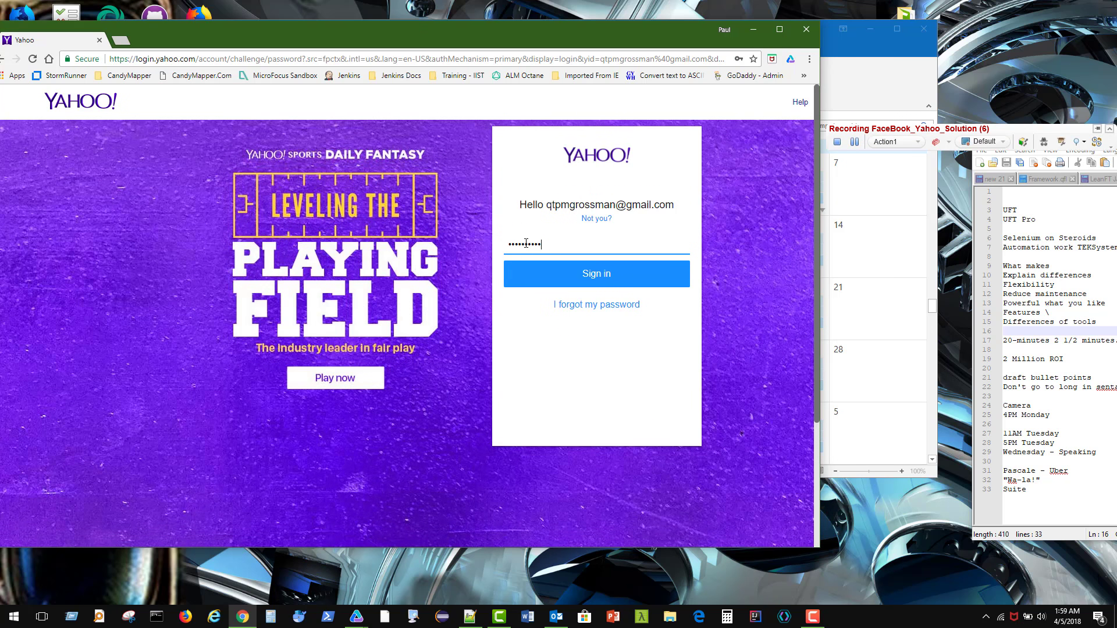
left_click(595, 274)
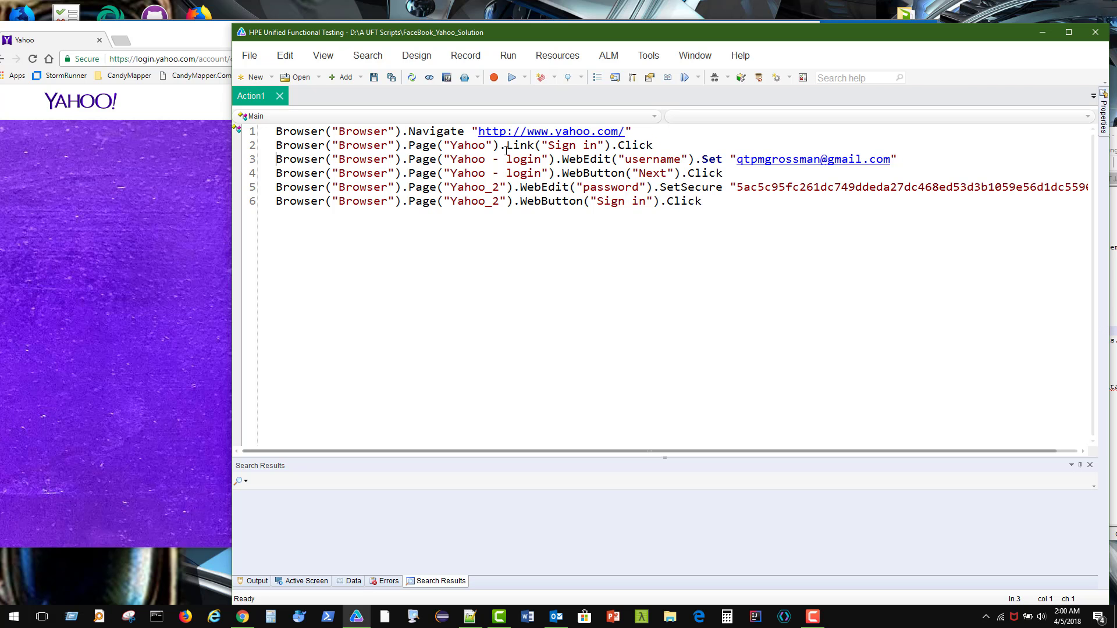
mouse_move(603, 276)
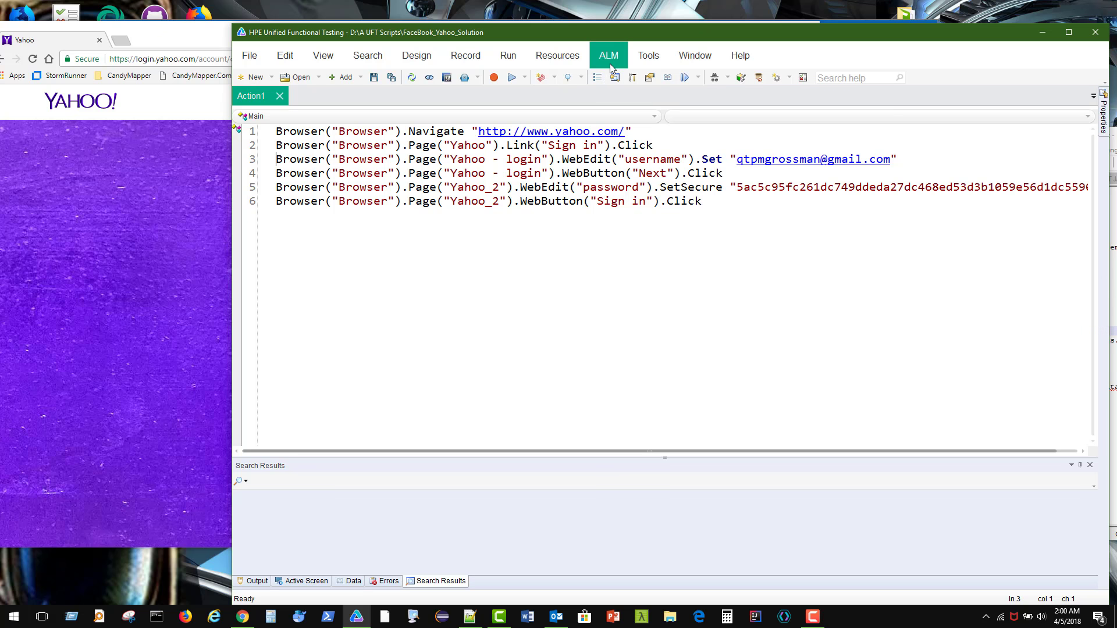
Show the line 2 Browser object's properties in the object repository.
left_click(557, 54)
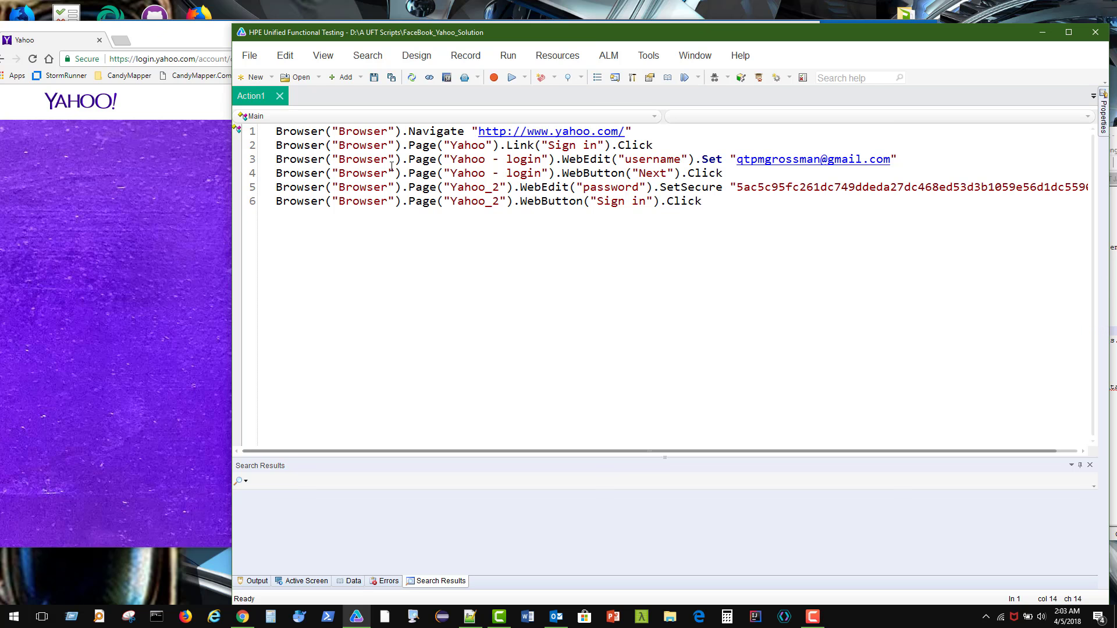
right_click(363, 153)
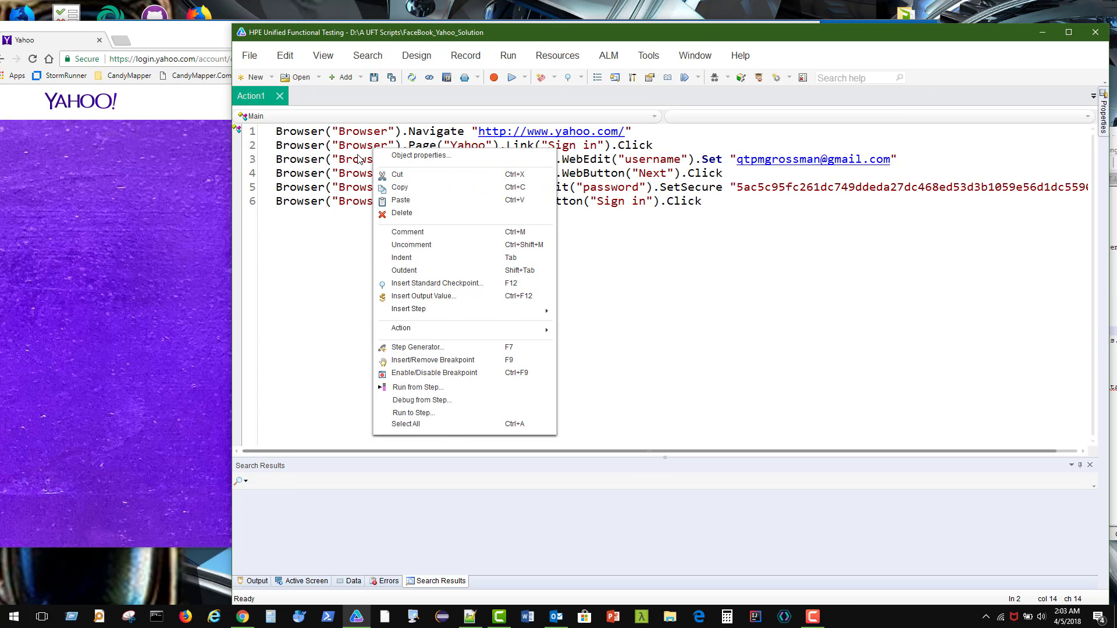
left_click(420, 155)
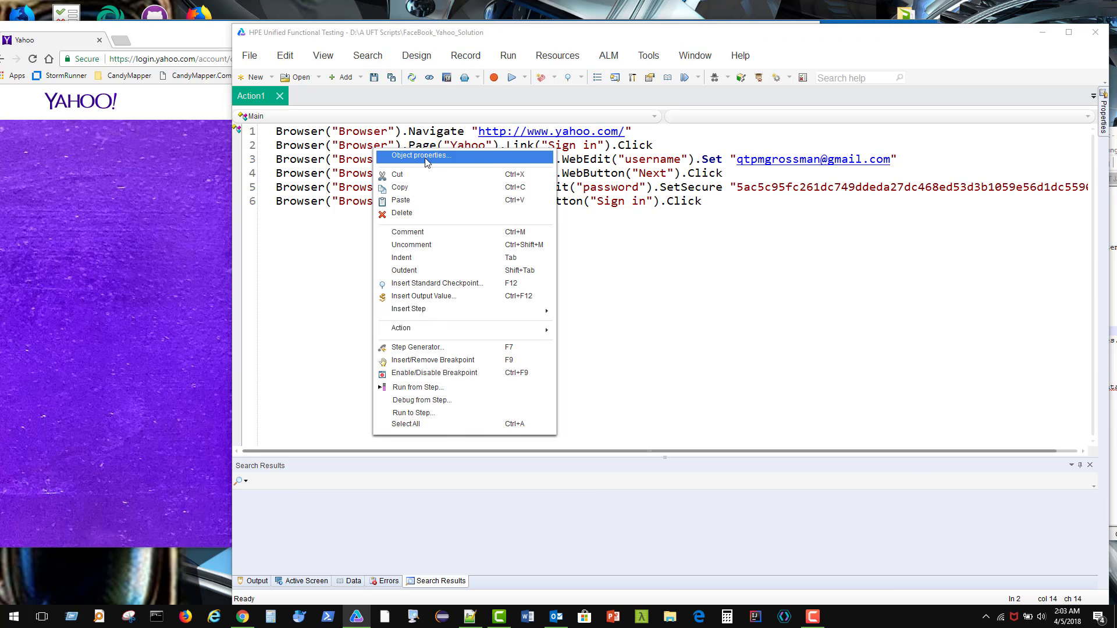
left_click(596, 407)
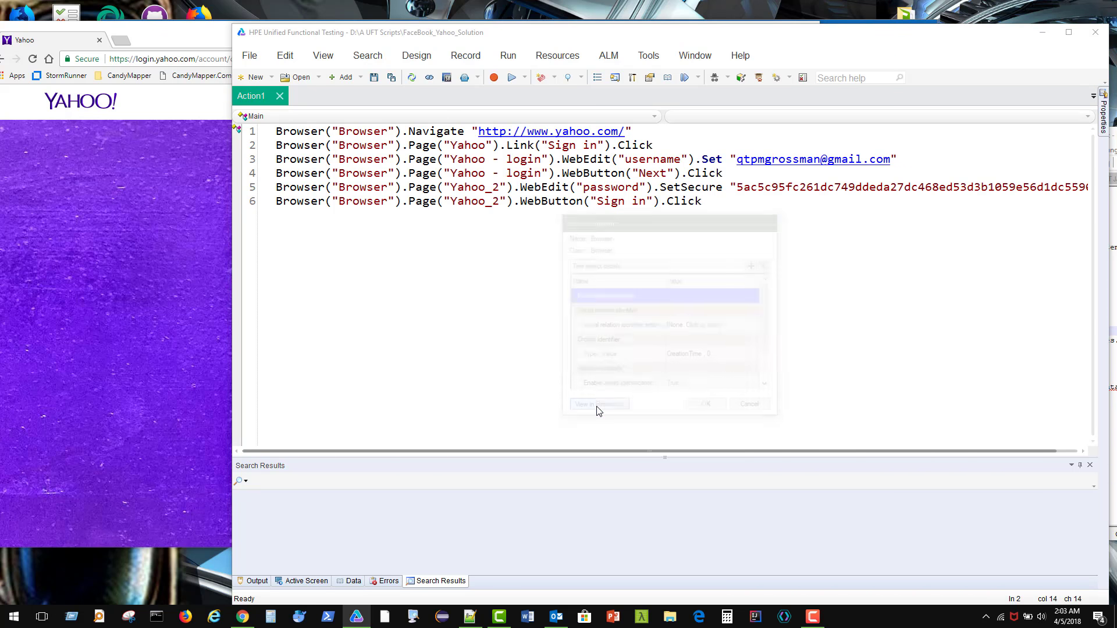
Expand Yahoo - login and try highlighting the username field, dismissing the not-found error.
left_click_drag(492, 242, 491, 218)
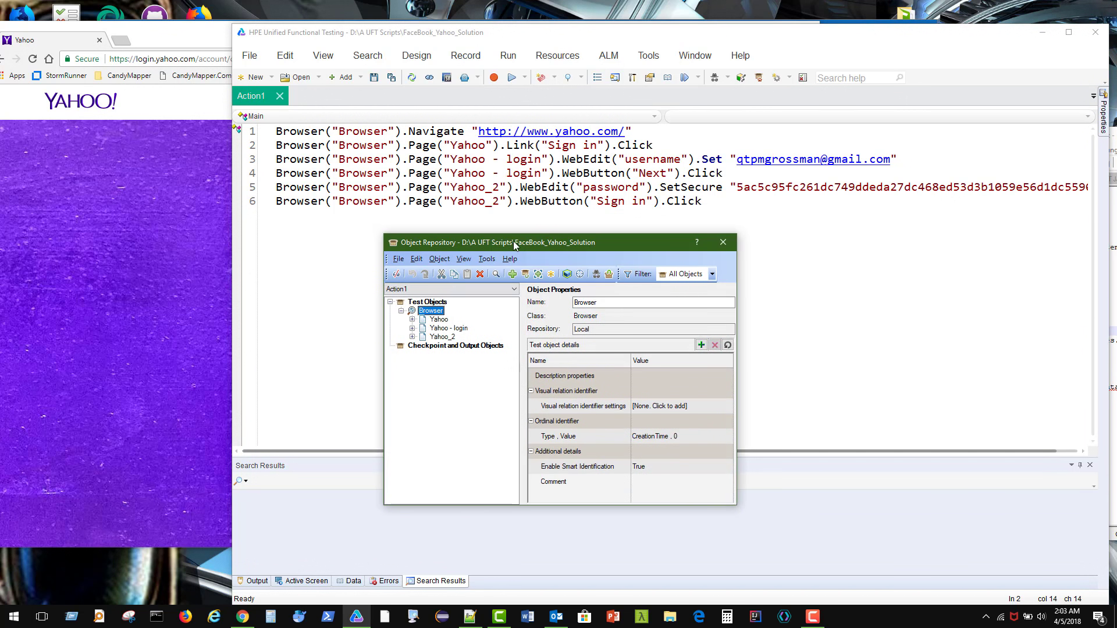
mouse_move(441, 386)
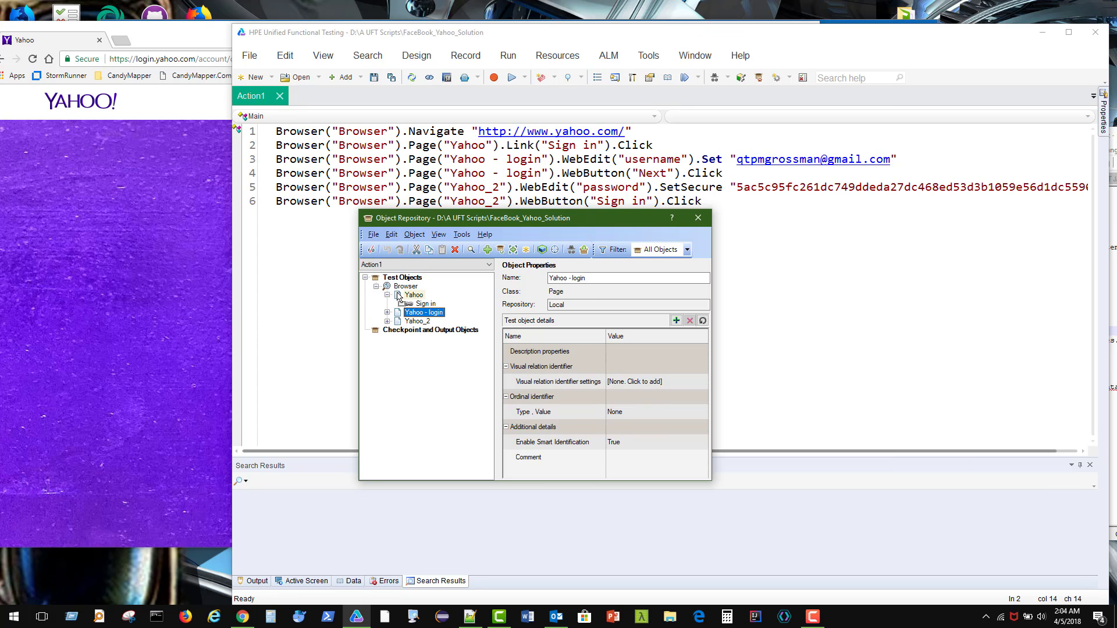
left_click(387, 312)
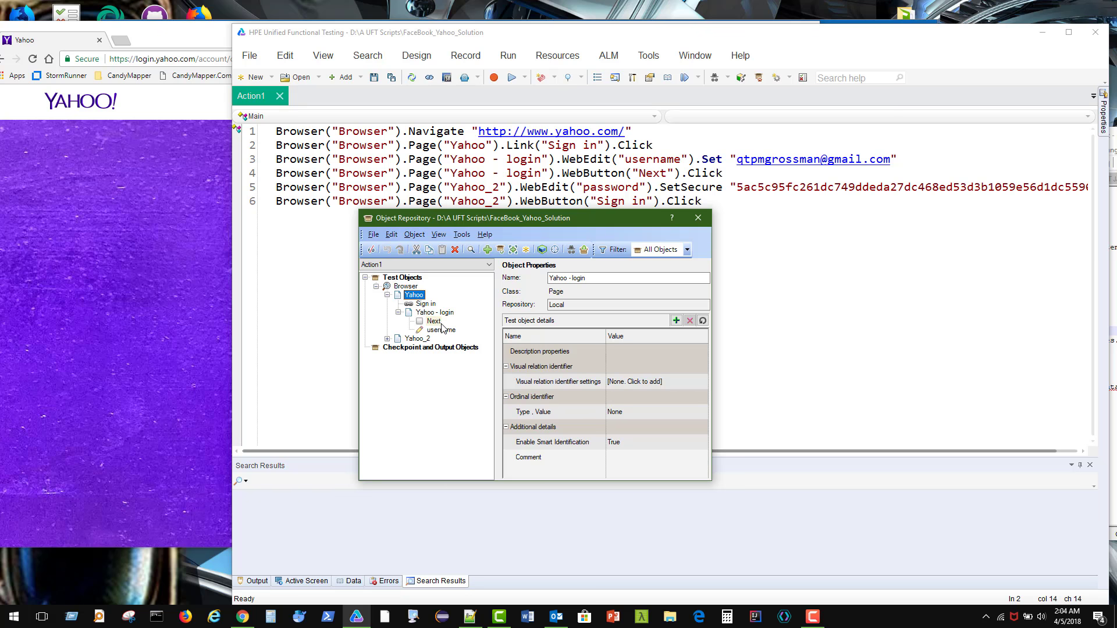
mouse_move(443, 335)
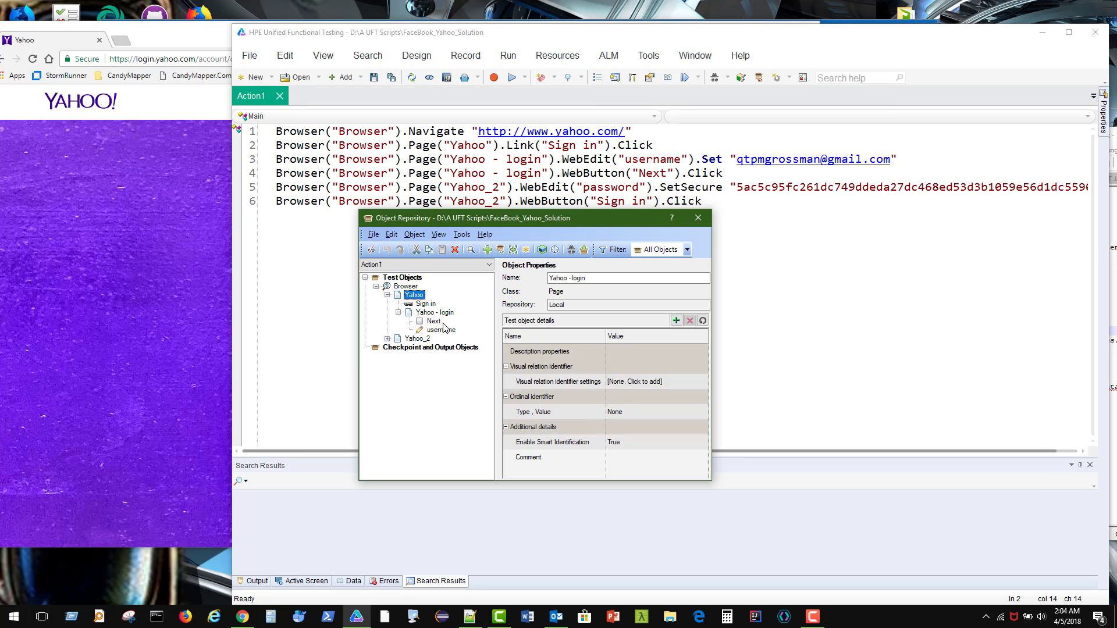
left_click(440, 329)
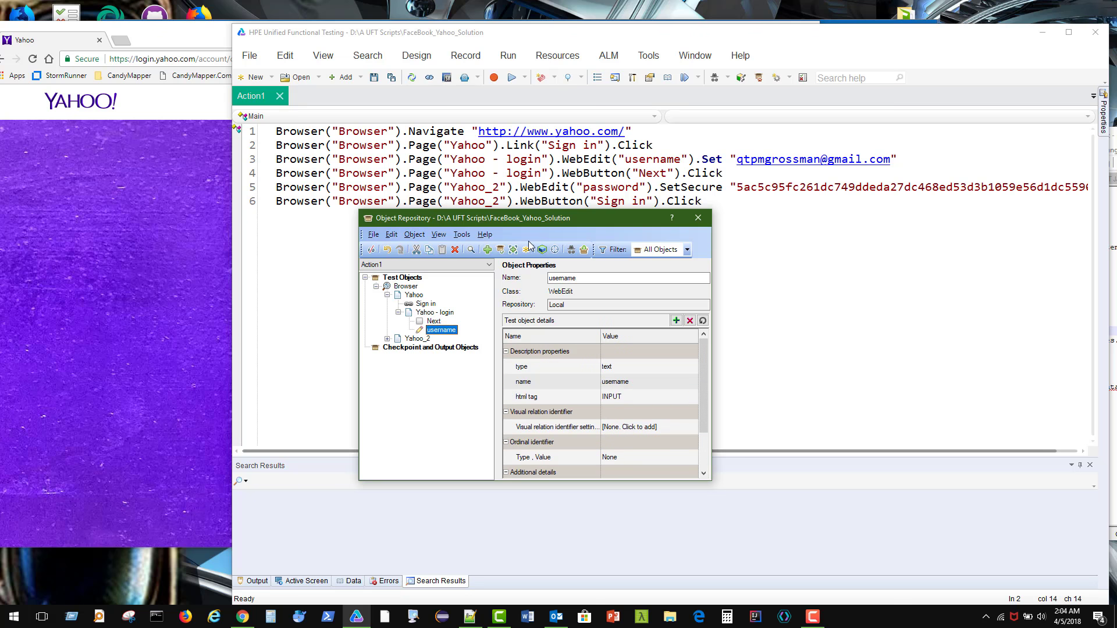
left_click(542, 250)
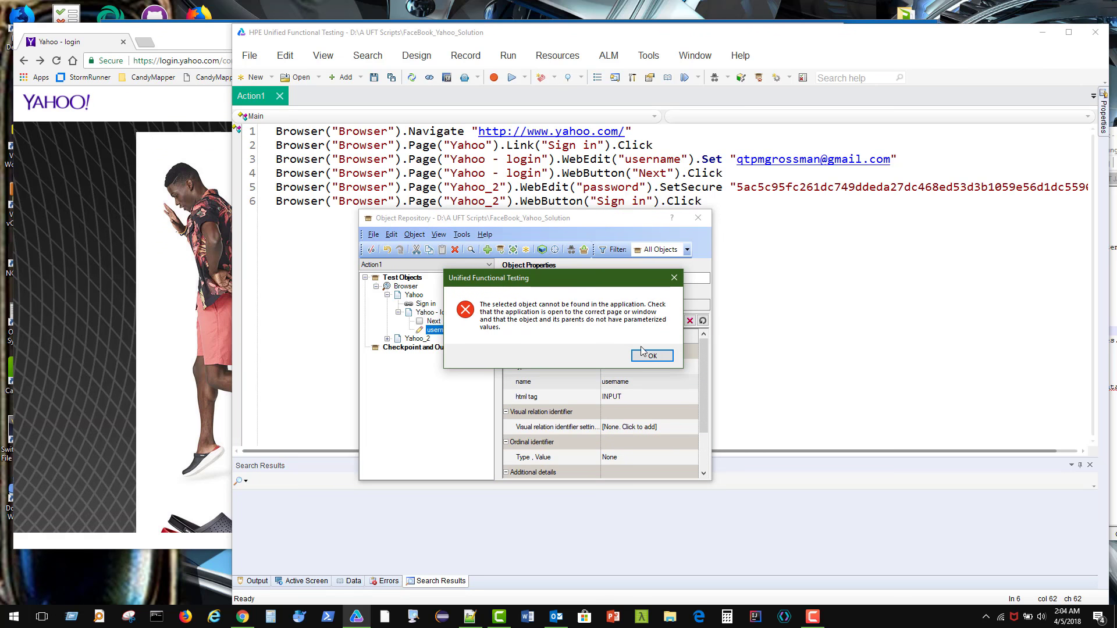
left_click(651, 356)
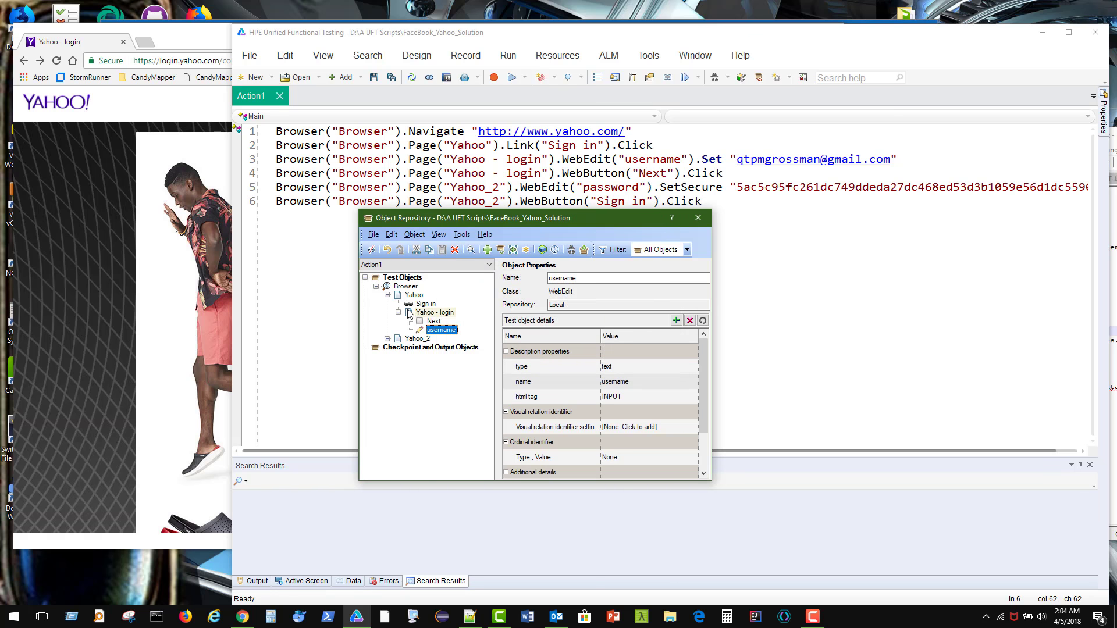
Move the Yahoo - login page up to Browser level, confirming the move.
left_click(434, 311)
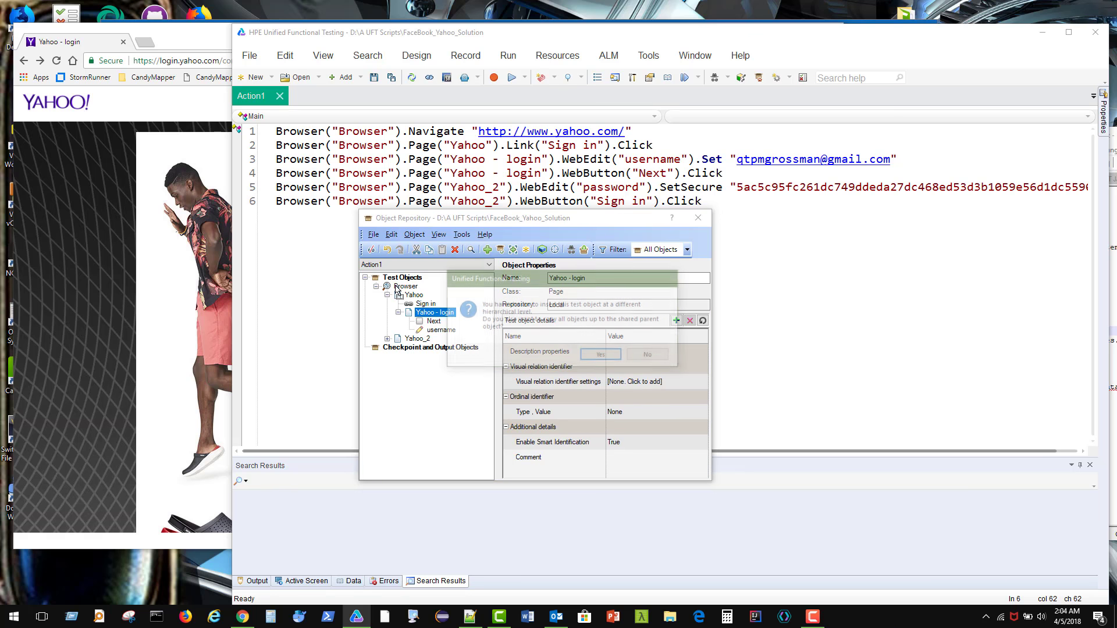
left_click(600, 355)
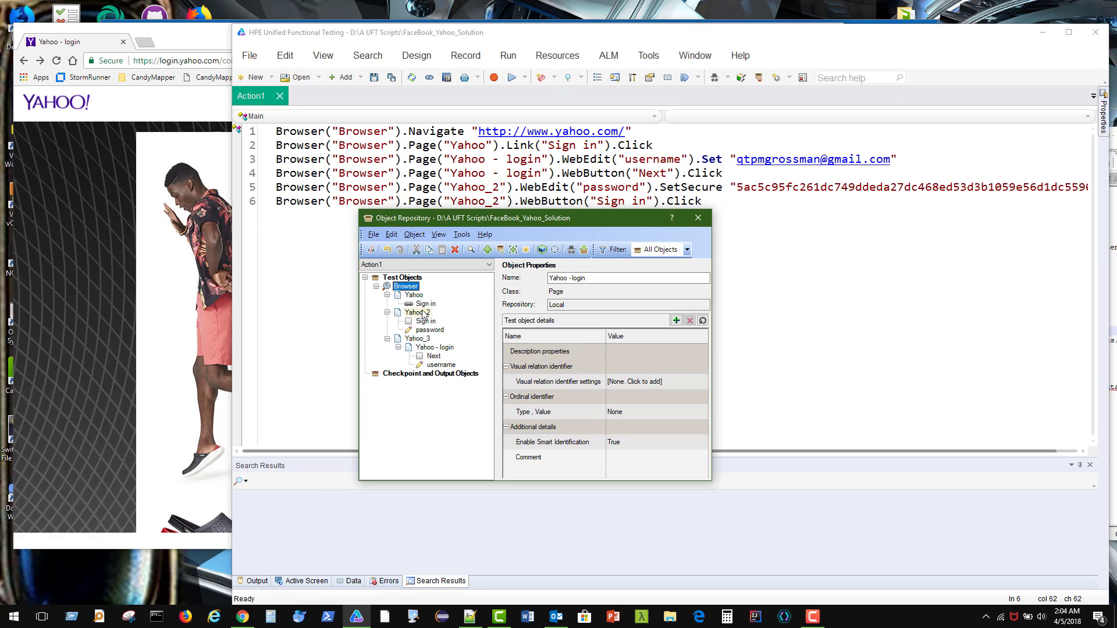
left_click(429, 330)
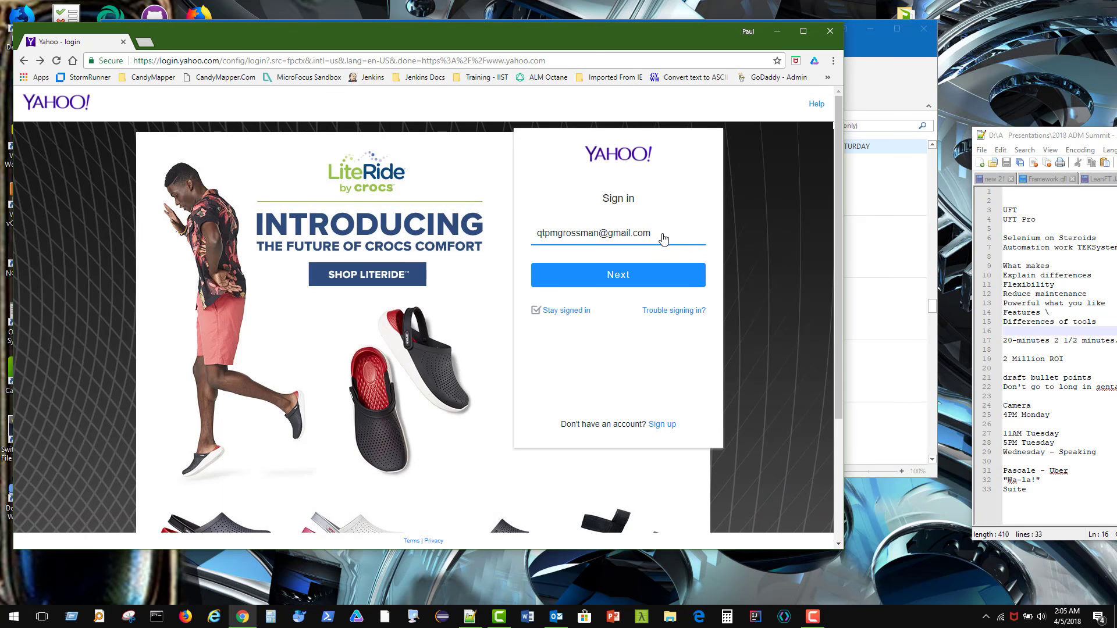
Move the username WebEdit from Yahoo_2 under Yahoo - login, next to password.
left_click(564, 404)
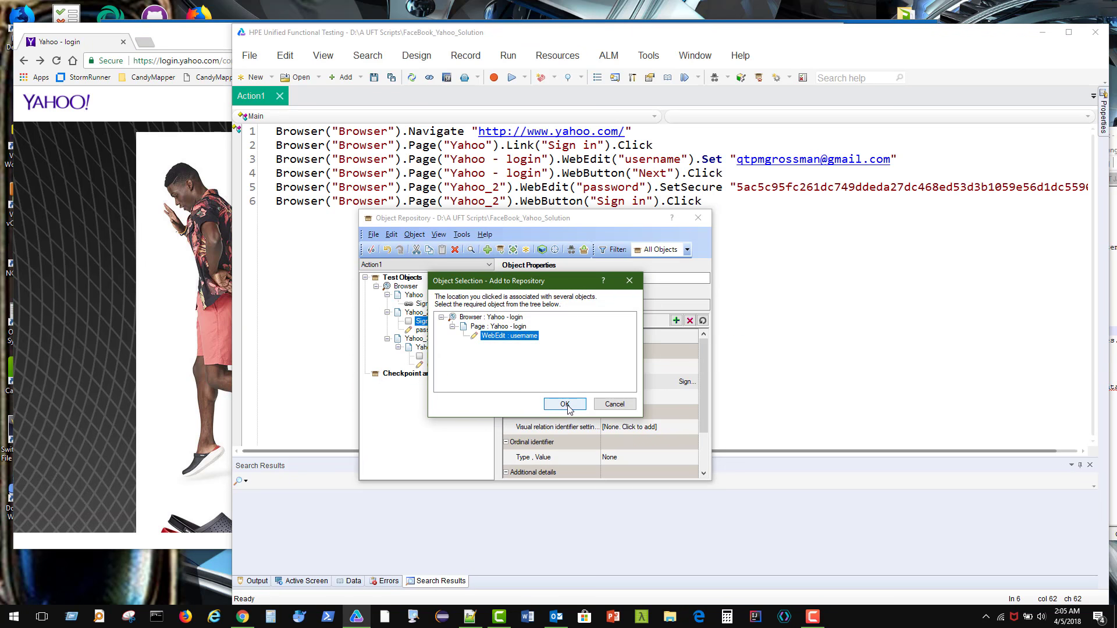
left_click(429, 321)
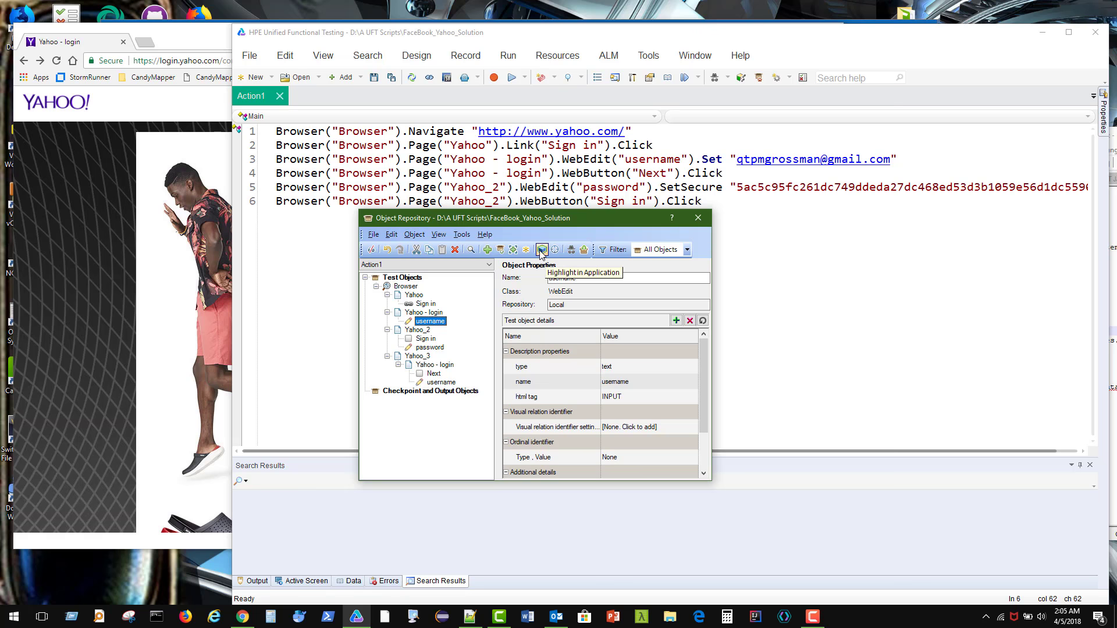
left_click(542, 249)
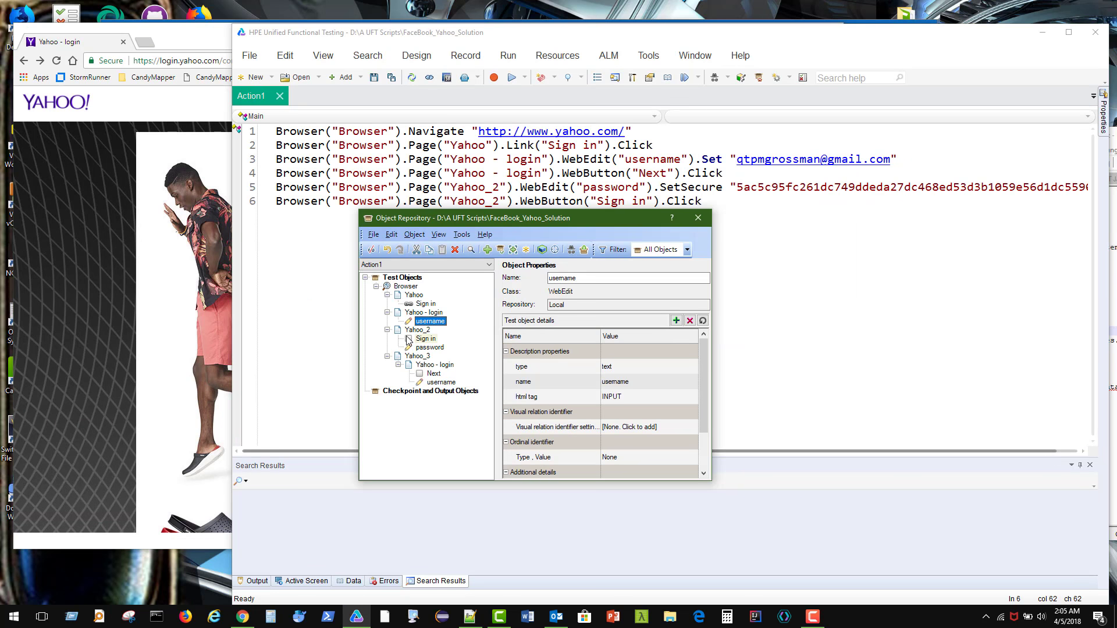
left_click(430, 321)
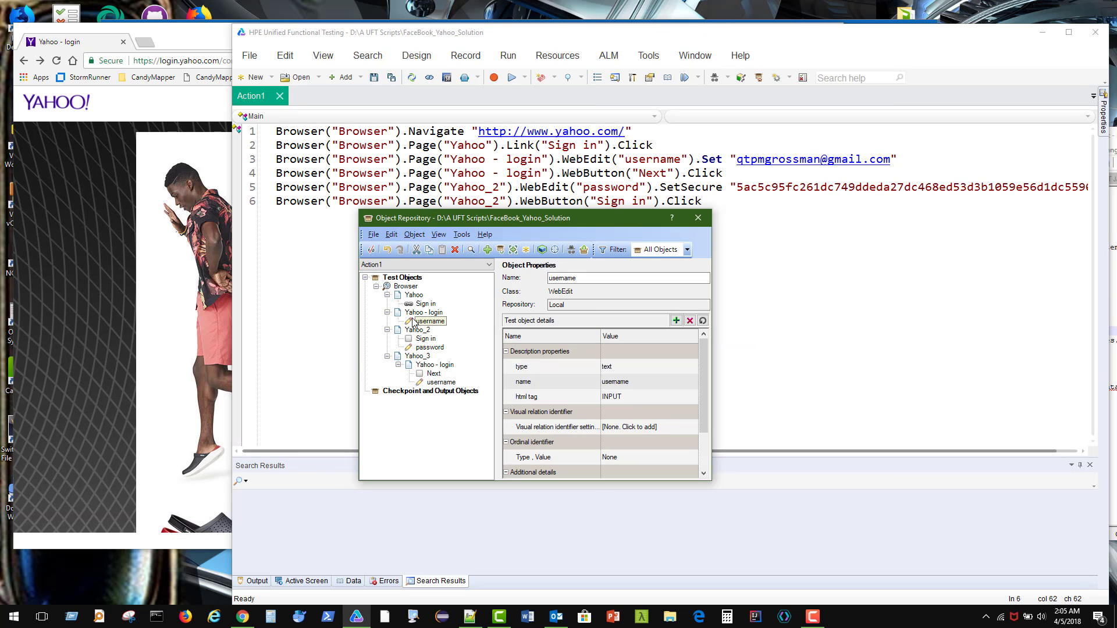
left_click(429, 321)
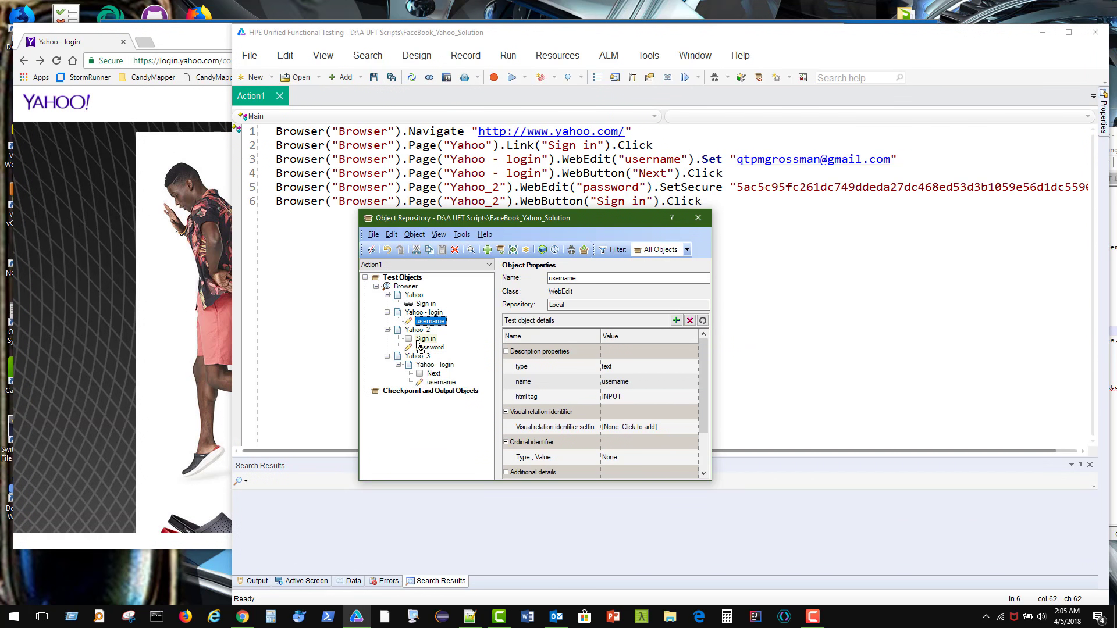
left_click(419, 321)
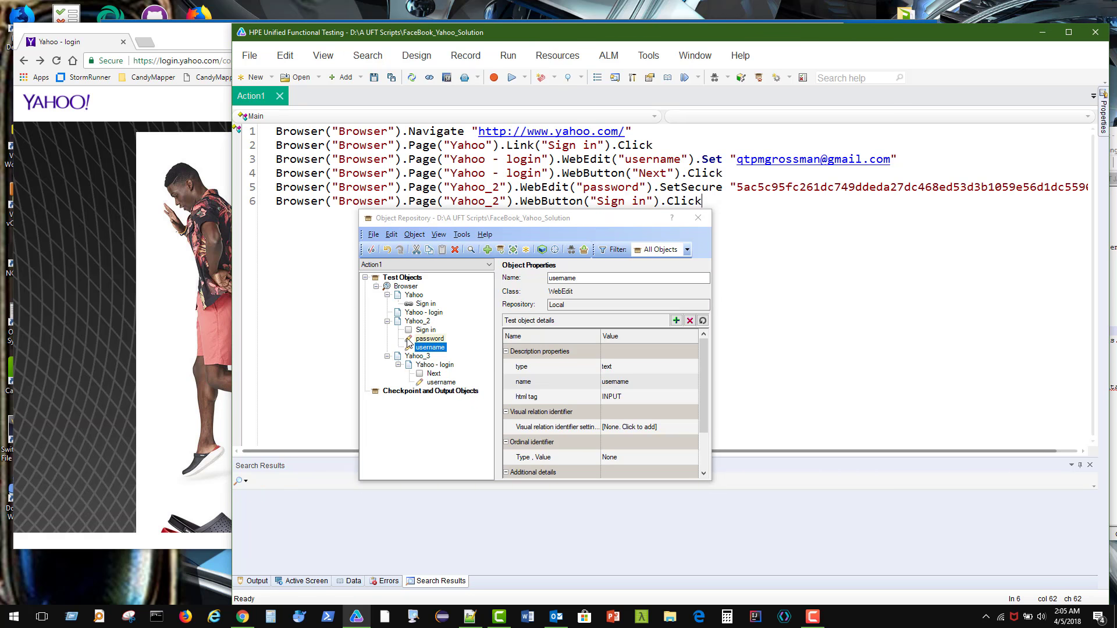
left_click(429, 321)
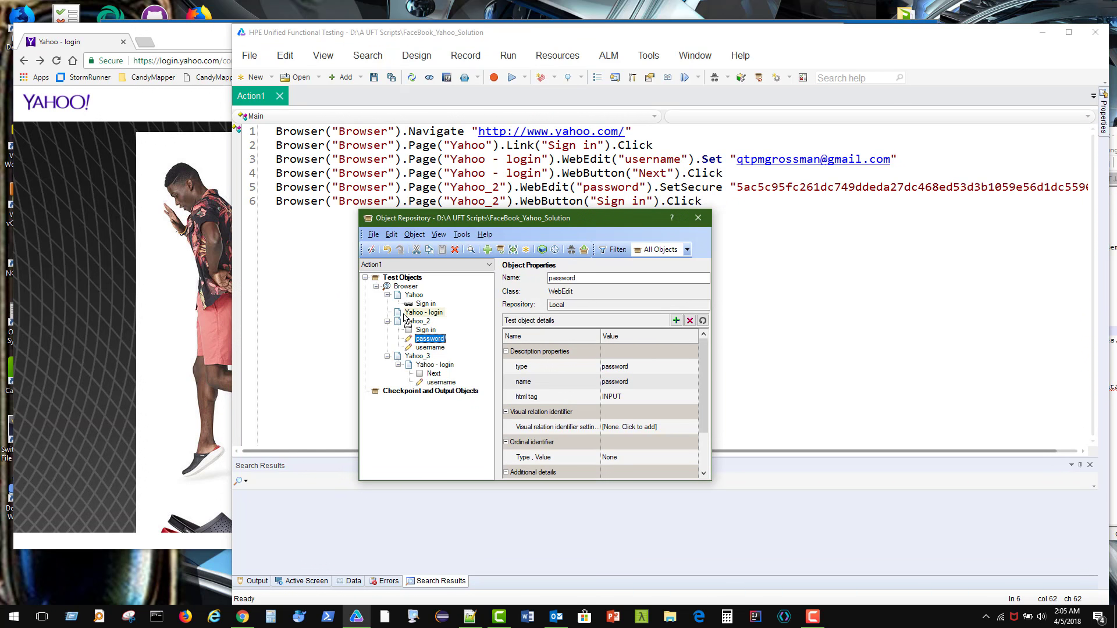
left_click(424, 312)
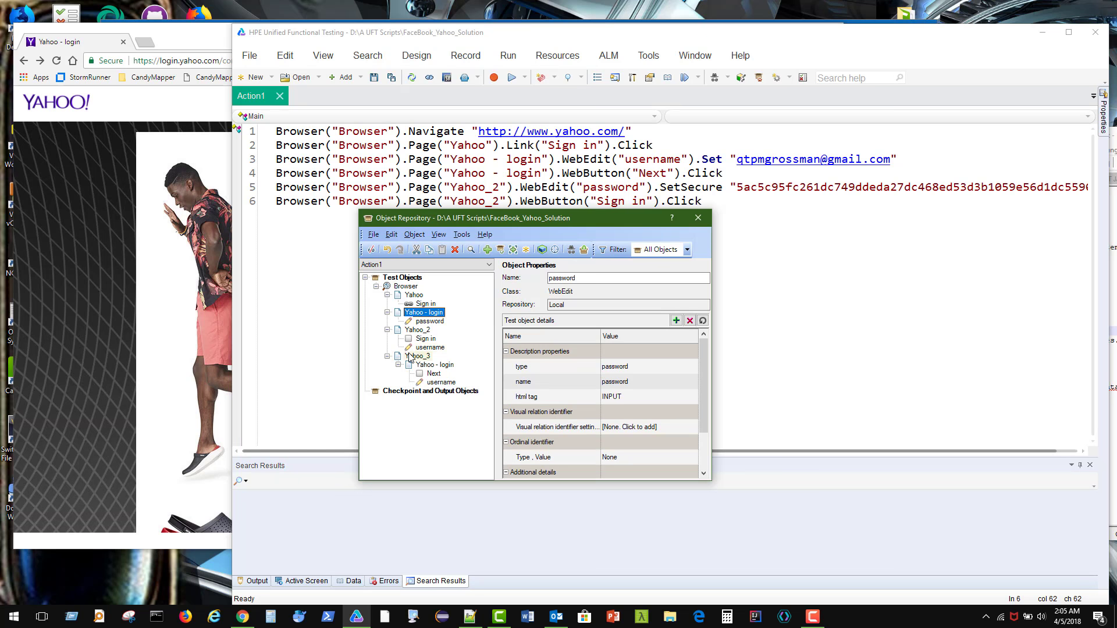
left_click(431, 347)
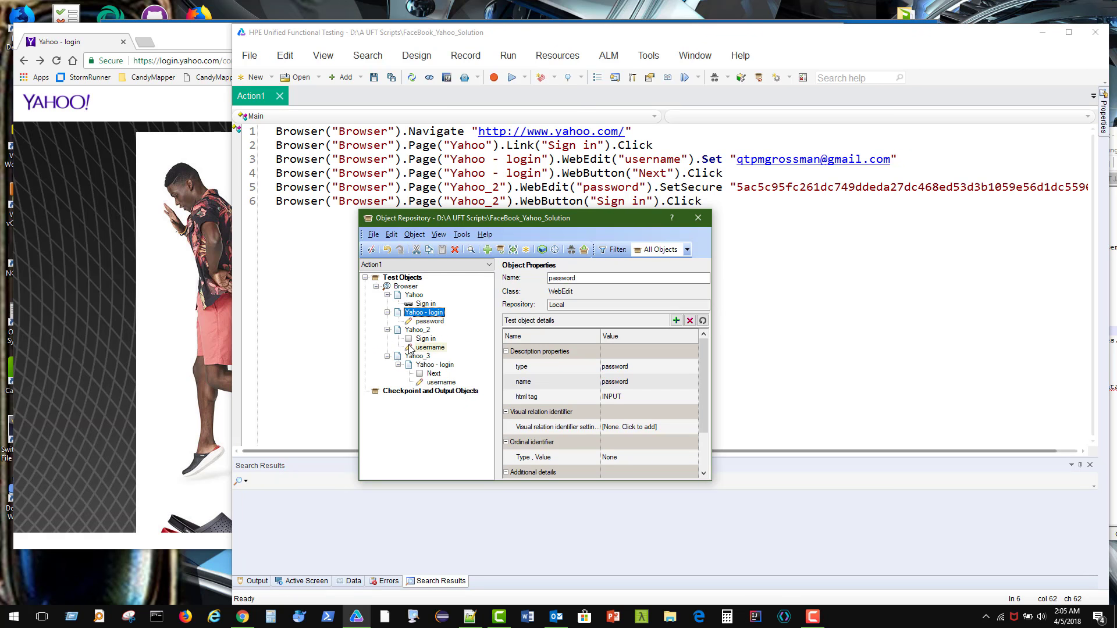
left_click(429, 330)
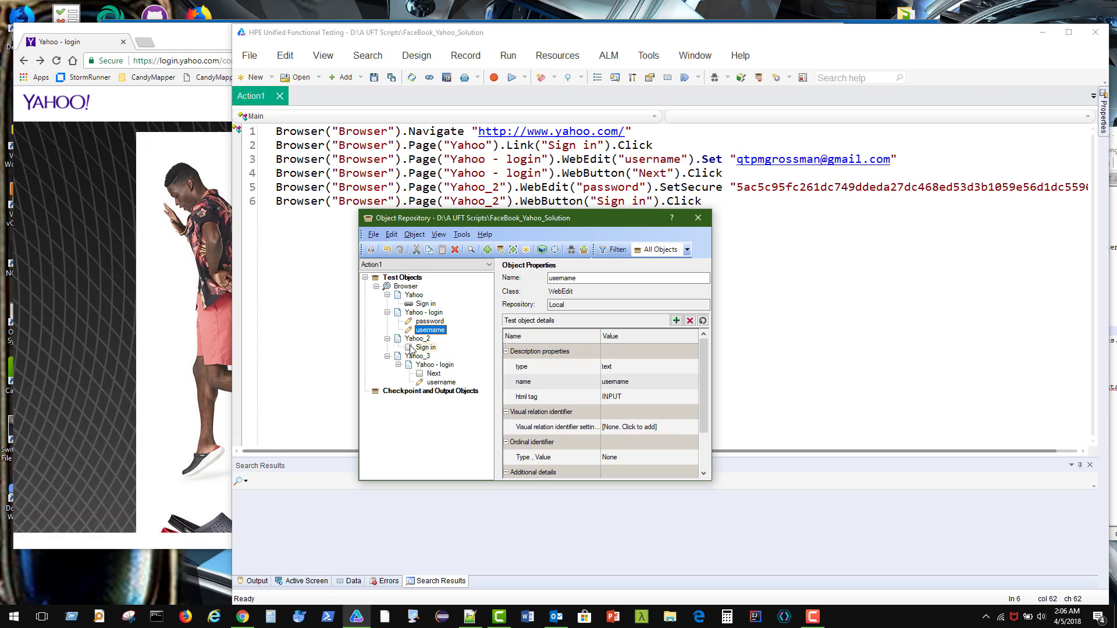
Move Sign in under Yahoo - login, delete Yahoo_2 and Yahoo_3, and close the repository.
left_click(422, 312)
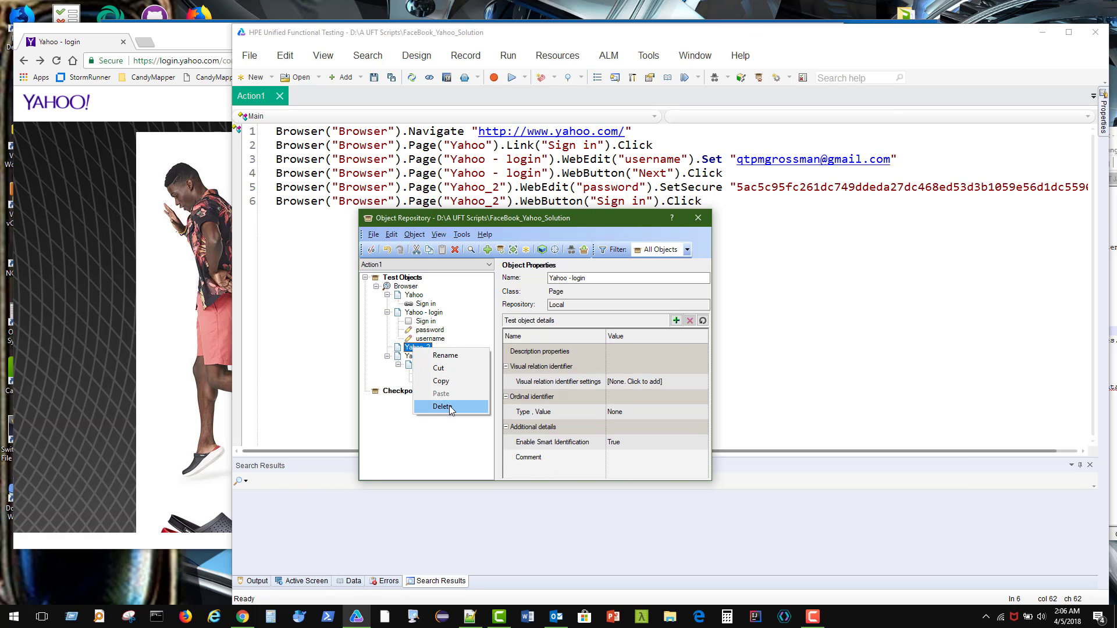
left_click(588, 349)
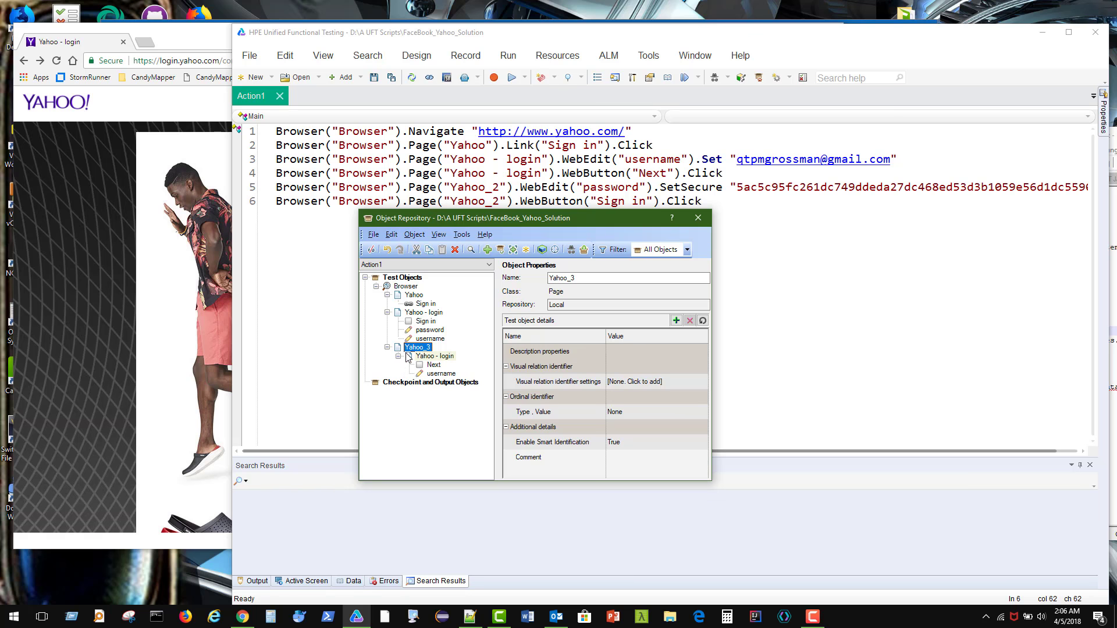
right_click(418, 347)
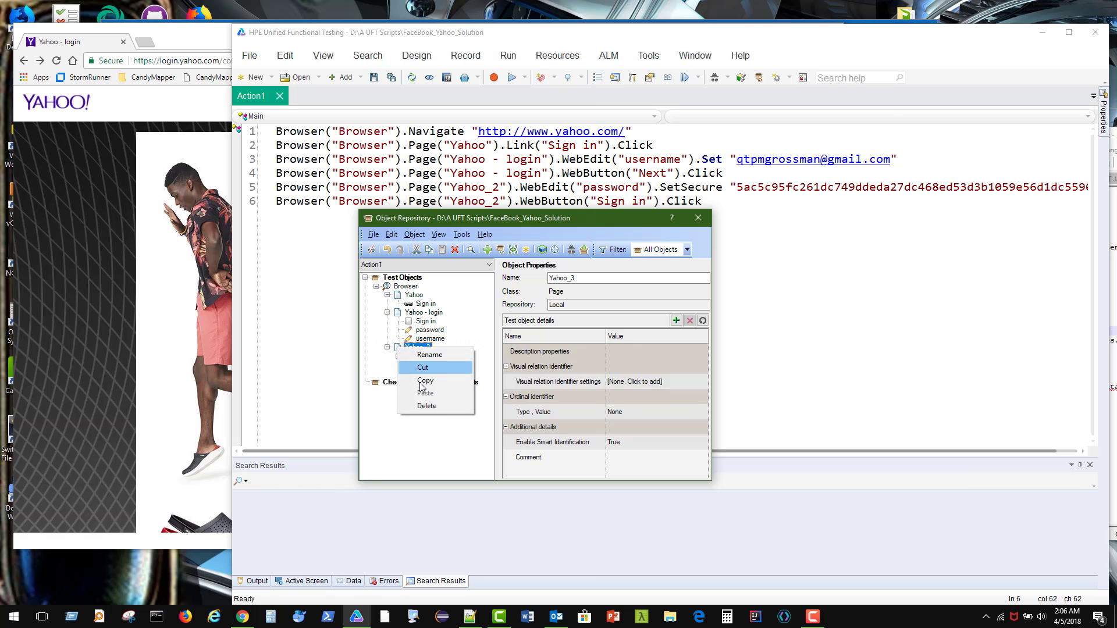
left_click(425, 406)
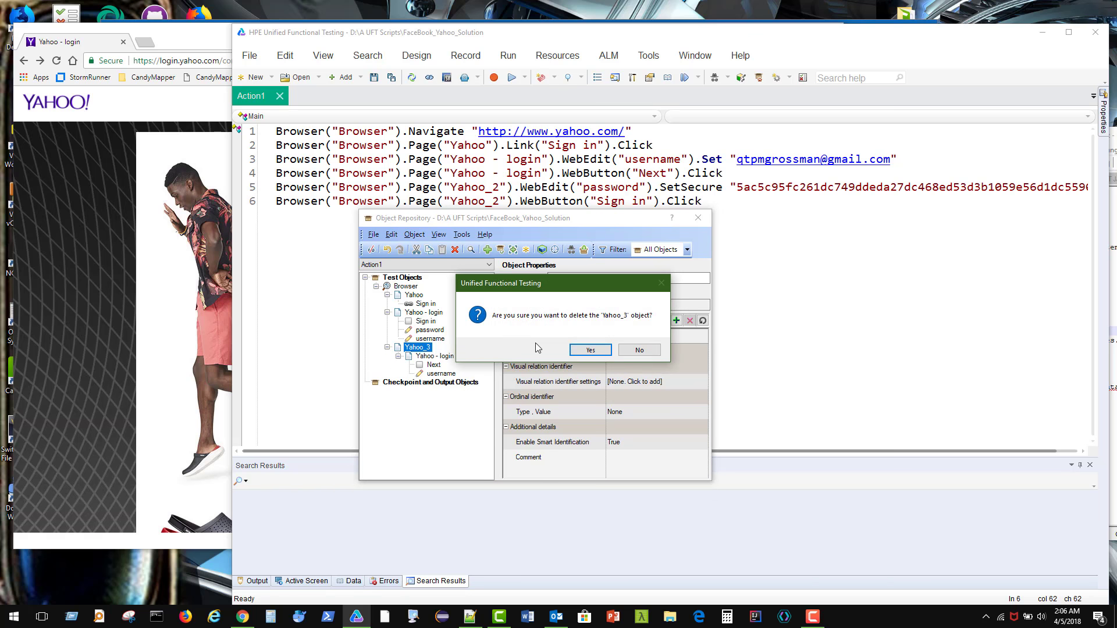
left_click(589, 349)
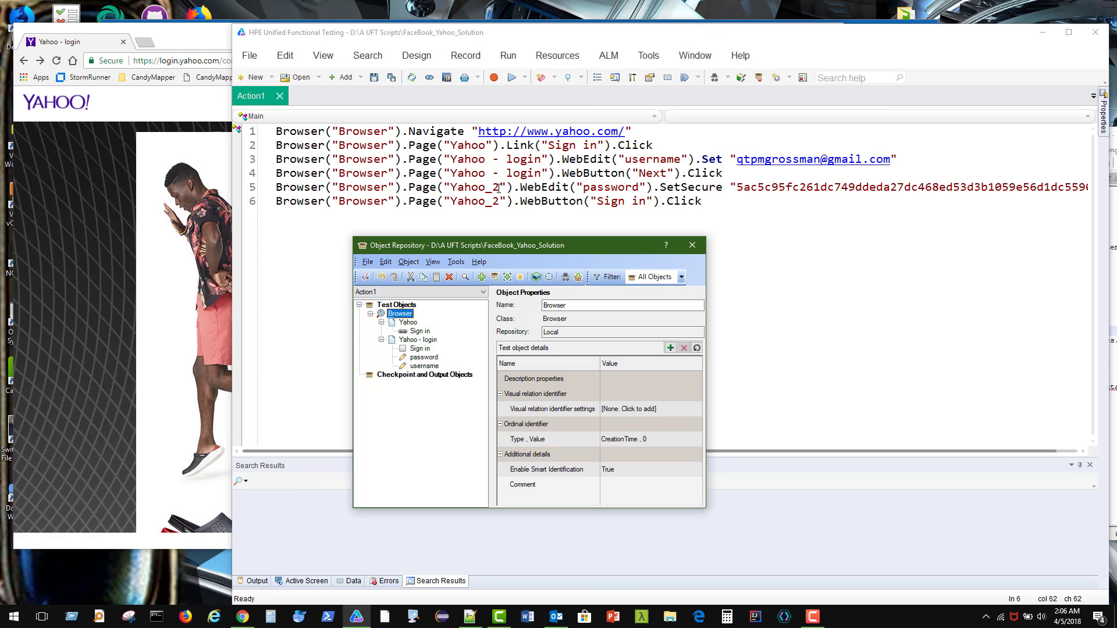
left_click(690, 245)
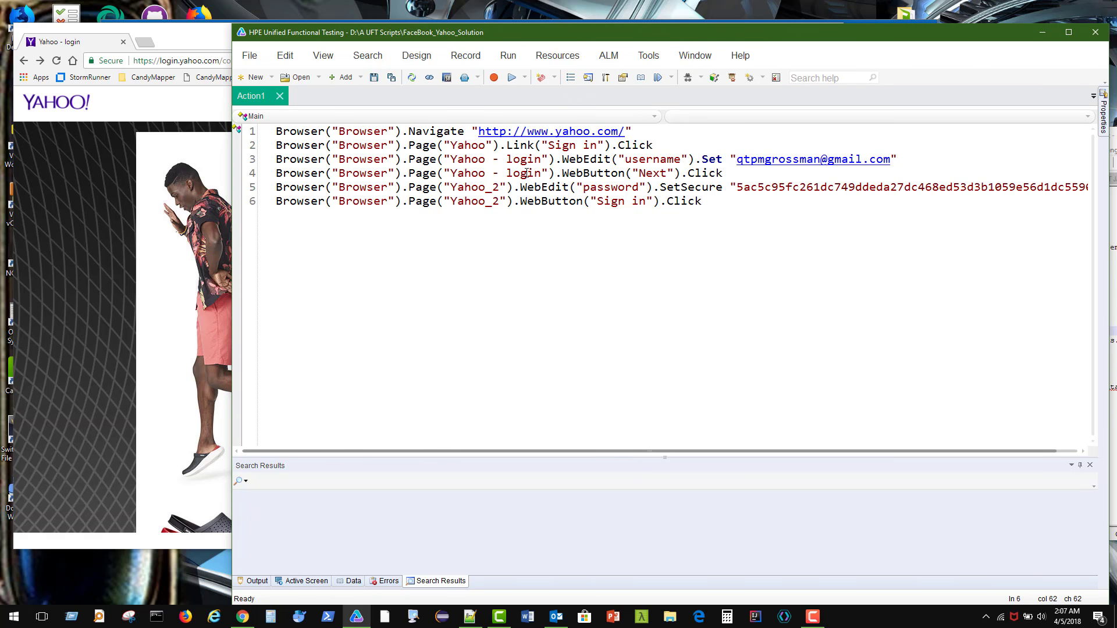
Replace Page("Yahoo_2") with Page("Yahoo - login") in the password and Sign in lines.
double_click(484, 173)
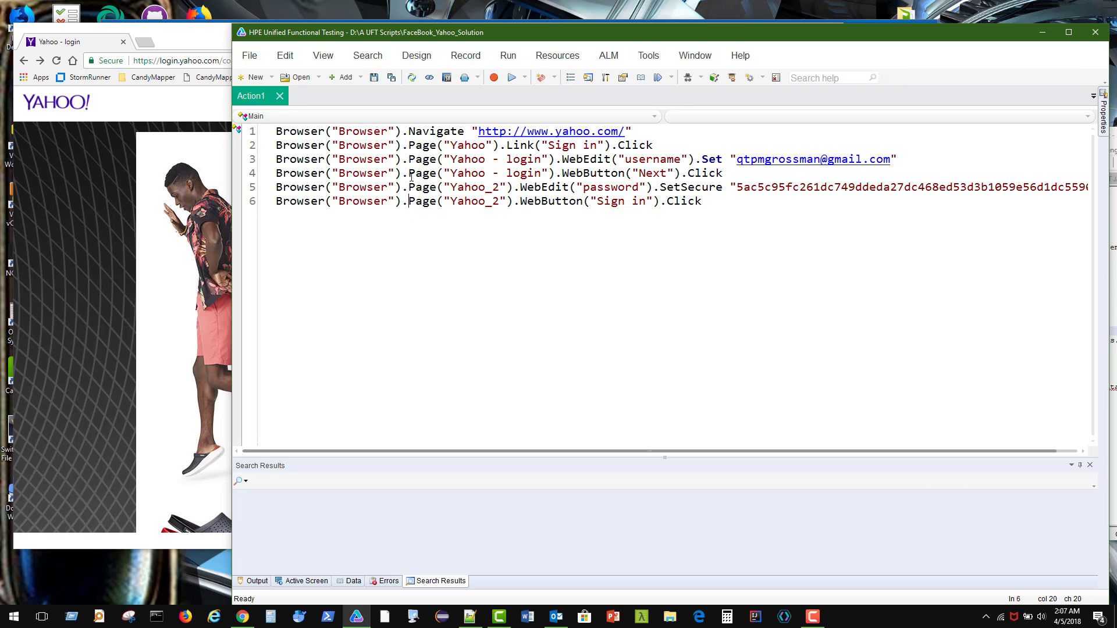
double_click(459, 187)
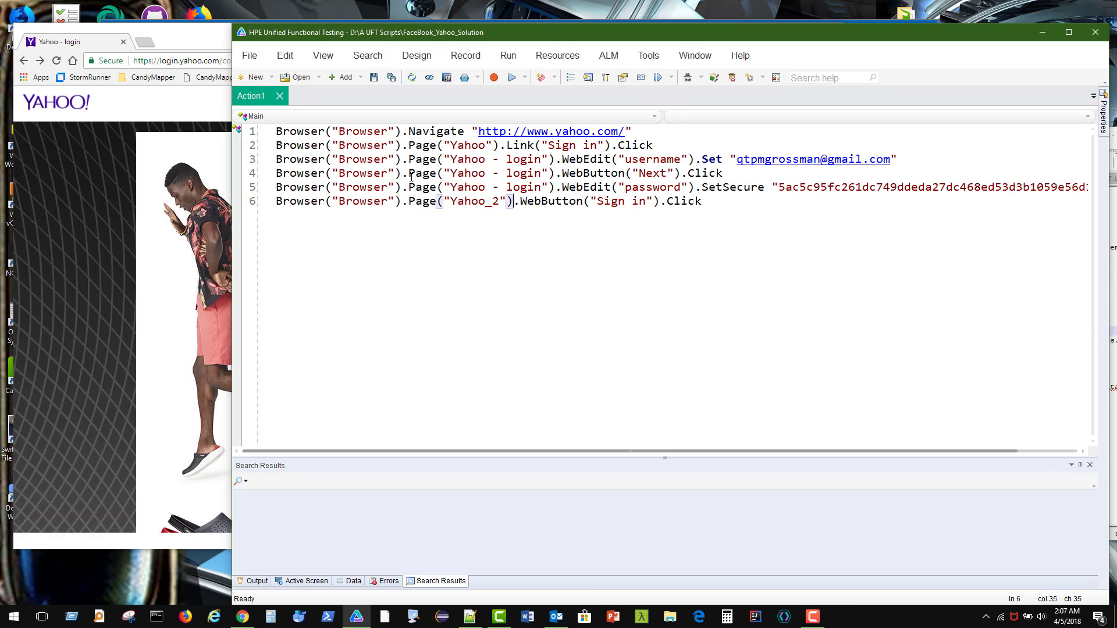
double_click(460, 201)
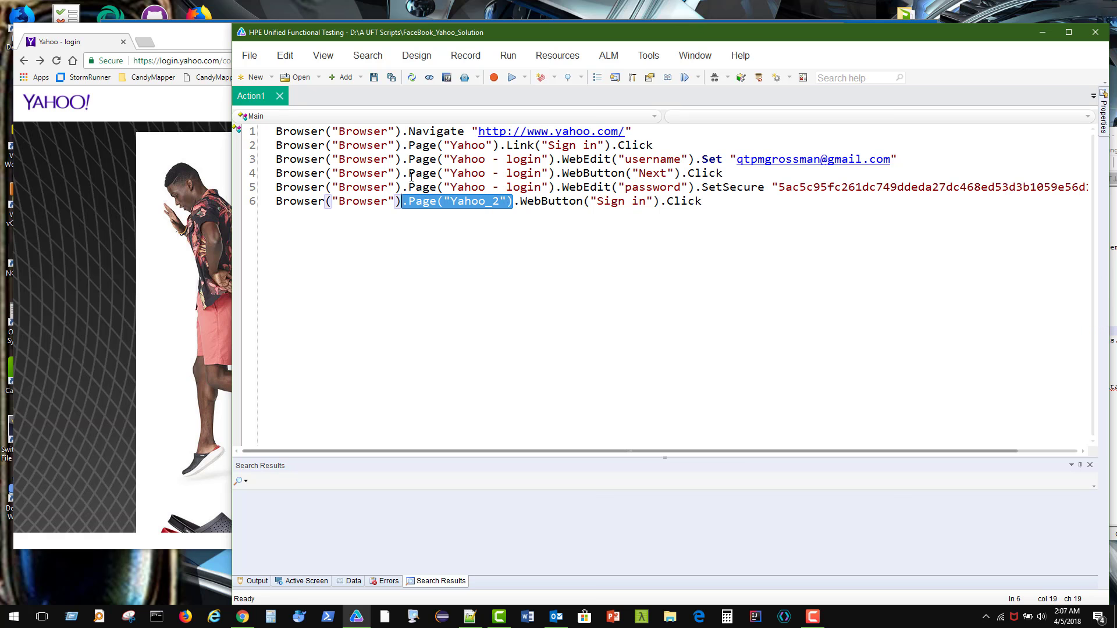
type("Yahoo - login")
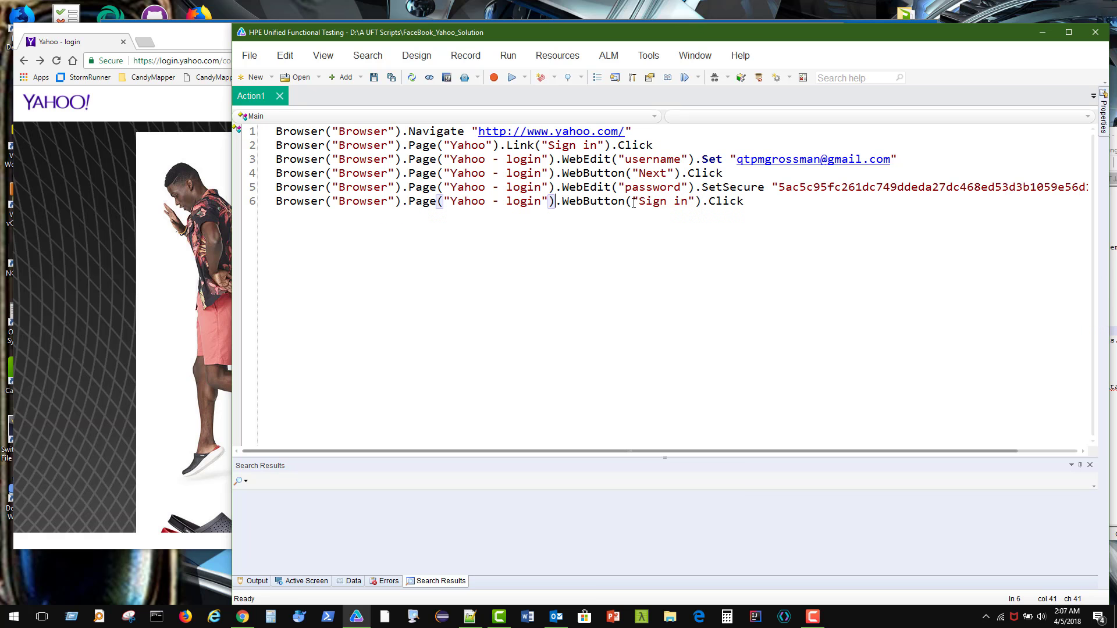
right_click(612, 200)
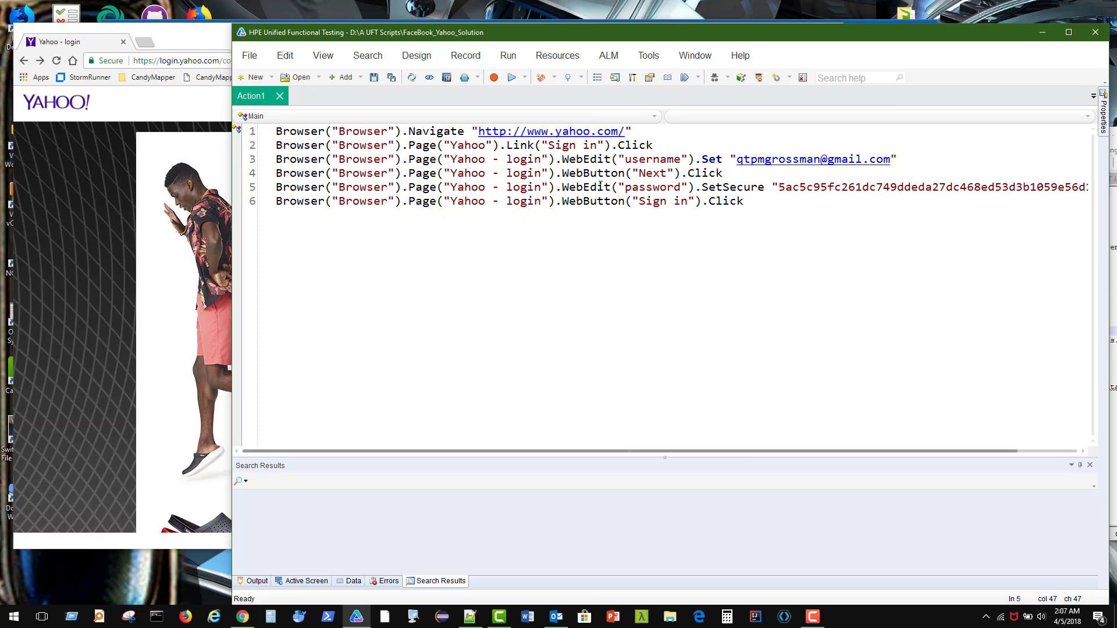
mouse_move(649, 196)
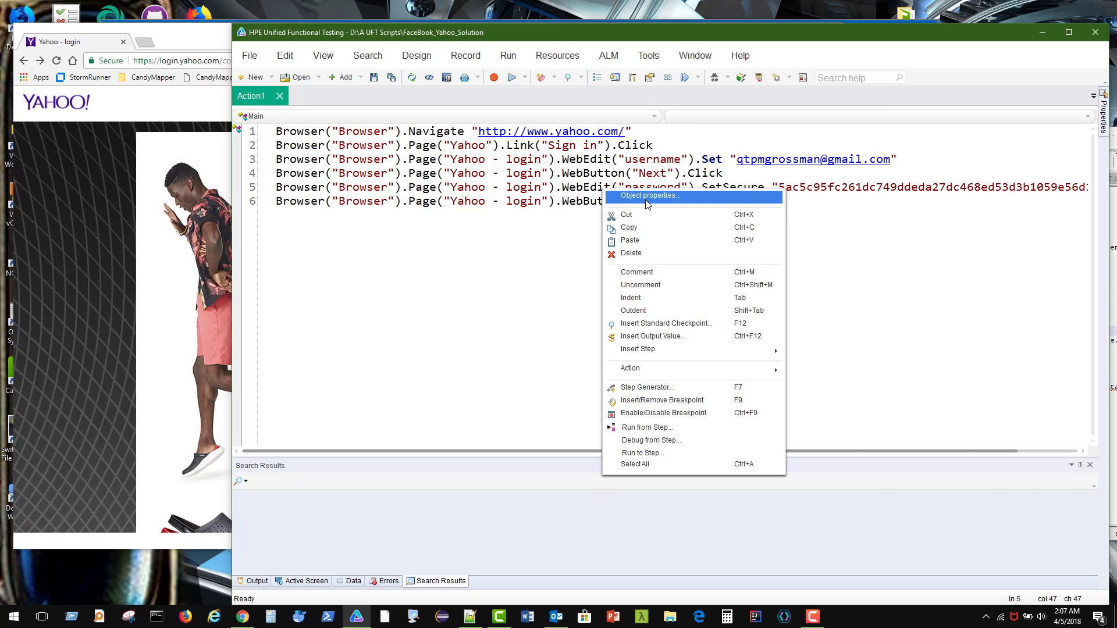
mouse_move(587, 249)
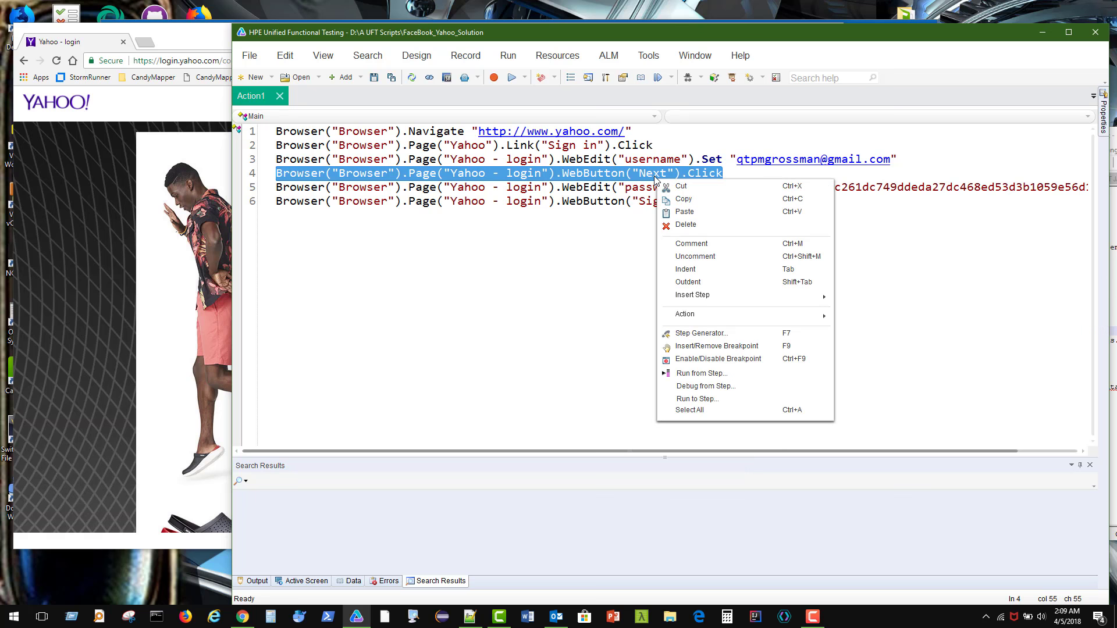
mouse_move(694, 186)
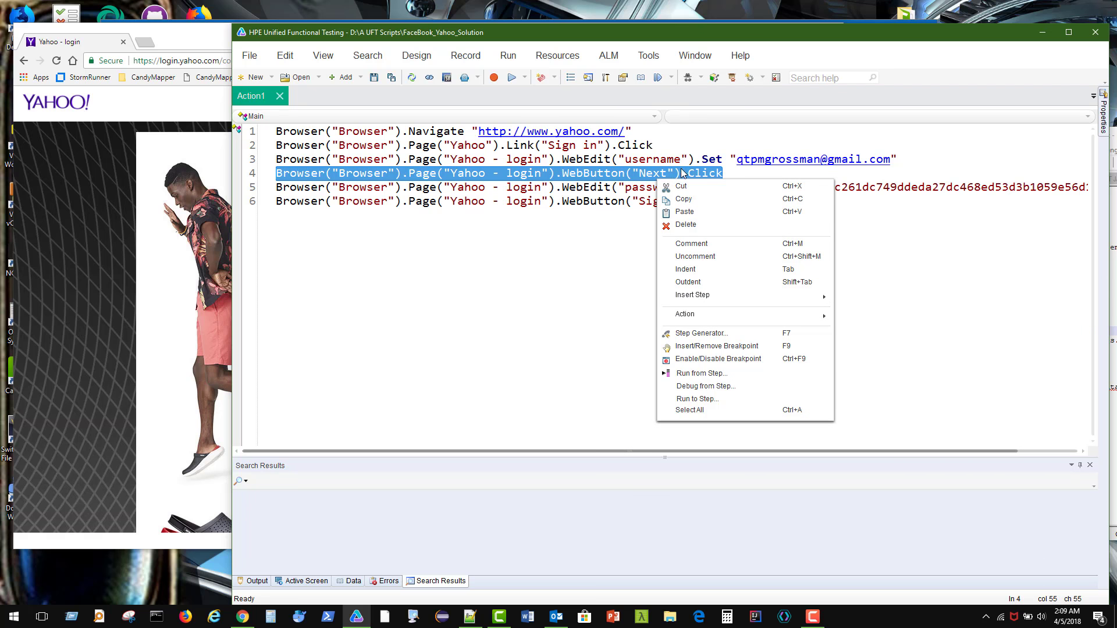
mouse_move(710, 186)
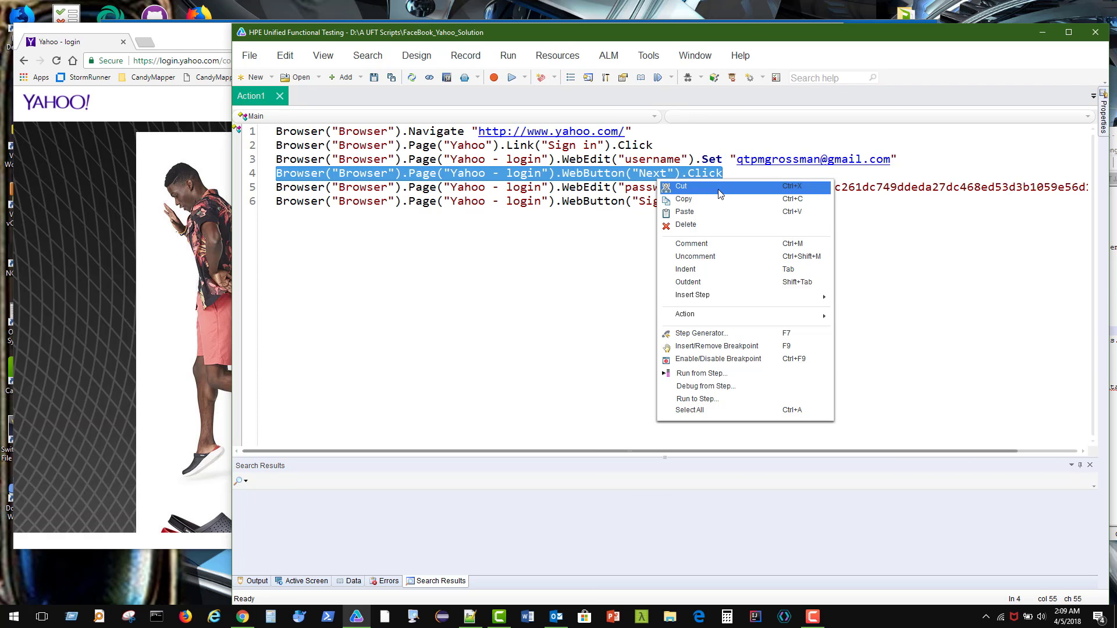
mouse_move(526, 278)
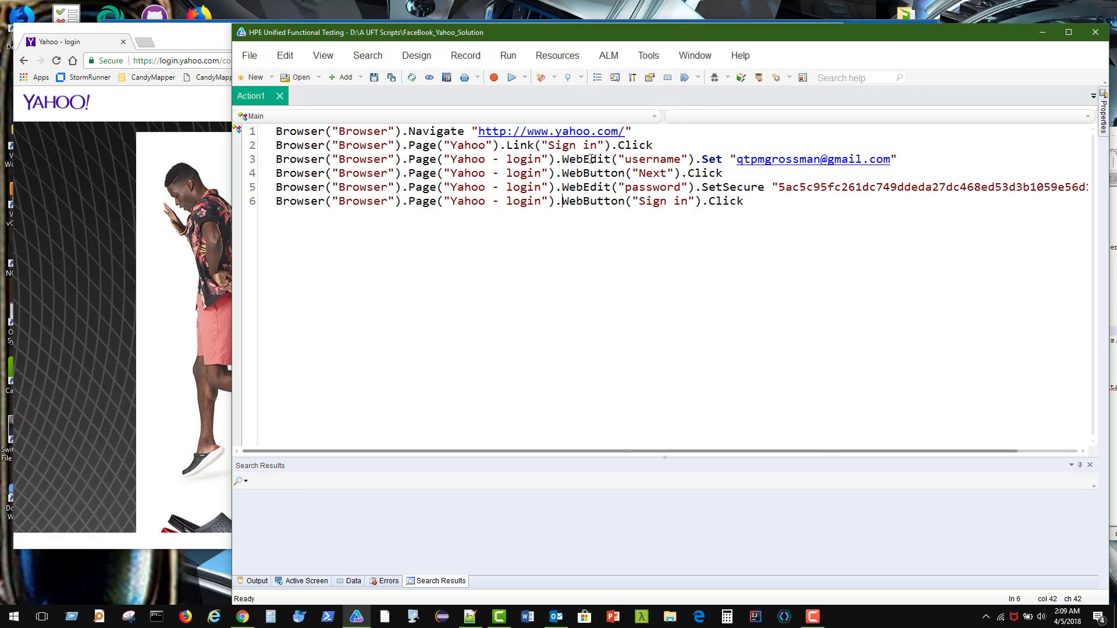
right_click(641, 173)
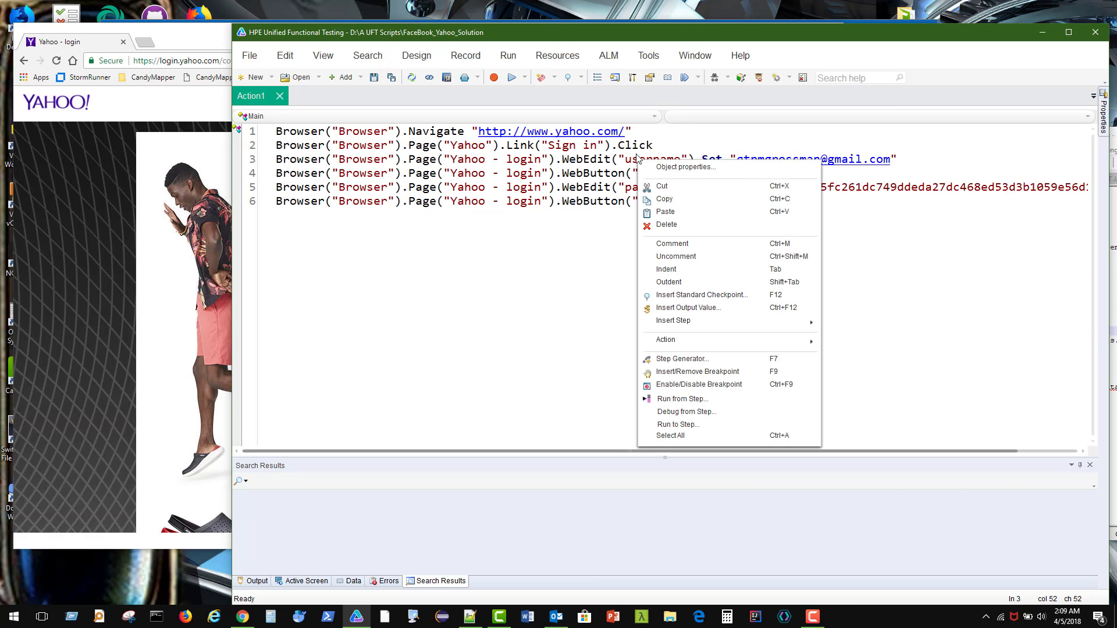
Add the Next WebButton under Yahoo - login in the repository, then close it.
left_click(684, 168)
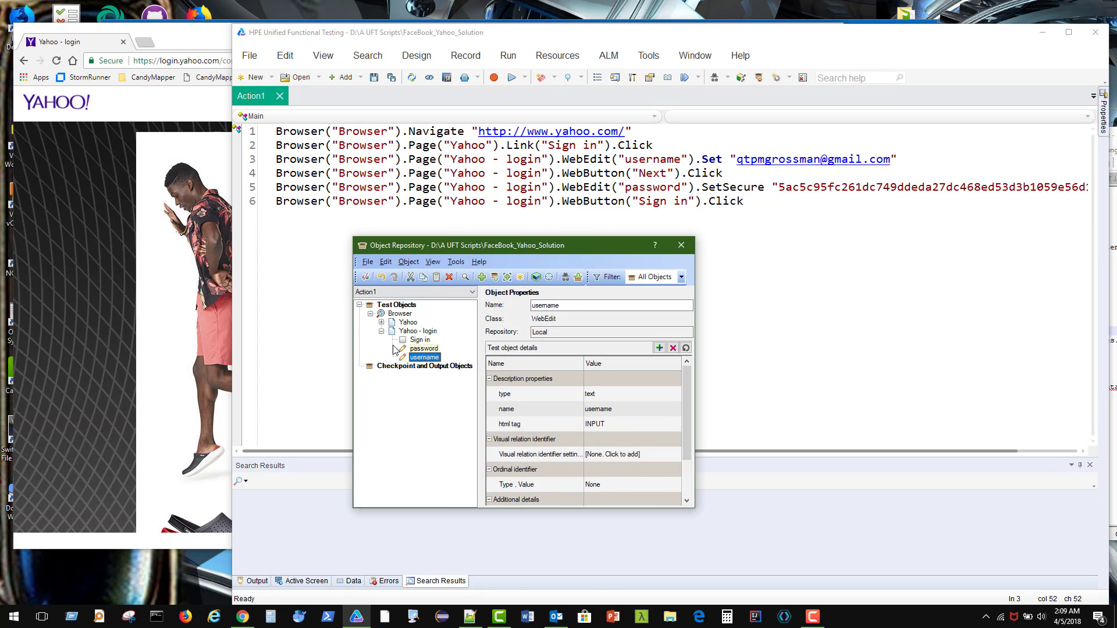
left_click(382, 322)
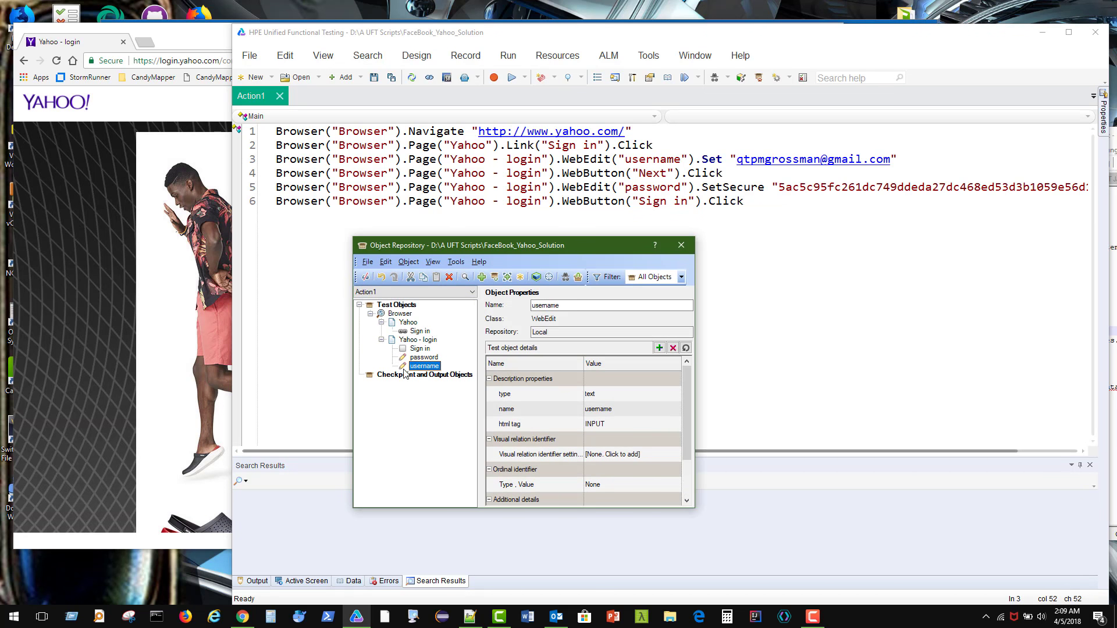
mouse_move(390, 359)
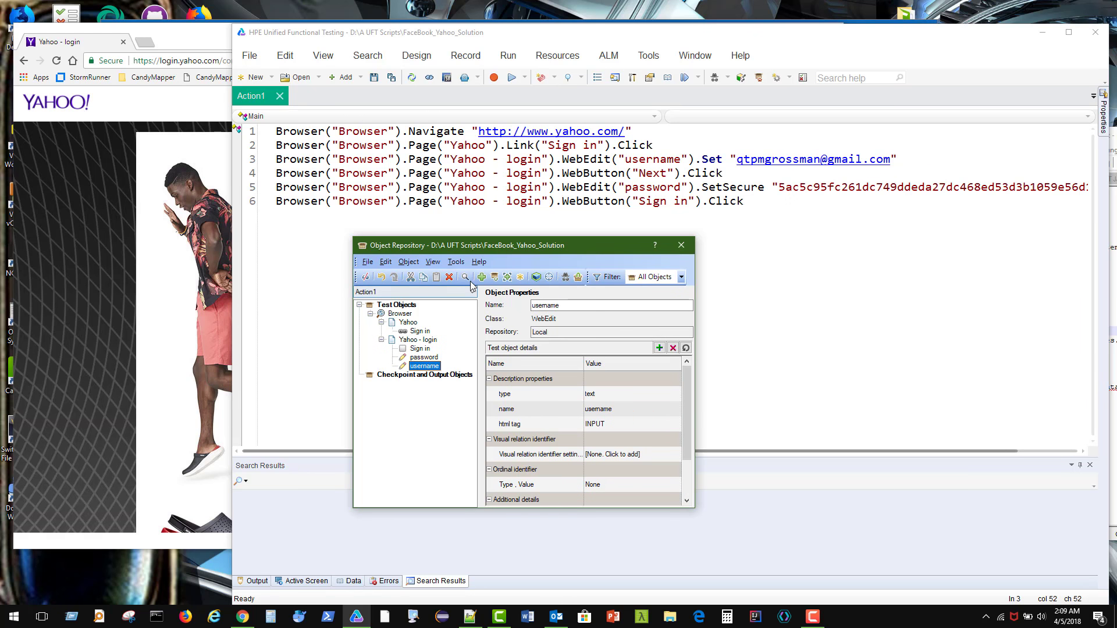
left_click(679, 245)
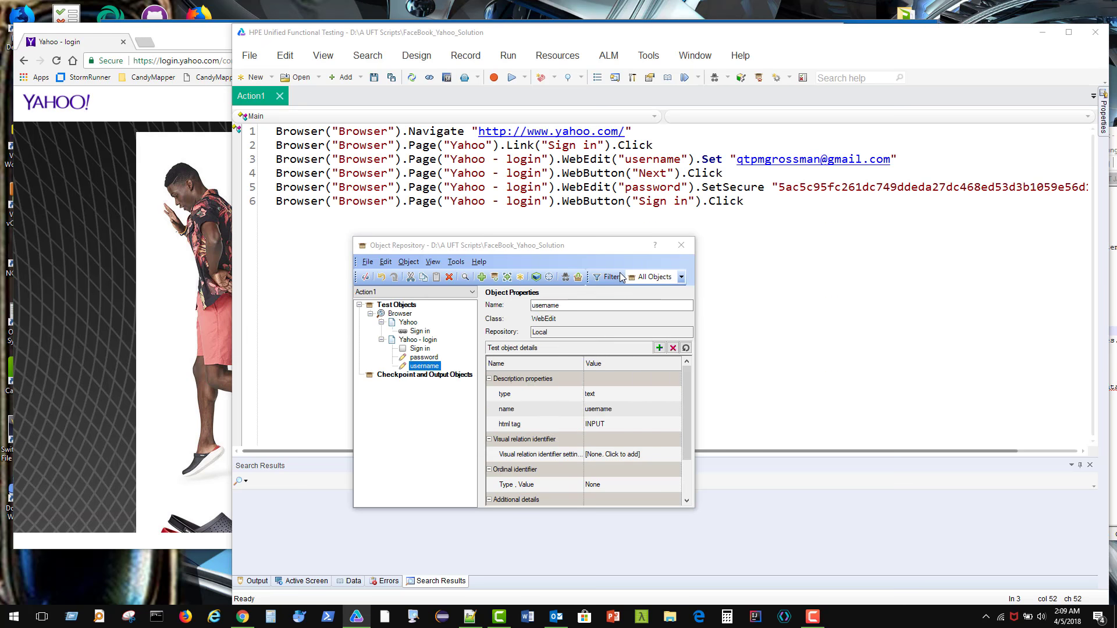
left_click(552, 431)
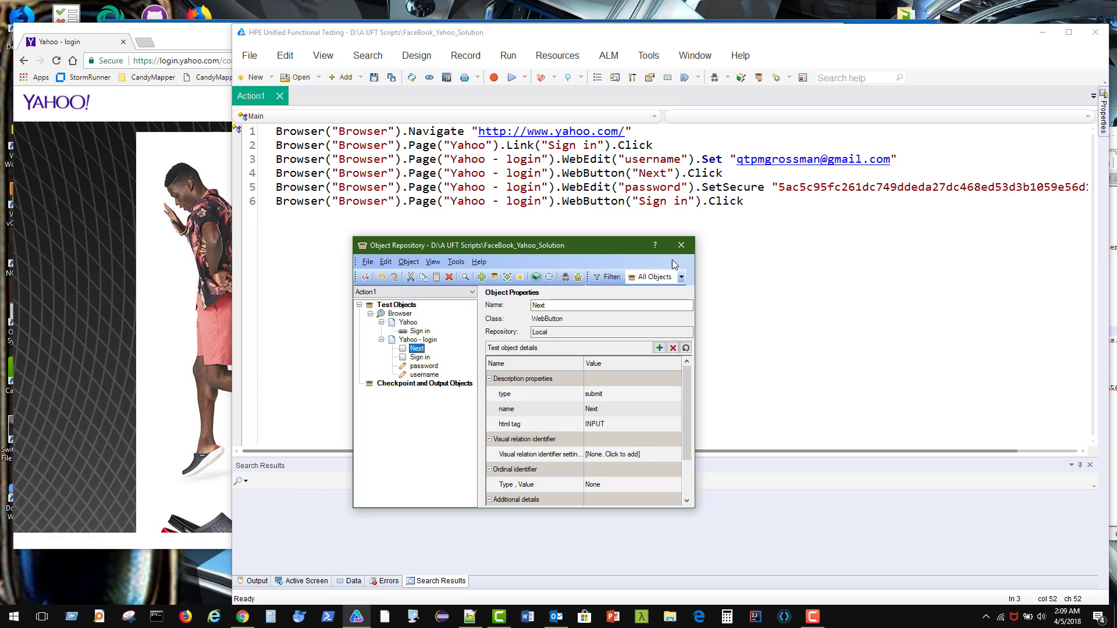
left_click(679, 245)
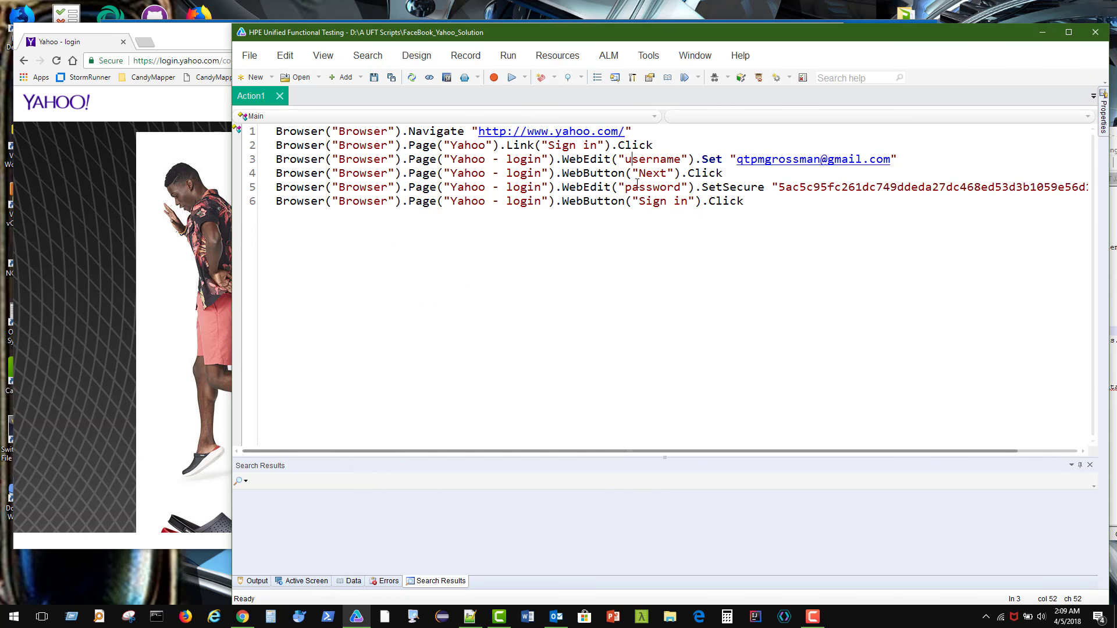
Run the login test, saving results to the temporary results folder.
right_click(647, 175)
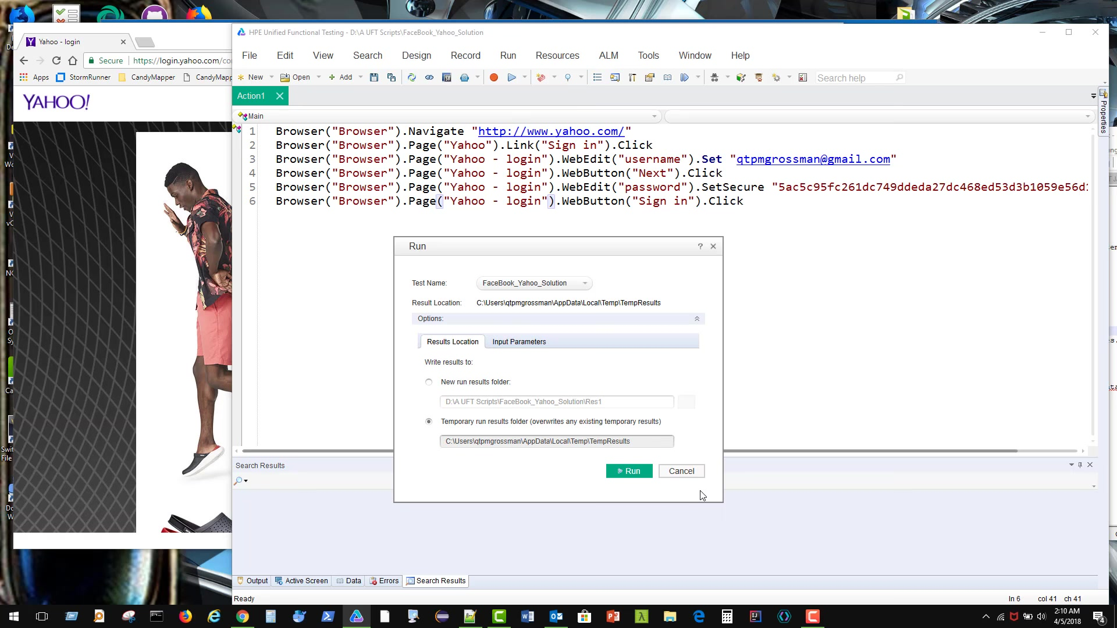
left_click(628, 470)
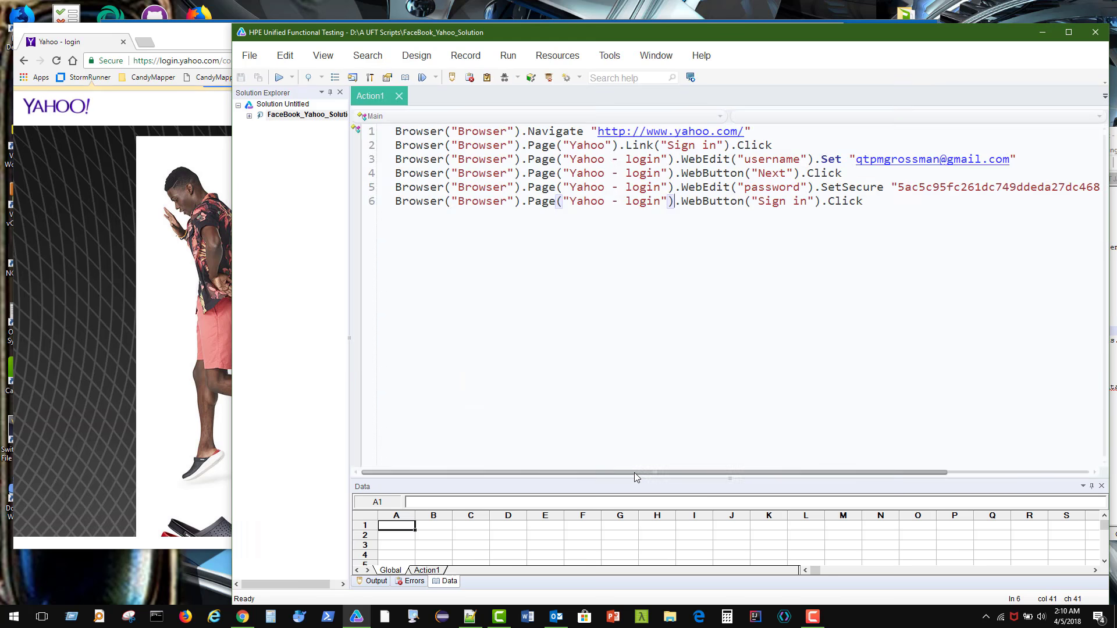
left_click(658, 101)
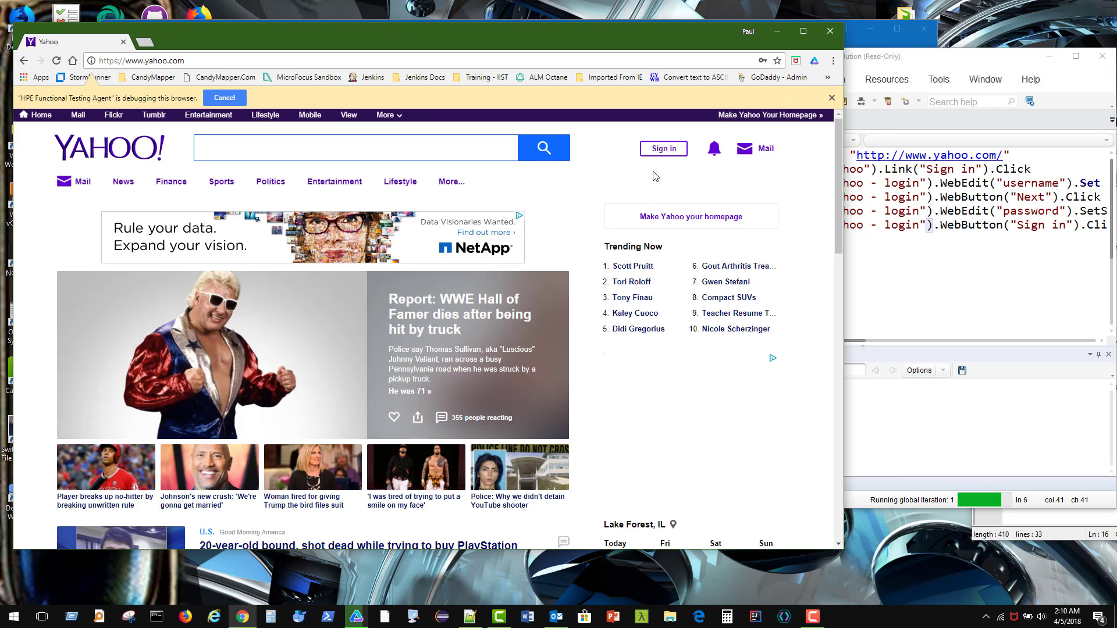
left_click(662, 149)
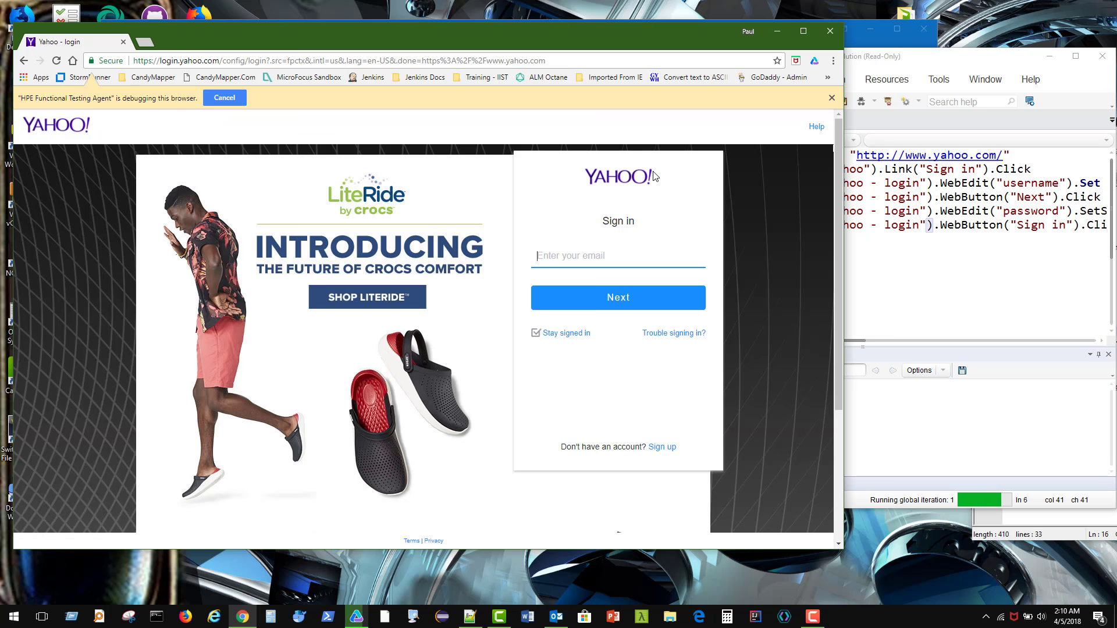
left_click(618, 298)
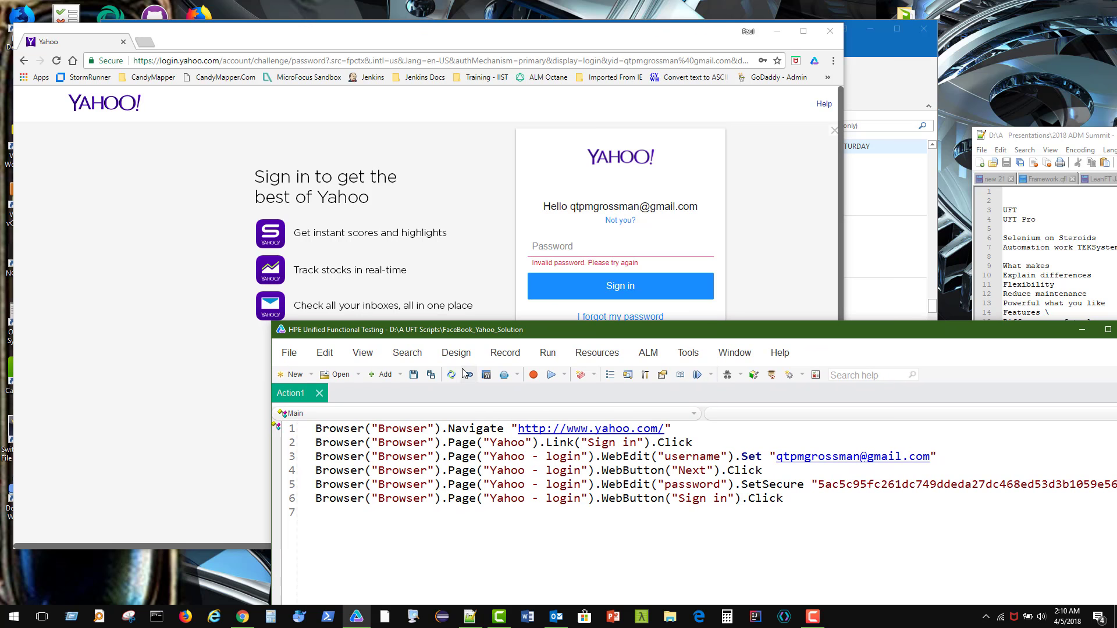
Record a standard checkpoint on Yahoo's 'Invalid password. Please try again' message in Chrome.
left_click(504, 353)
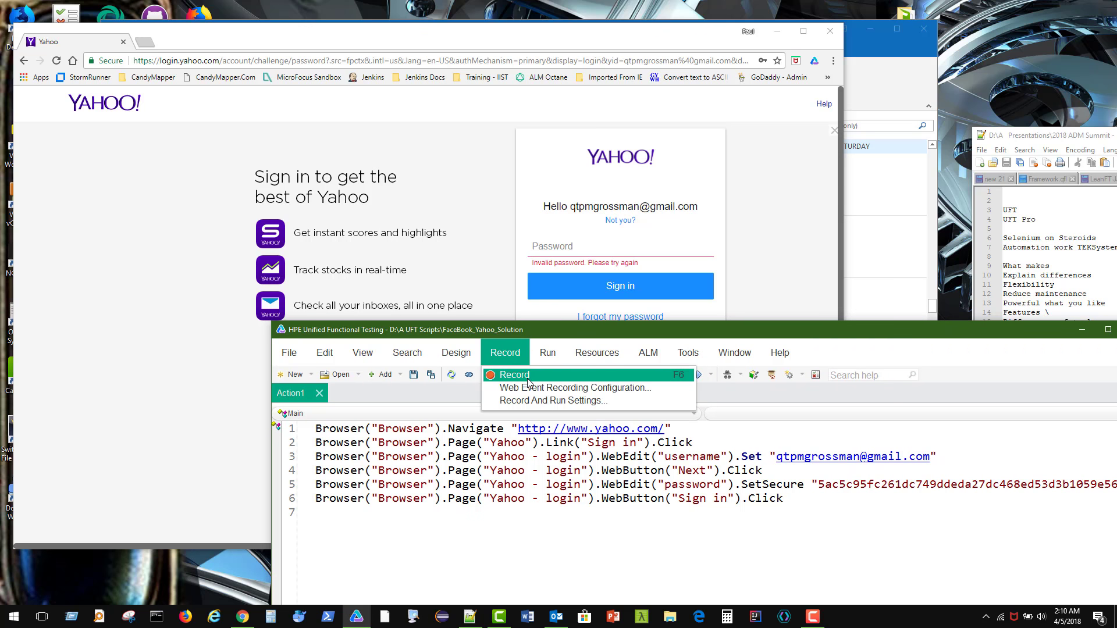
left_click(514, 375)
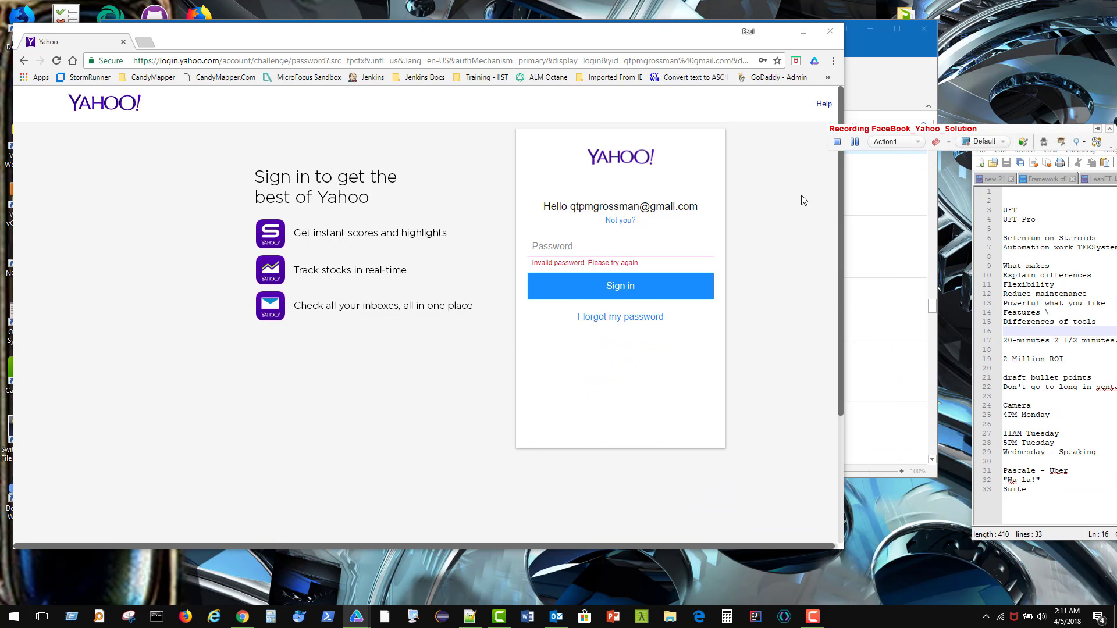
mouse_move(1003, 130)
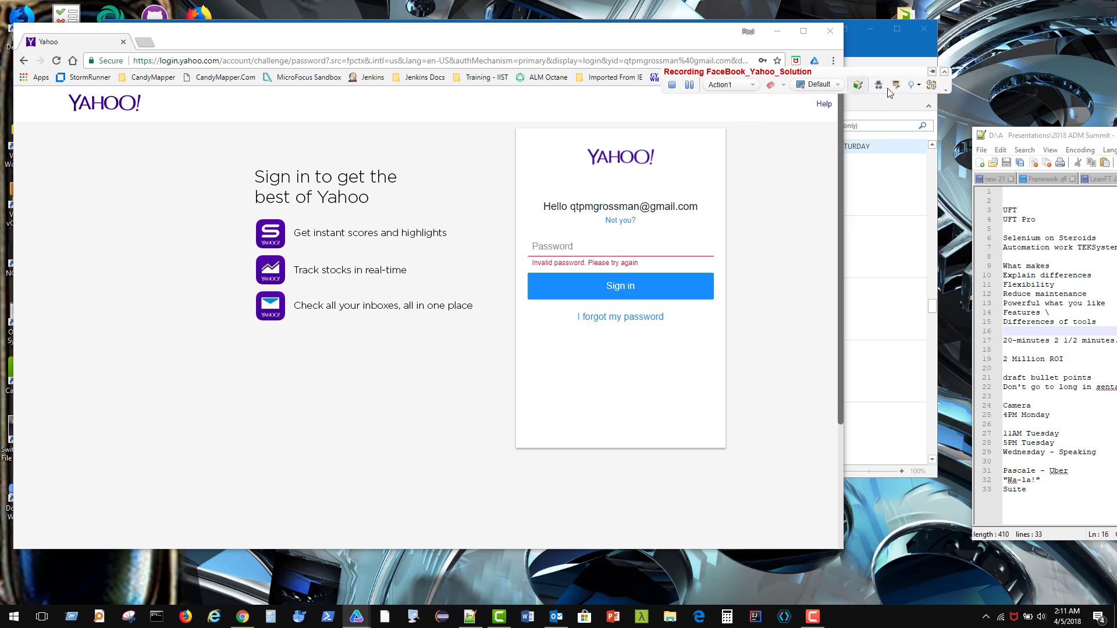
left_click(913, 85)
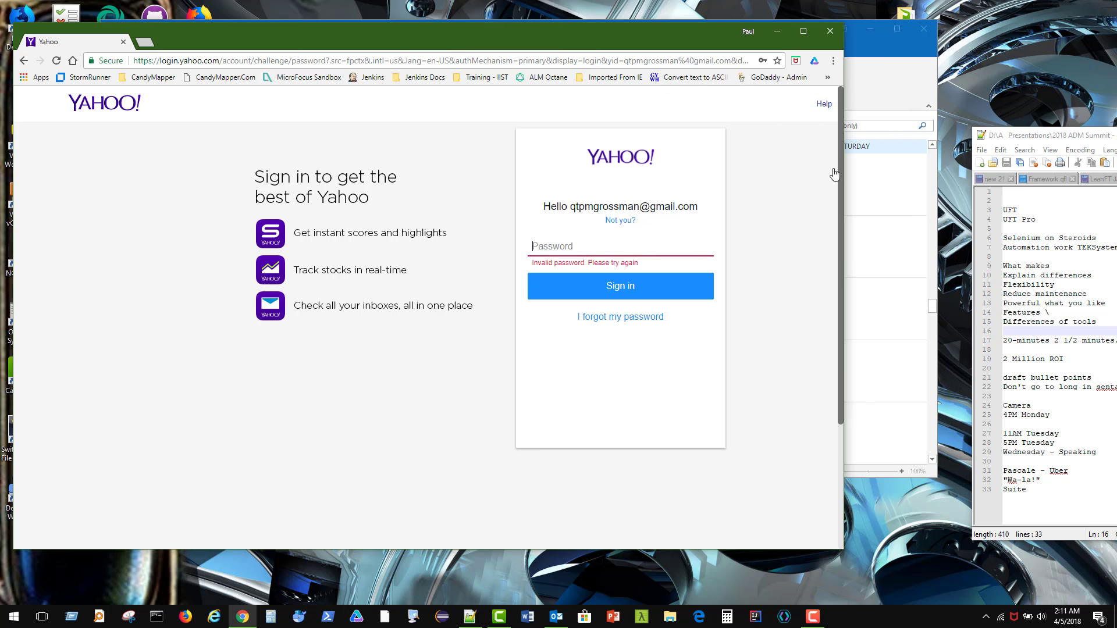
left_click(584, 269)
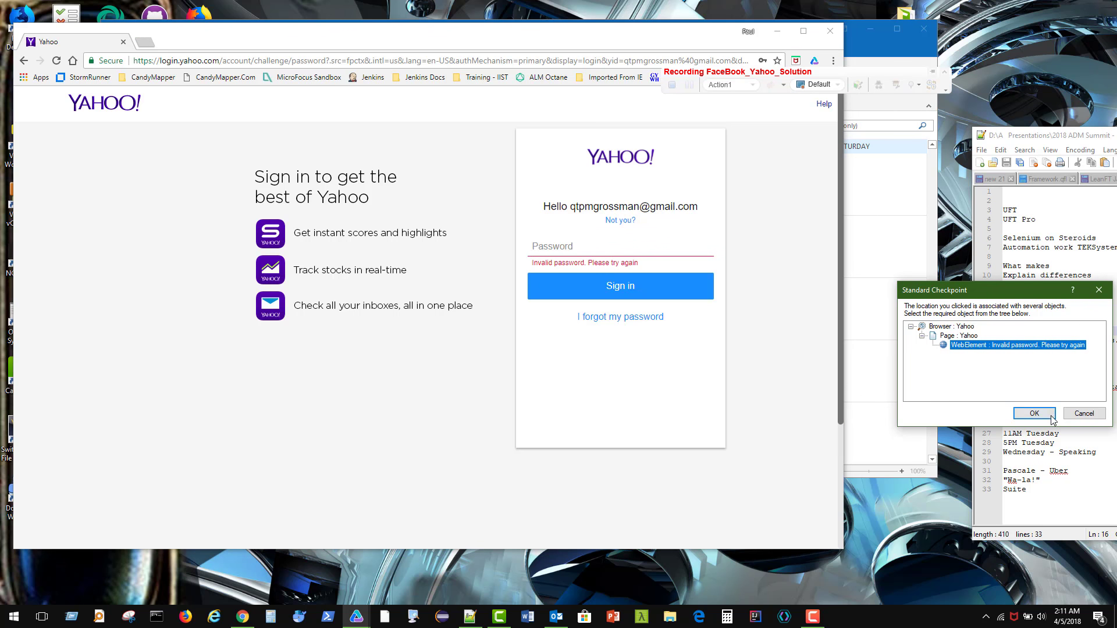
left_click(1034, 413)
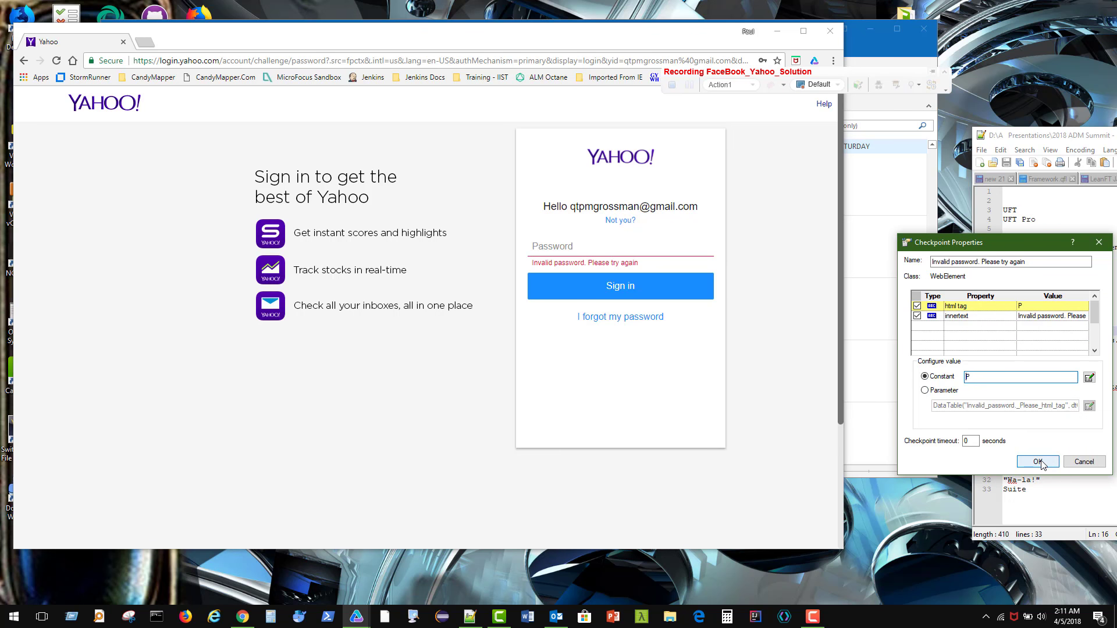
left_click(1036, 461)
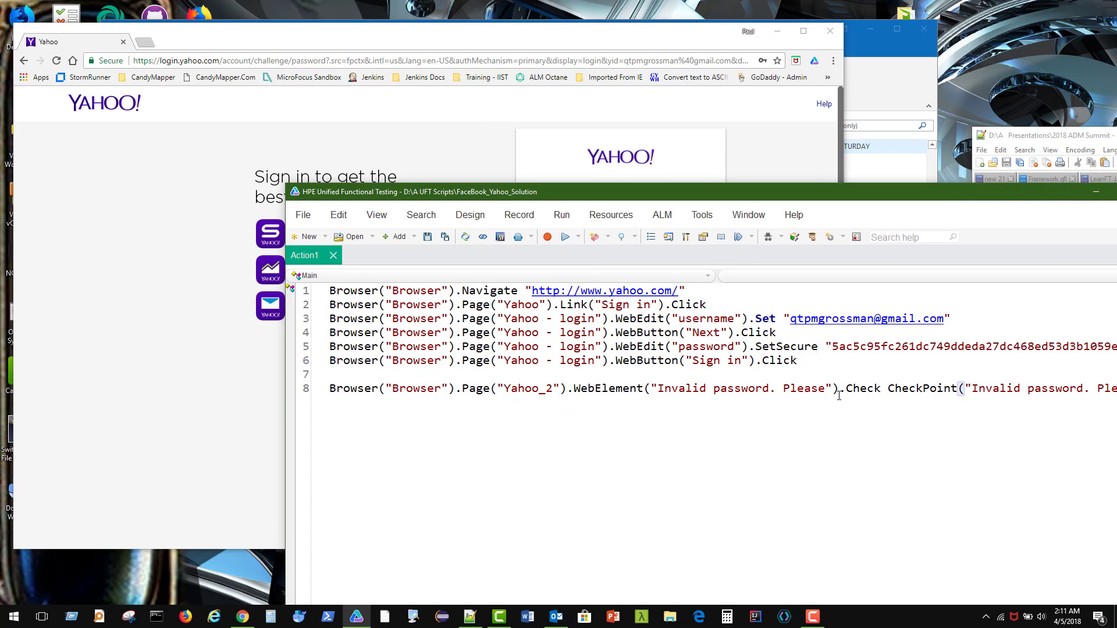
mouse_move(564, 236)
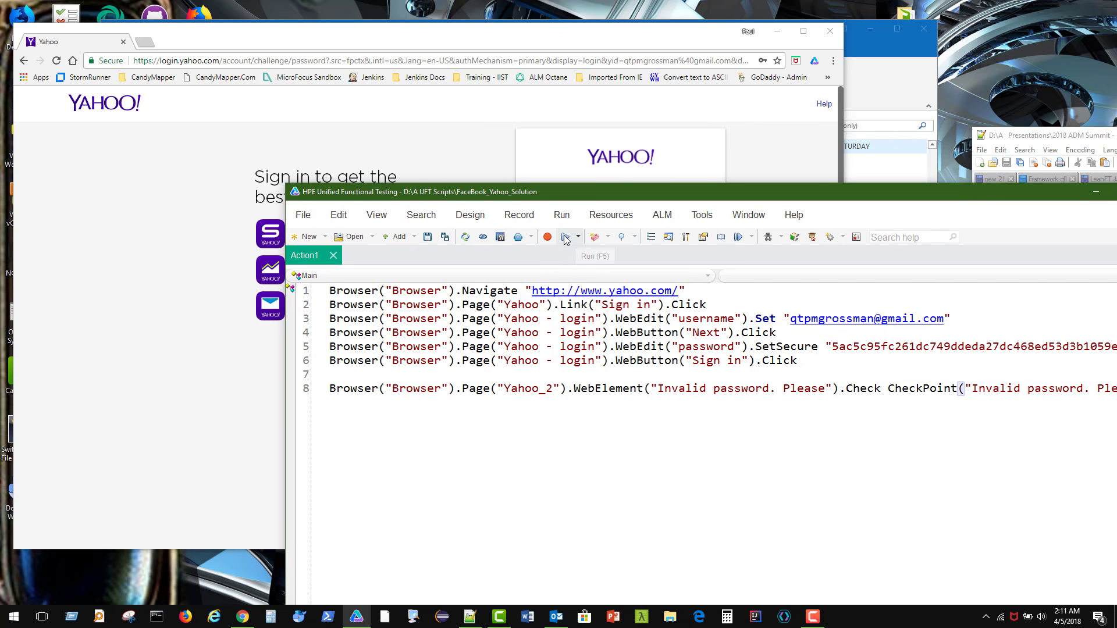
left_click(562, 236)
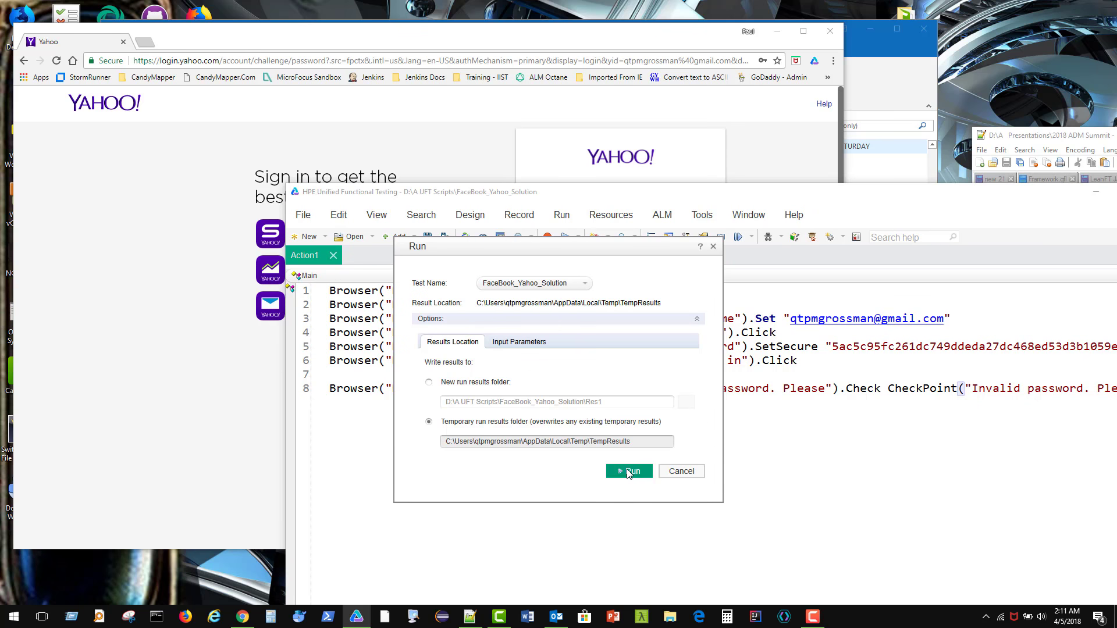
left_click(628, 470)
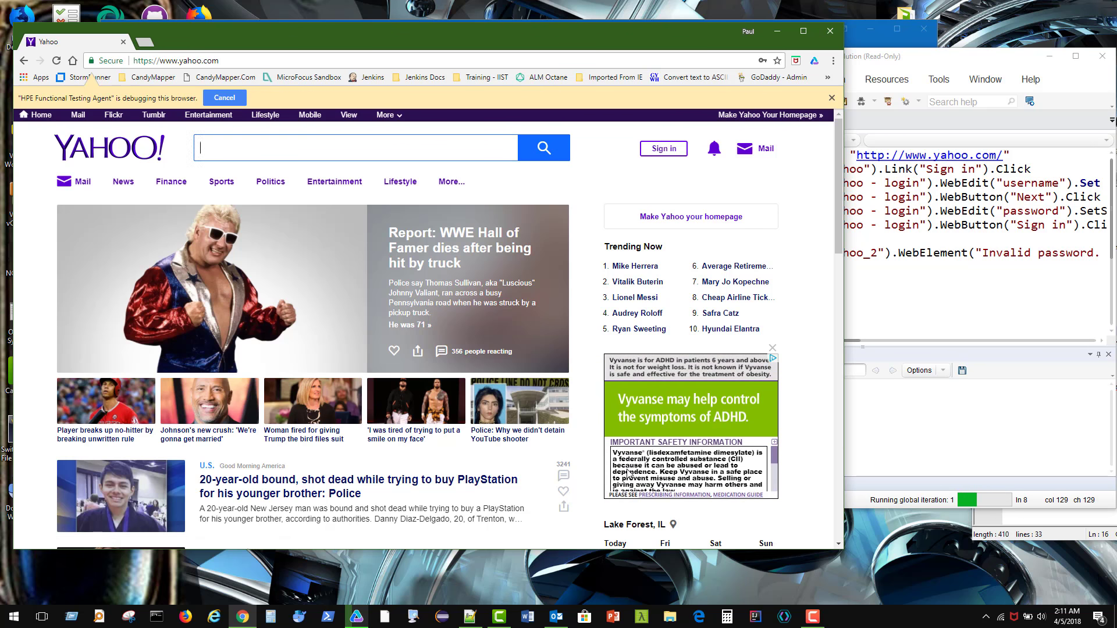
left_click(662, 149)
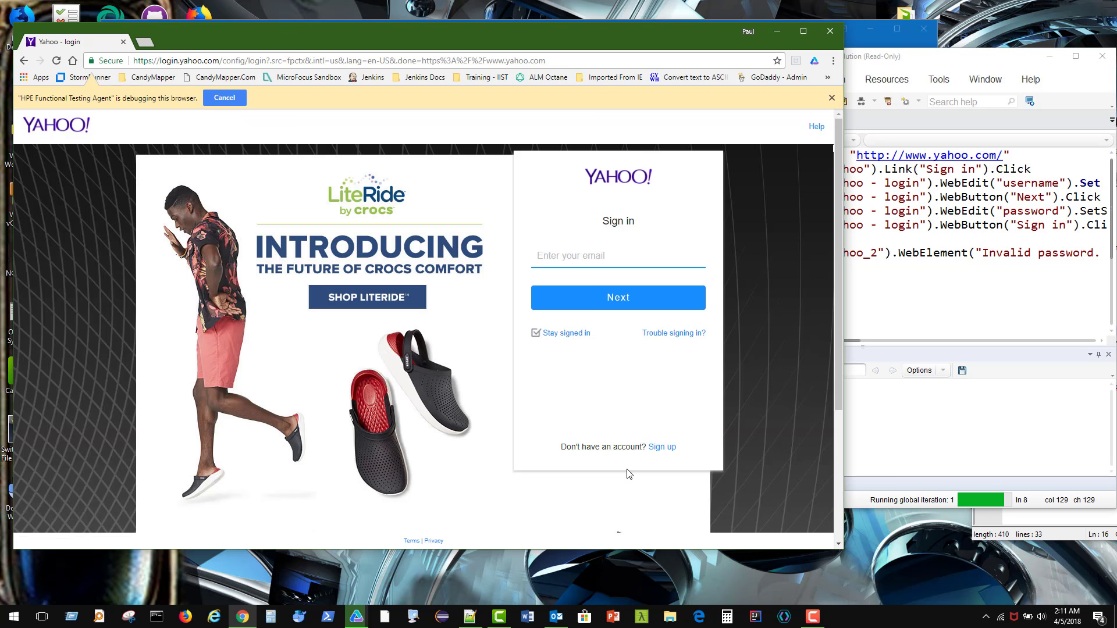
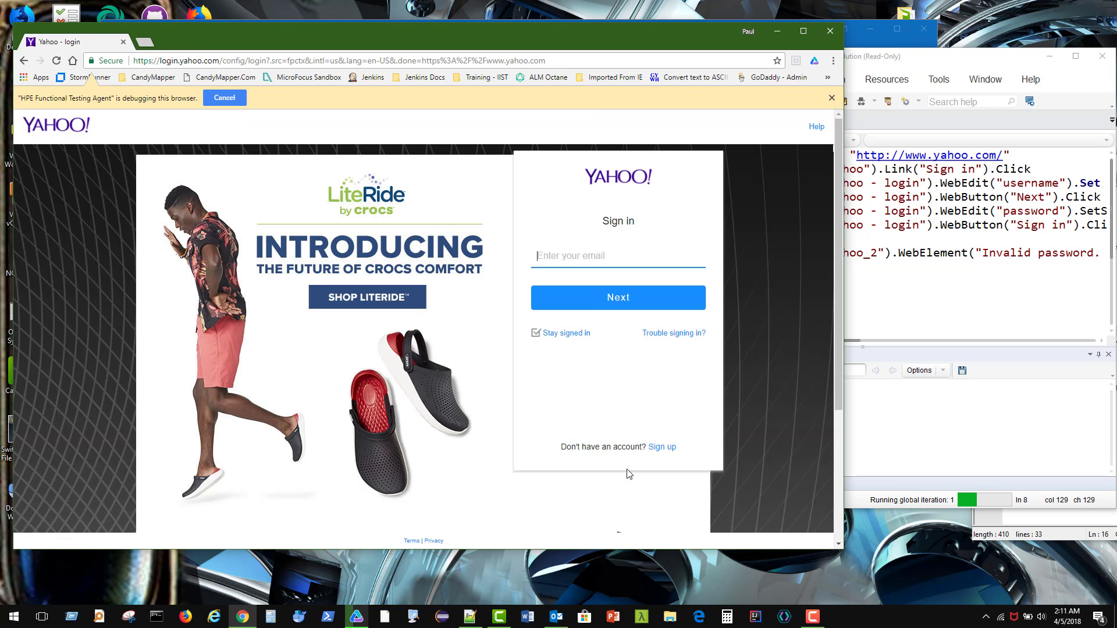
left_click(616, 298)
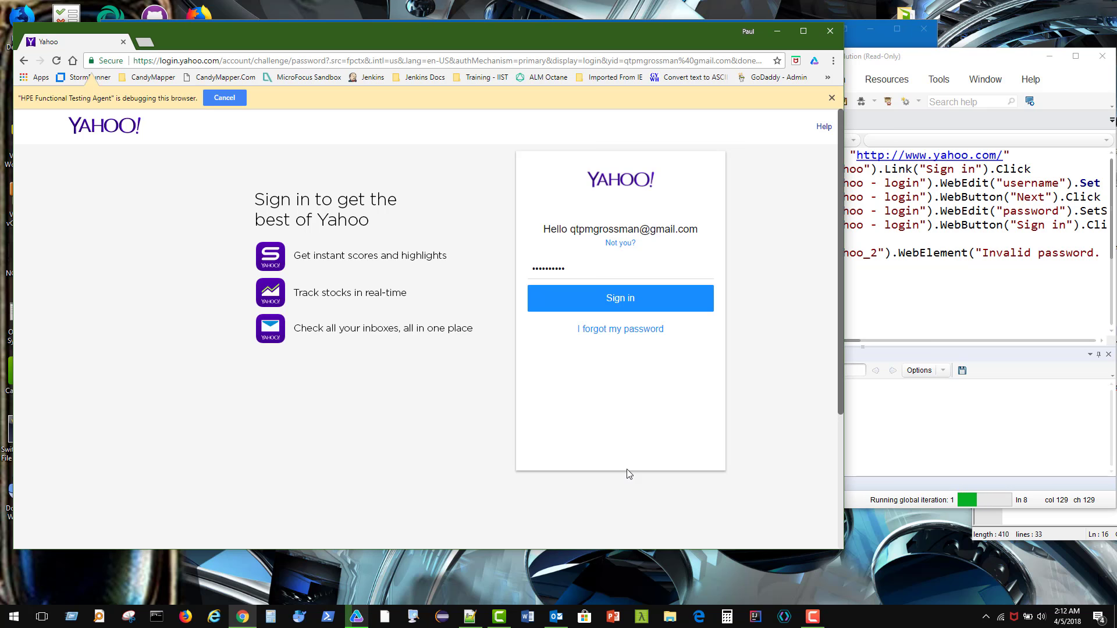
left_click(619, 298)
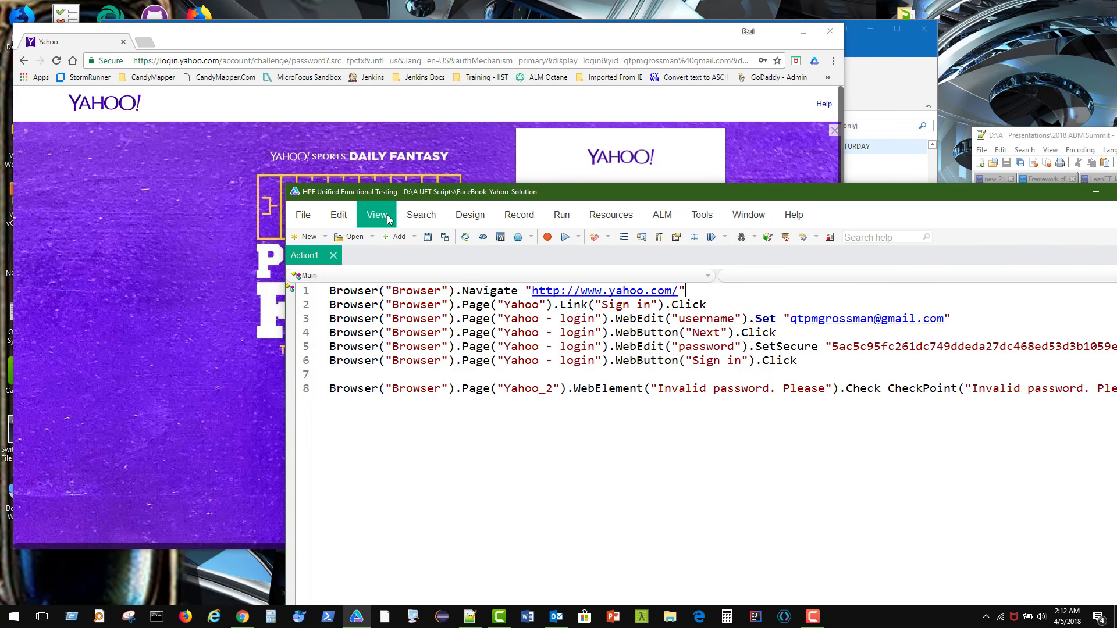
left_click(377, 215)
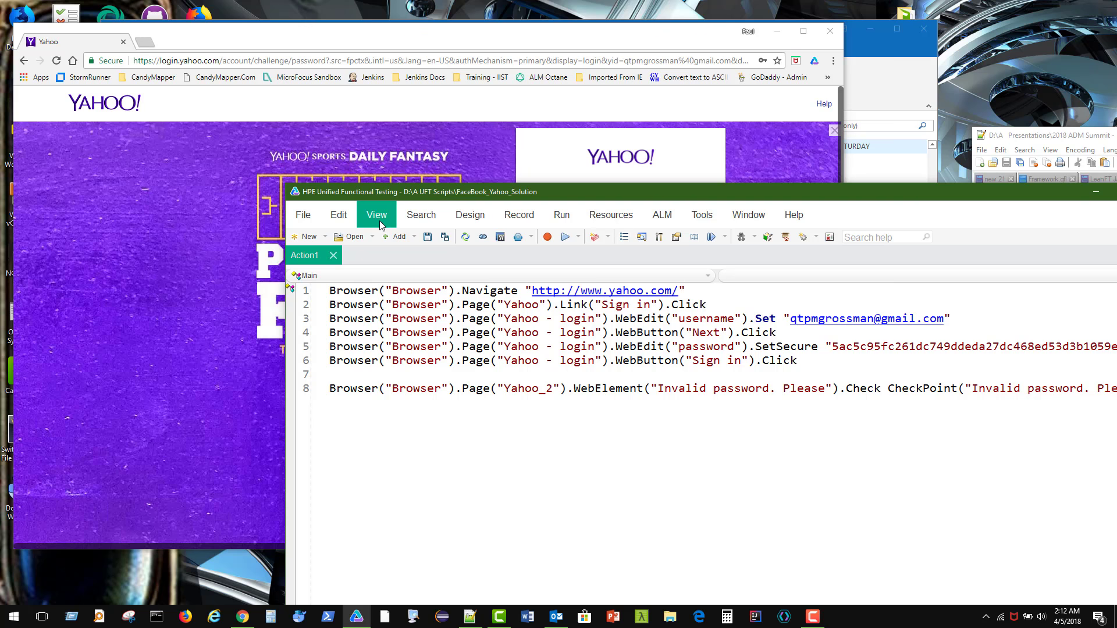
mouse_move(415, 467)
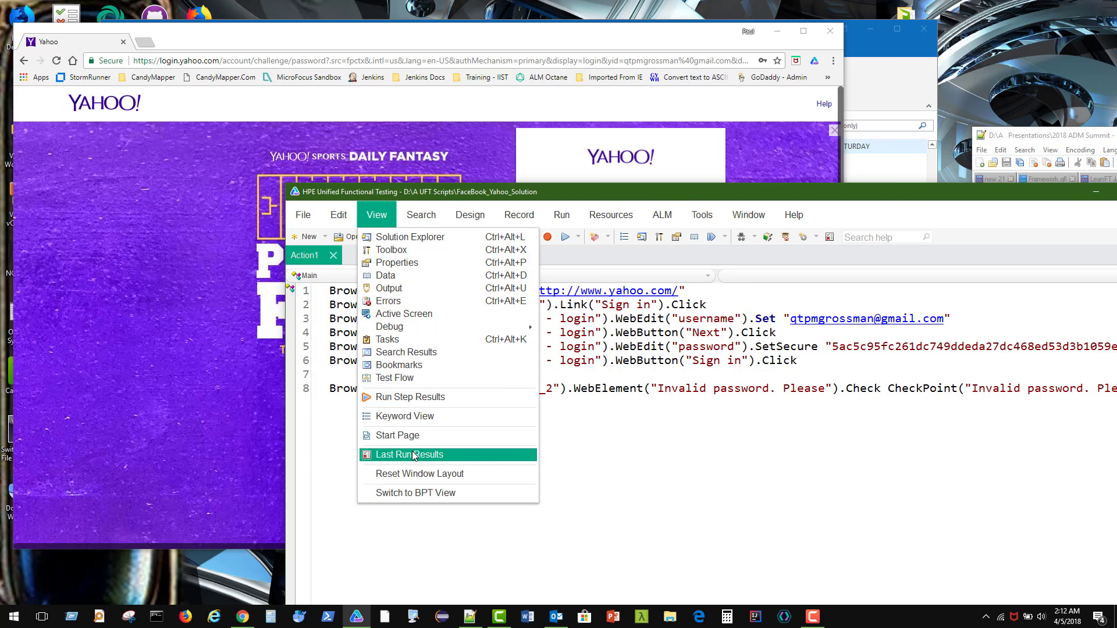
left_click(410, 454)
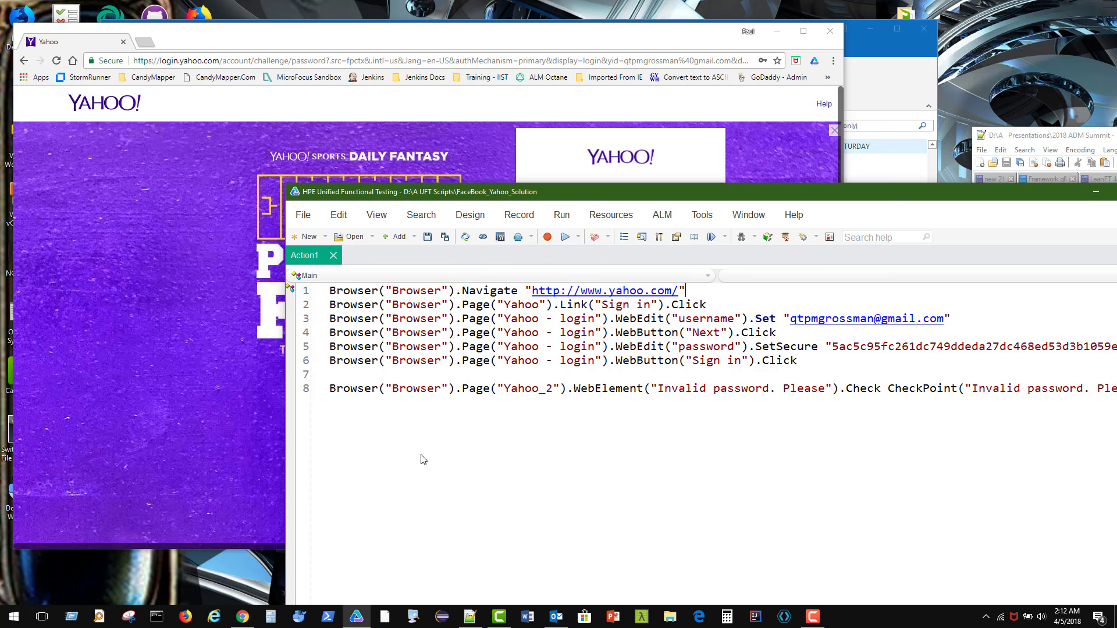
left_click(192, 144)
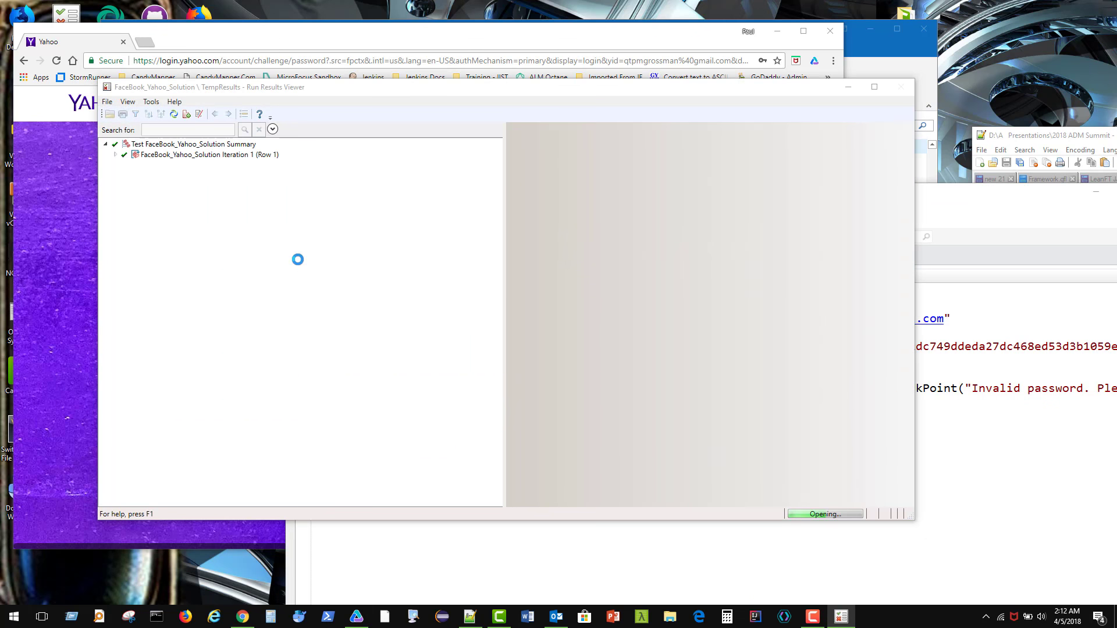
mouse_move(120, 171)
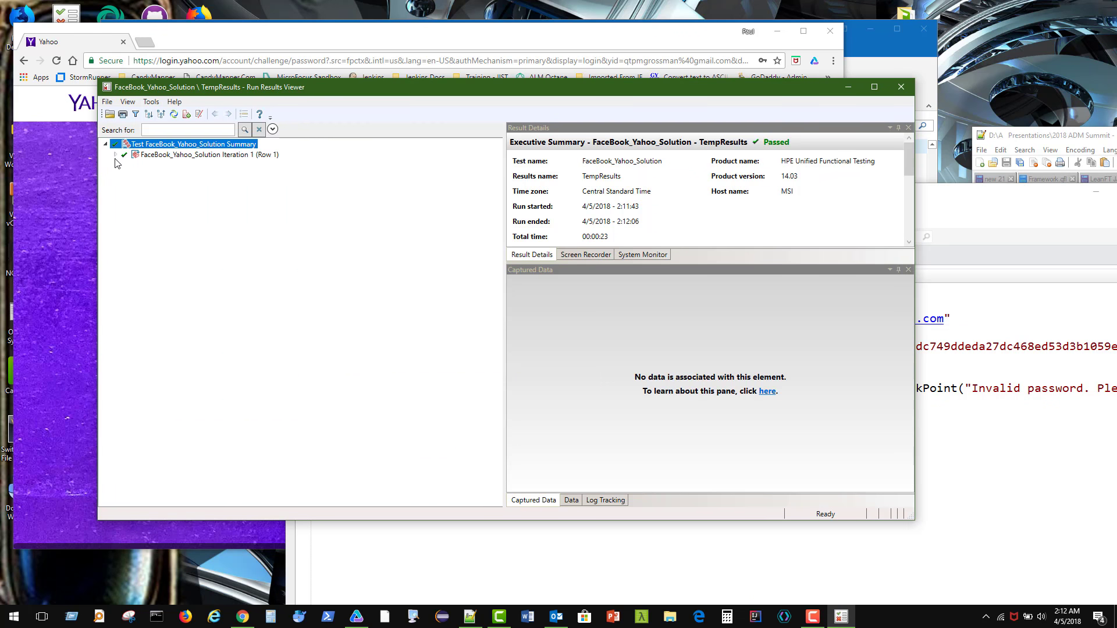
left_click(115, 154)
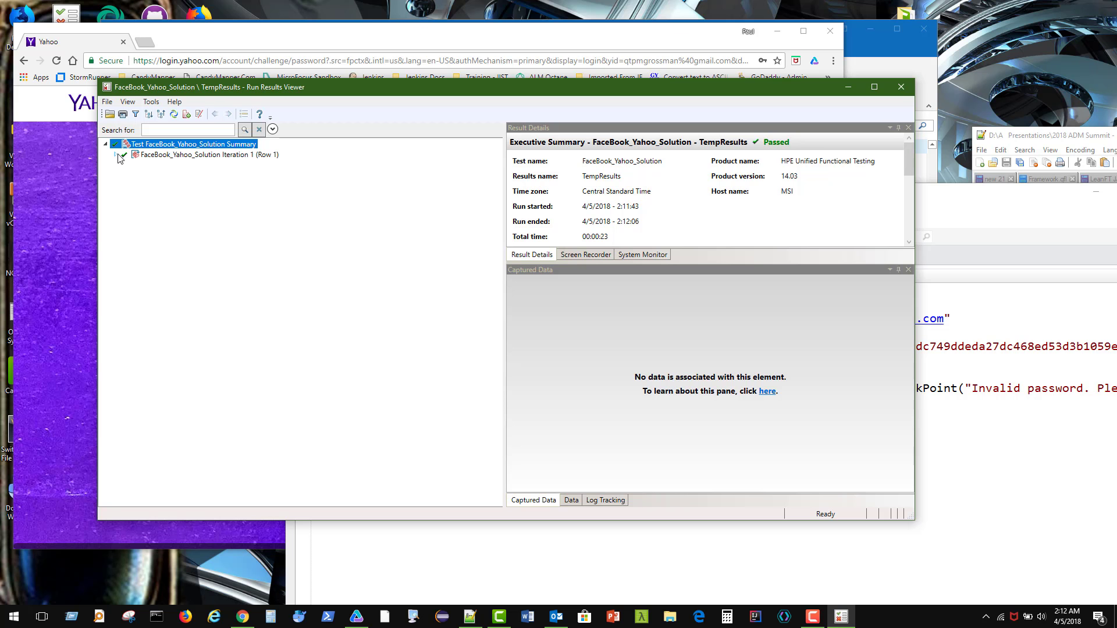
left_click(133, 164)
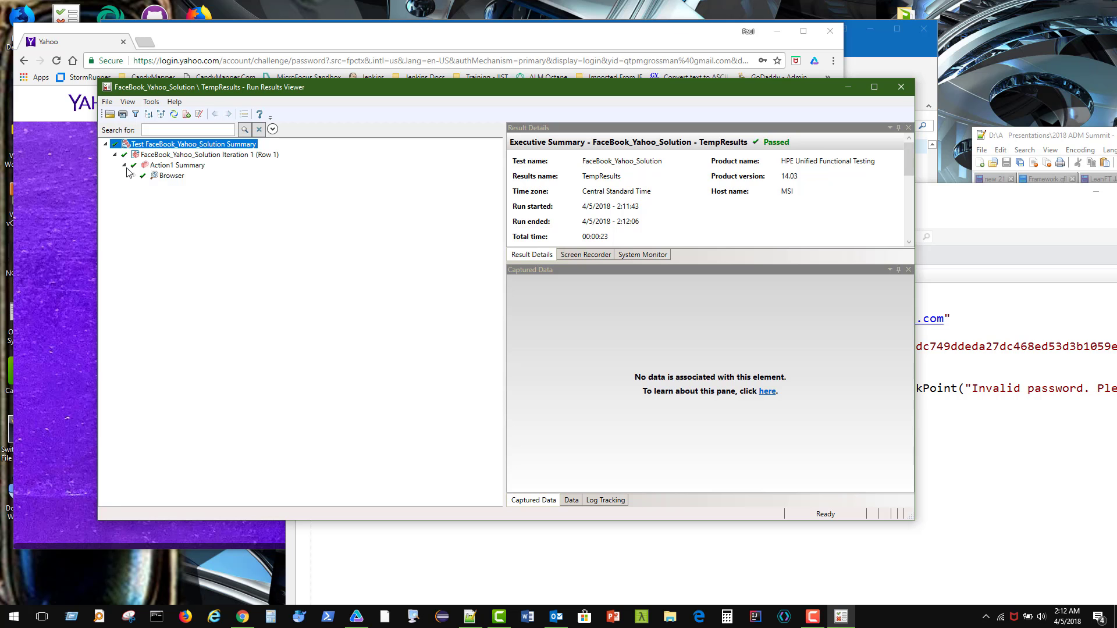
left_click(134, 175)
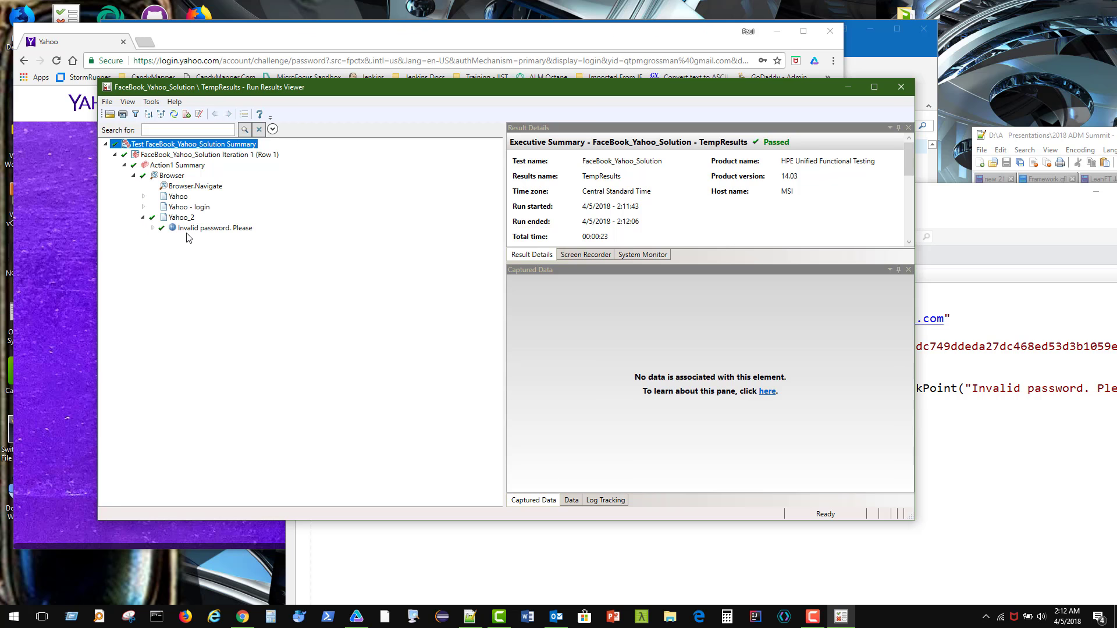
left_click(217, 227)
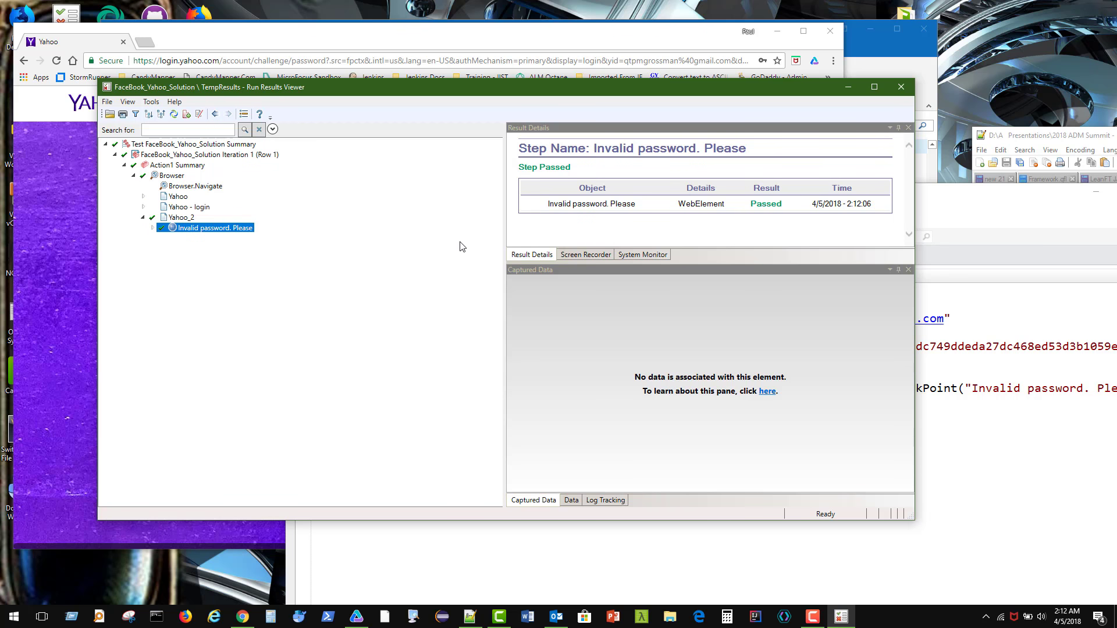
mouse_move(856, 139)
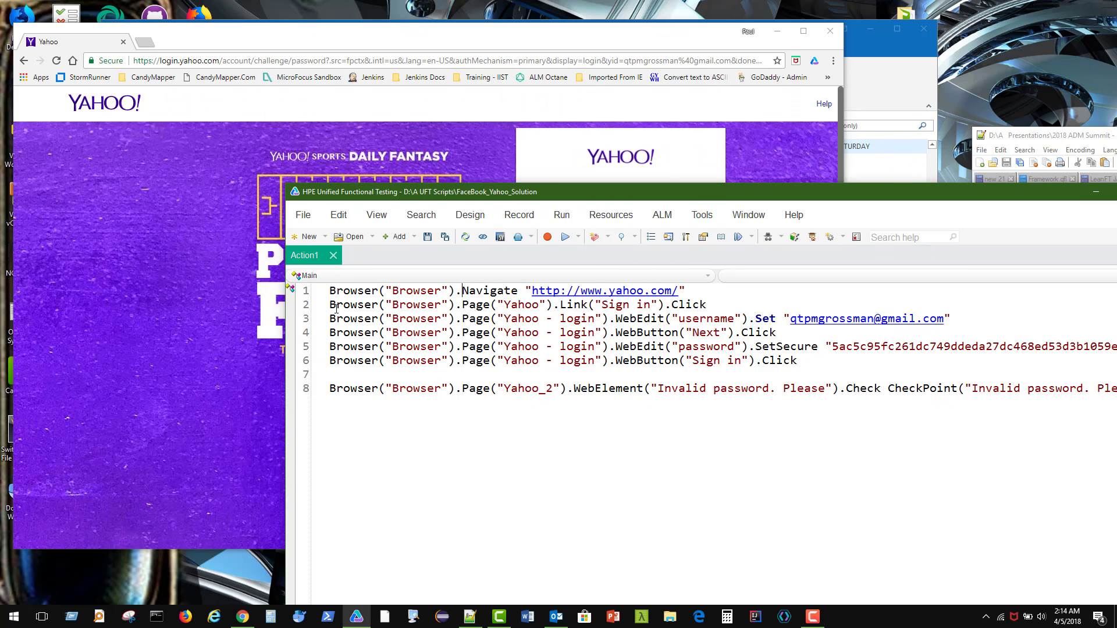
mouse_move(675, 304)
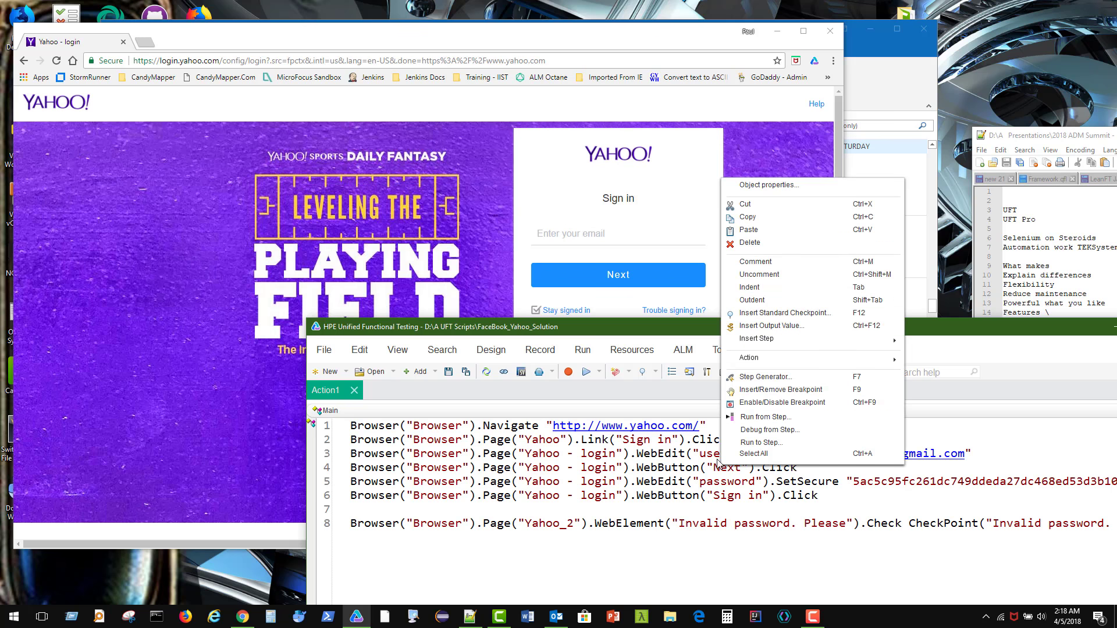
Move the Next button object directly under Browser in the object repository.
left_click(767, 185)
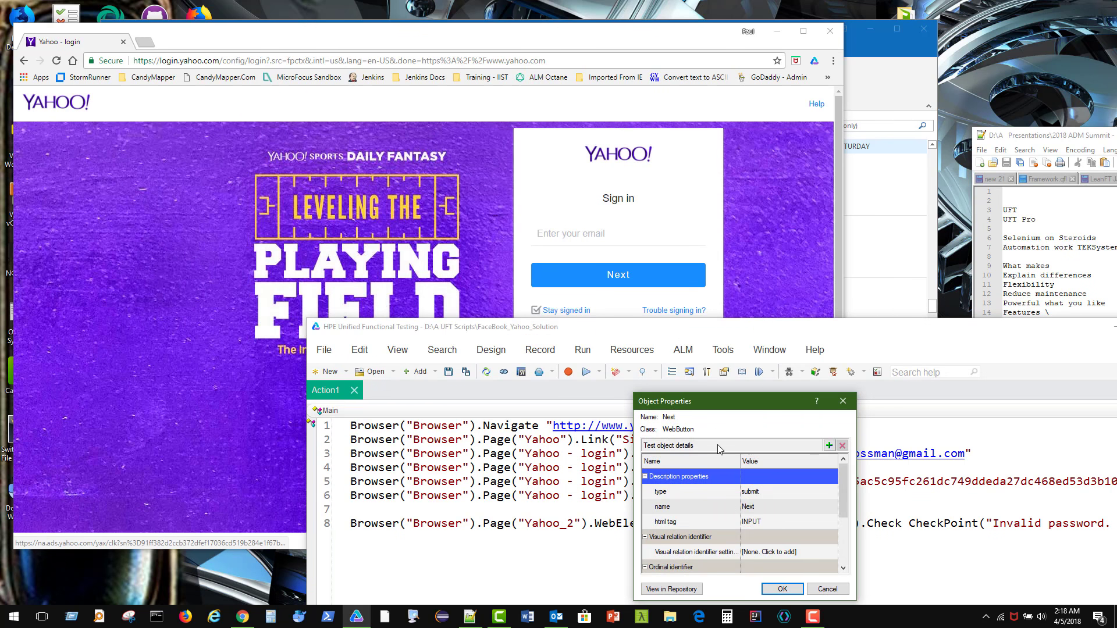
left_click(669, 589)
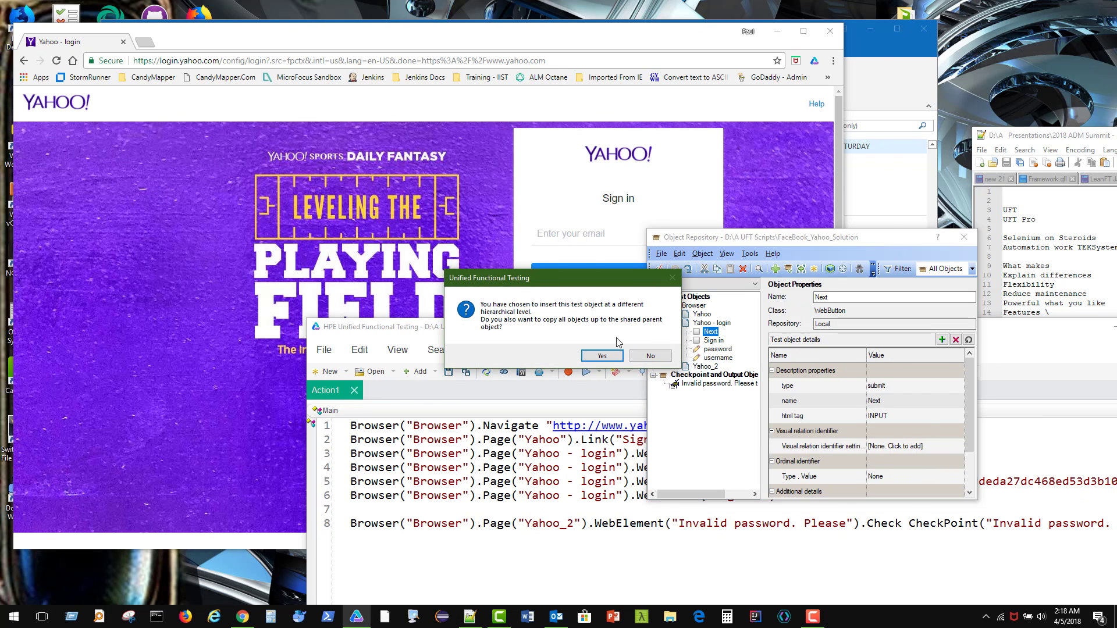
left_click(649, 355)
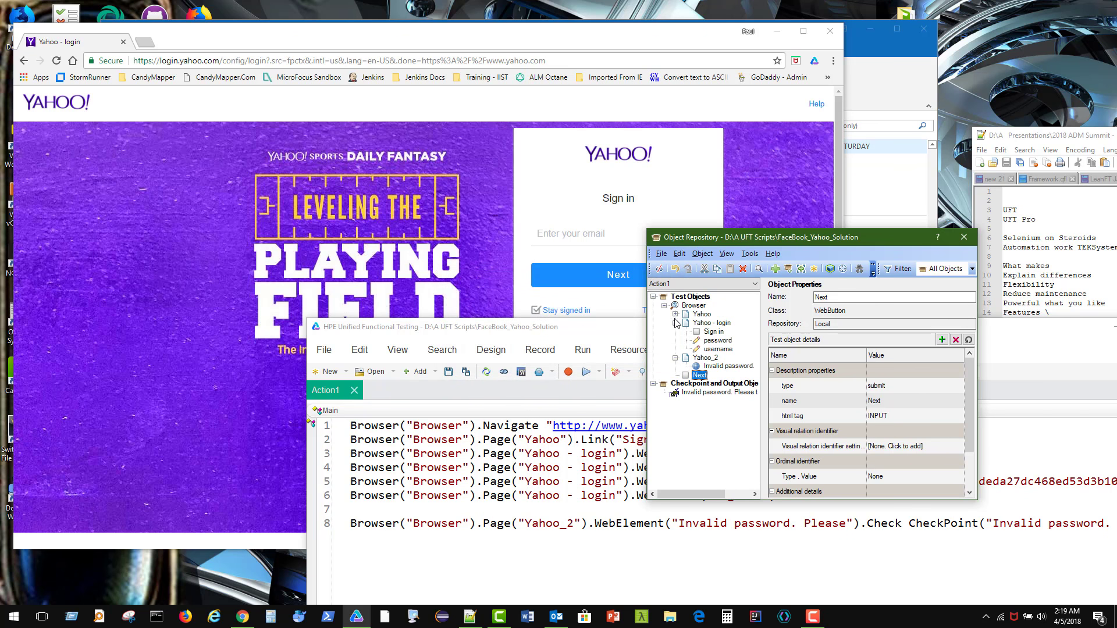
left_click(702, 315)
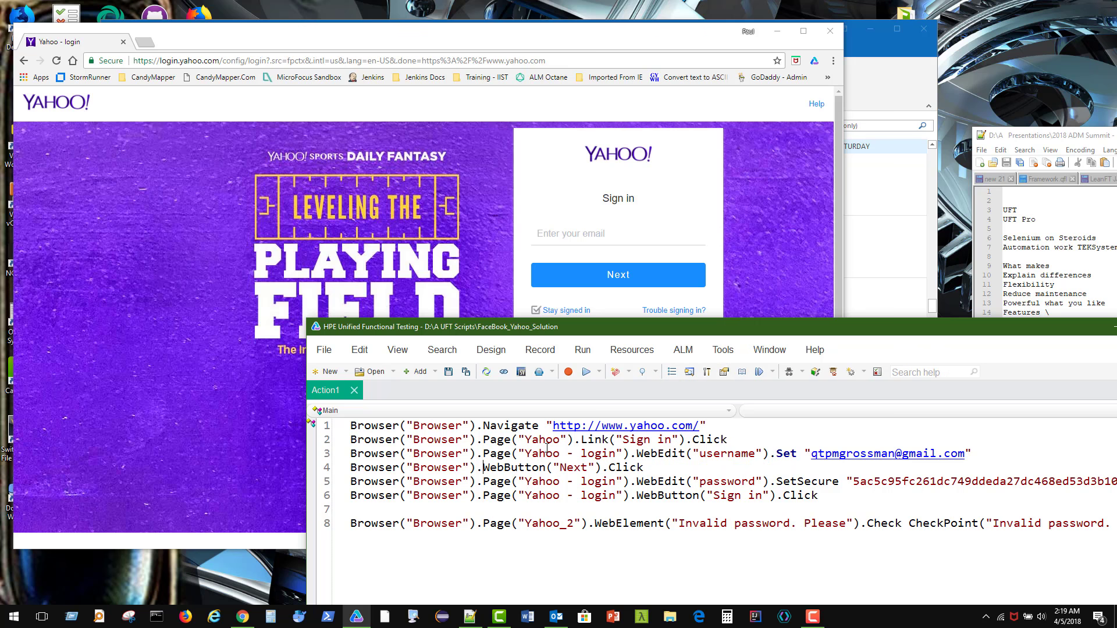
Run the test again, replaying Yahoo sign-in in Chrome with the page-less Next step.
right_click(574, 468)
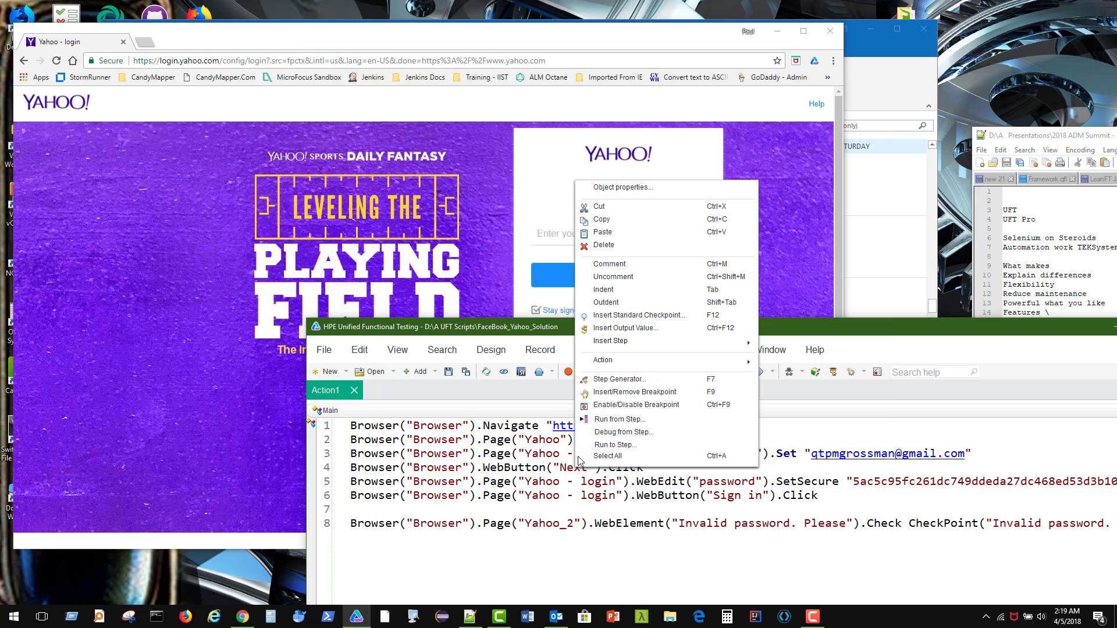
mouse_move(611, 276)
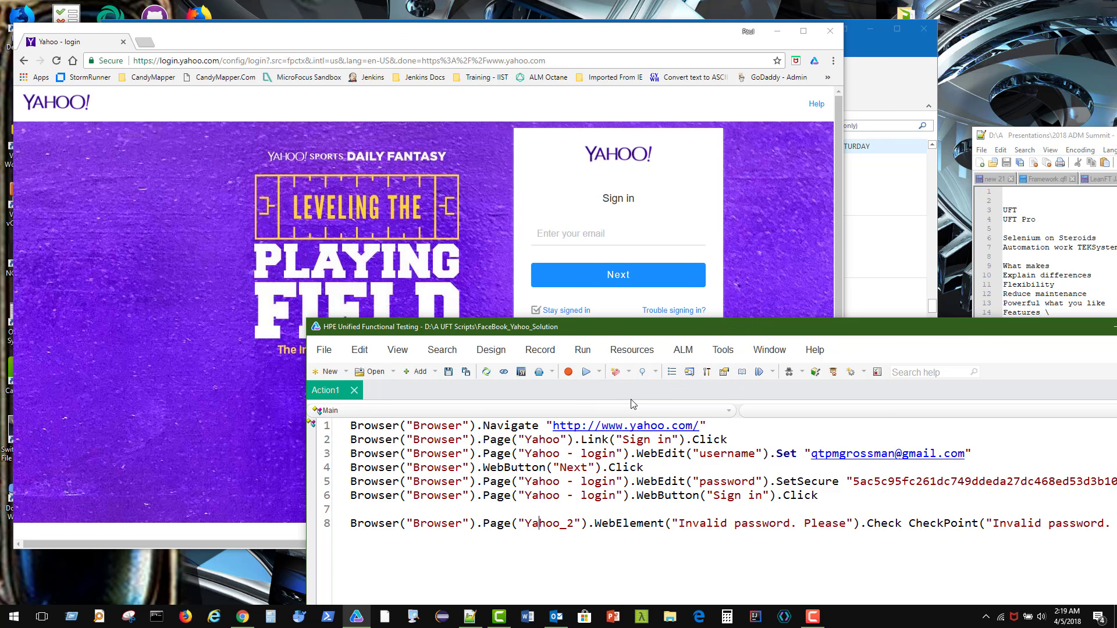
left_click(582, 371)
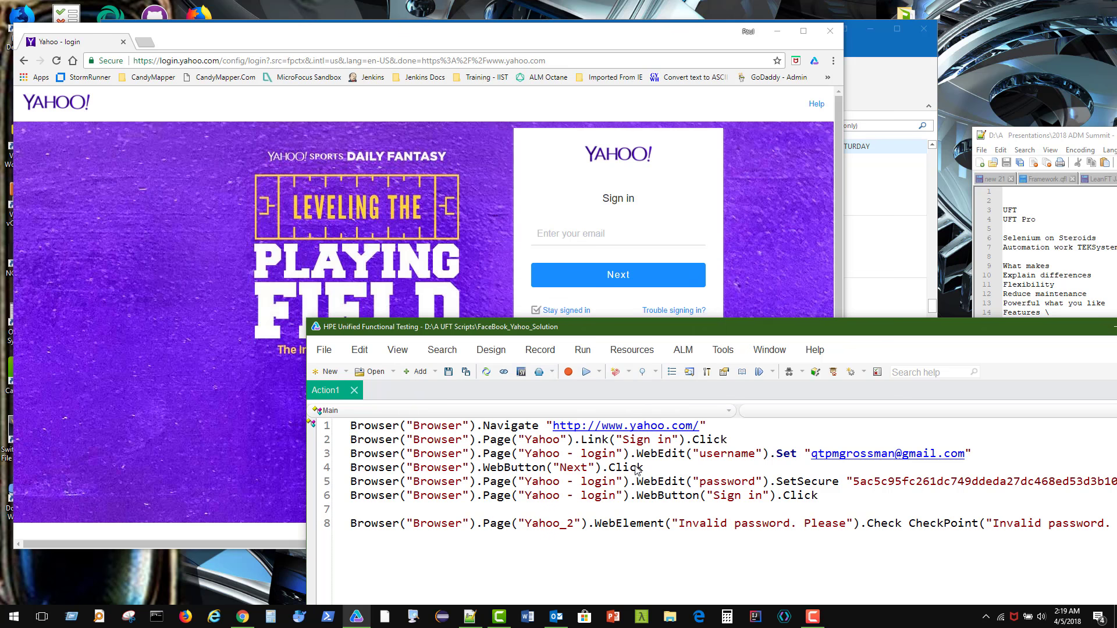
left_click(353, 371)
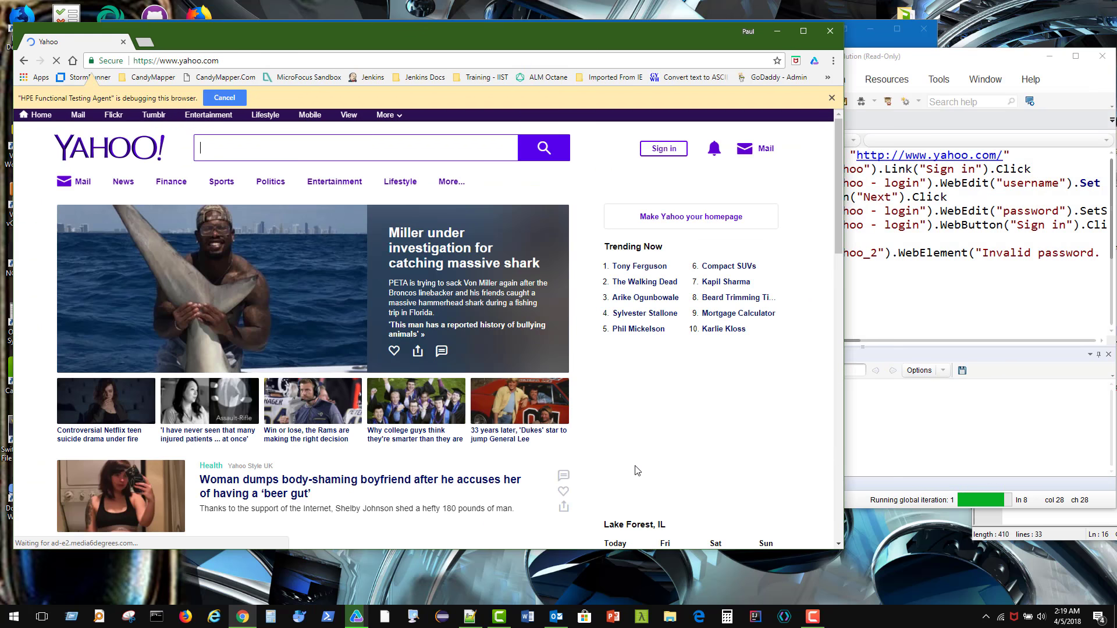
left_click(662, 148)
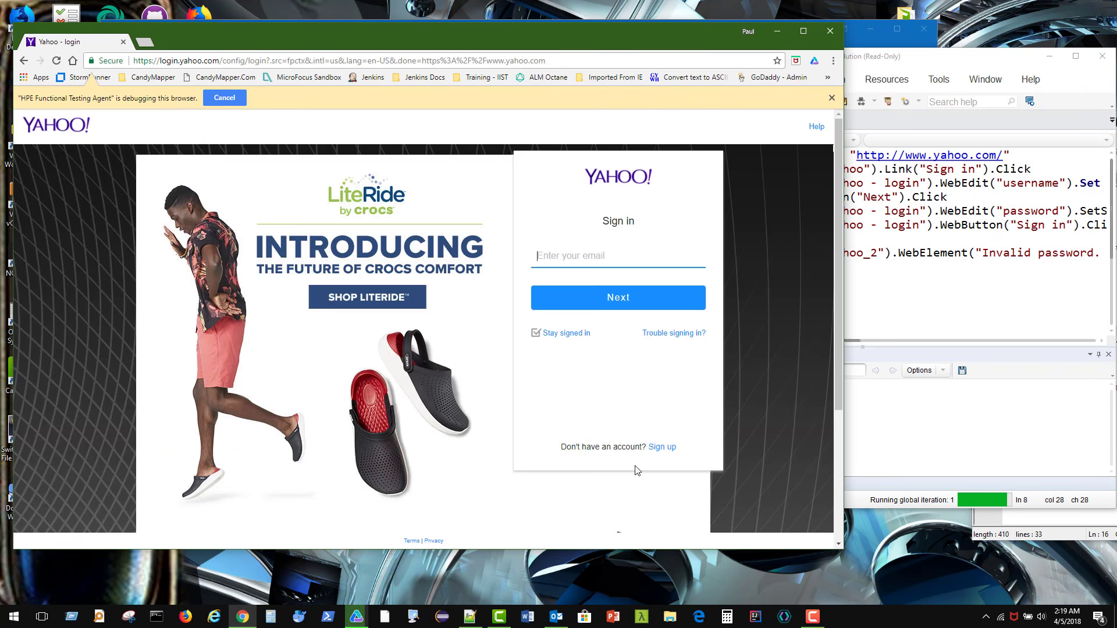
left_click(618, 297)
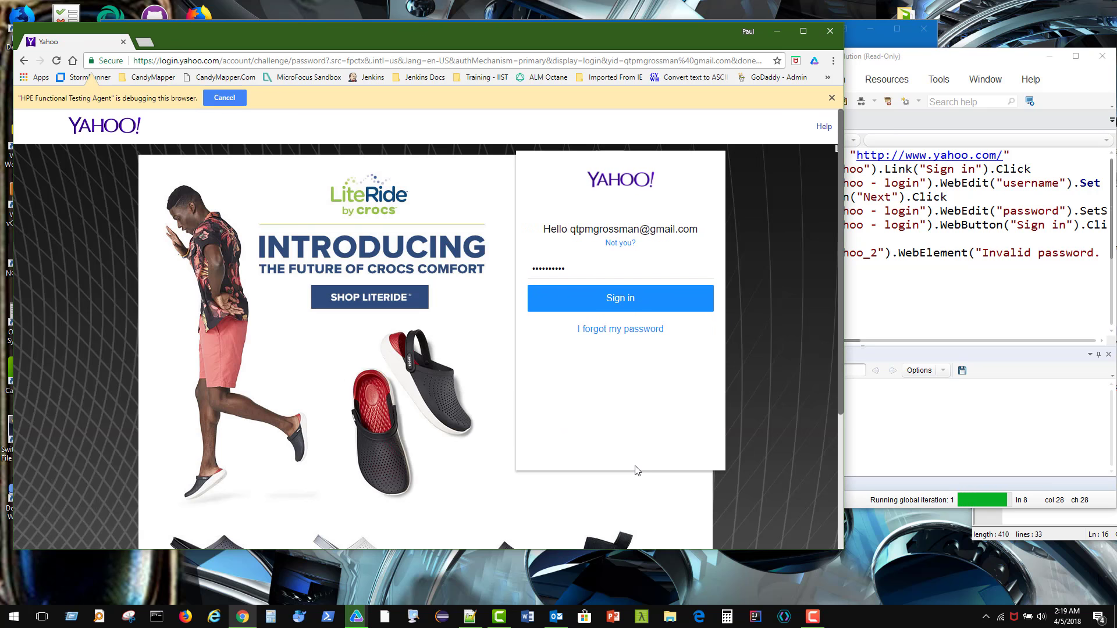
left_click(621, 298)
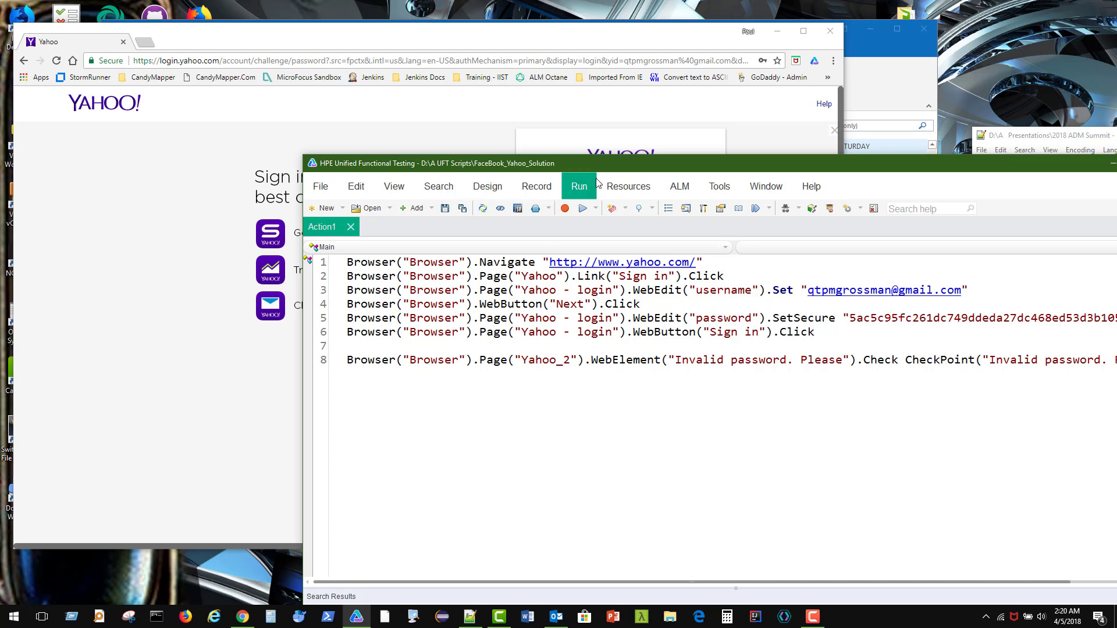
Move the Sign in link and Sign in button directly under Browser in the repository.
right_click(632, 276)
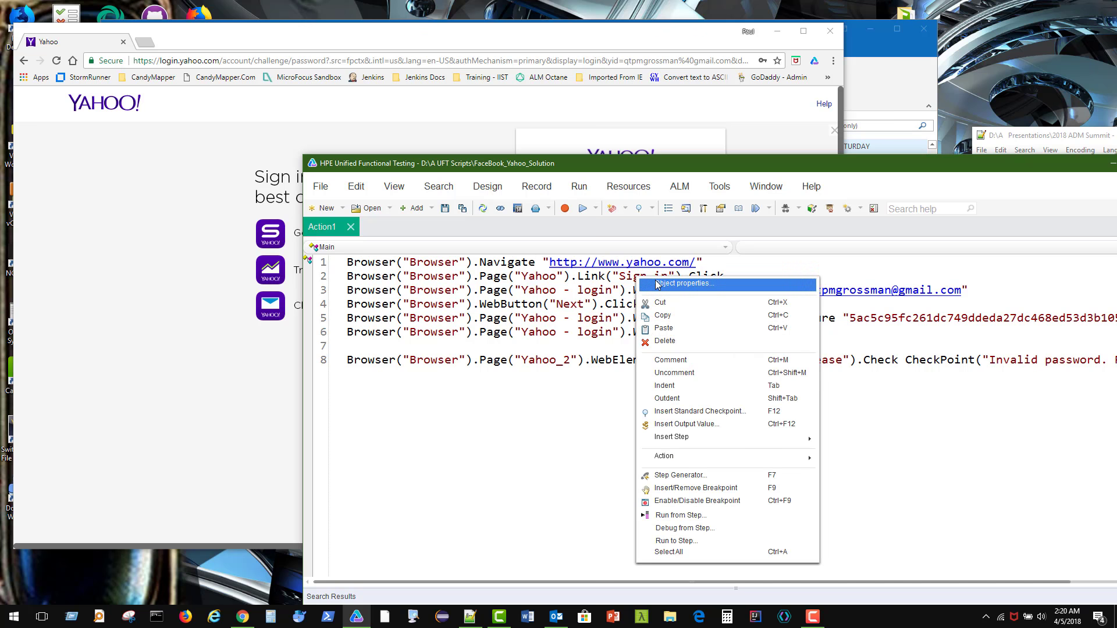
left_click(682, 283)
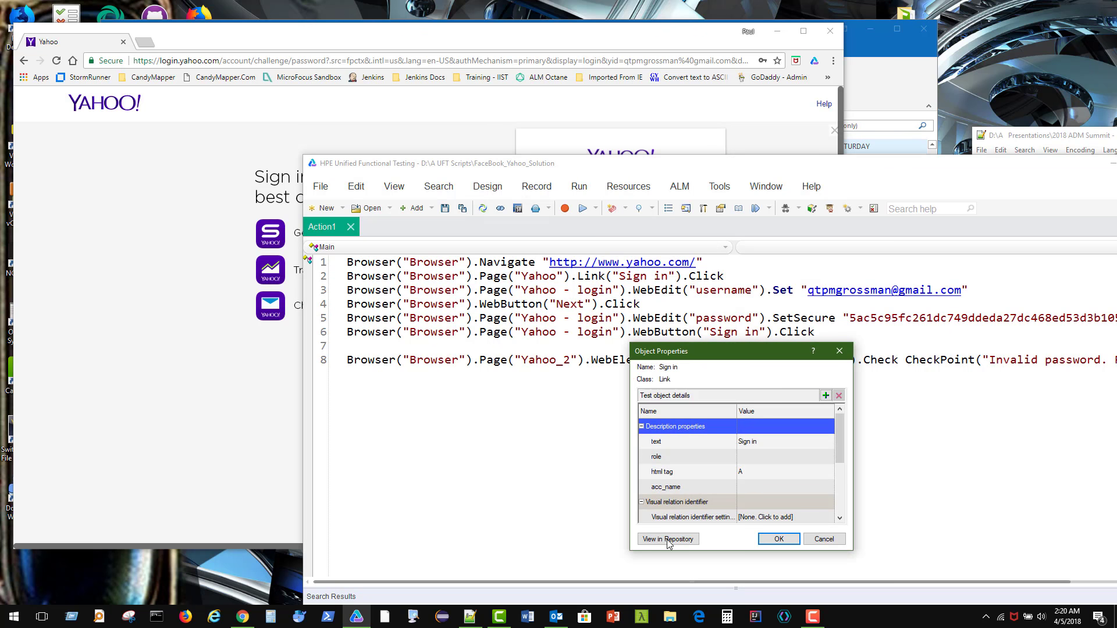
left_click(667, 539)
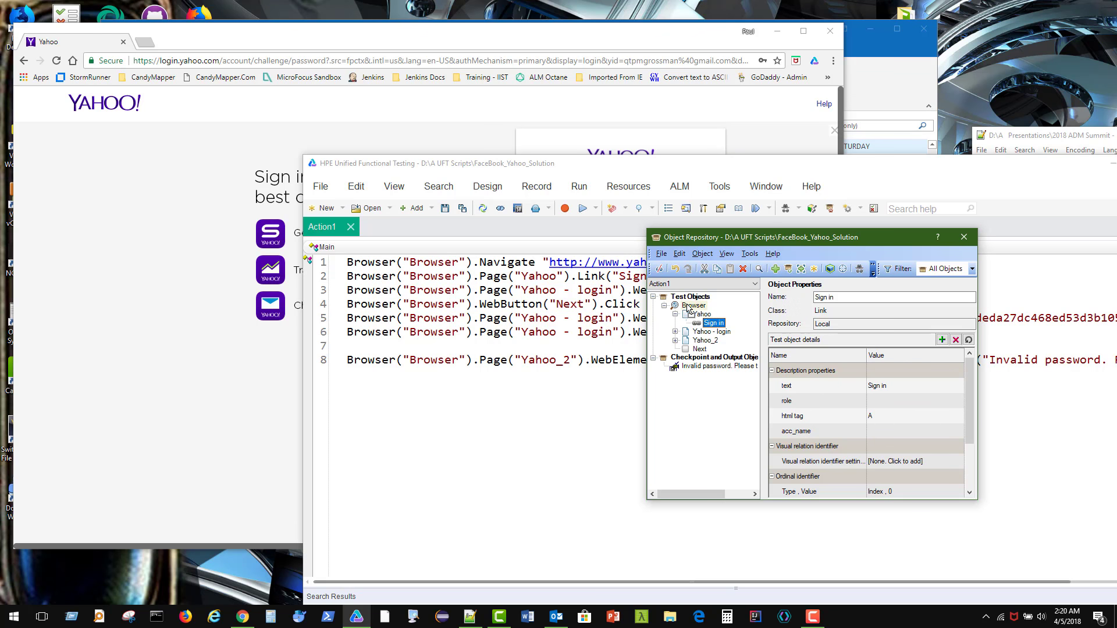
left_click(600, 355)
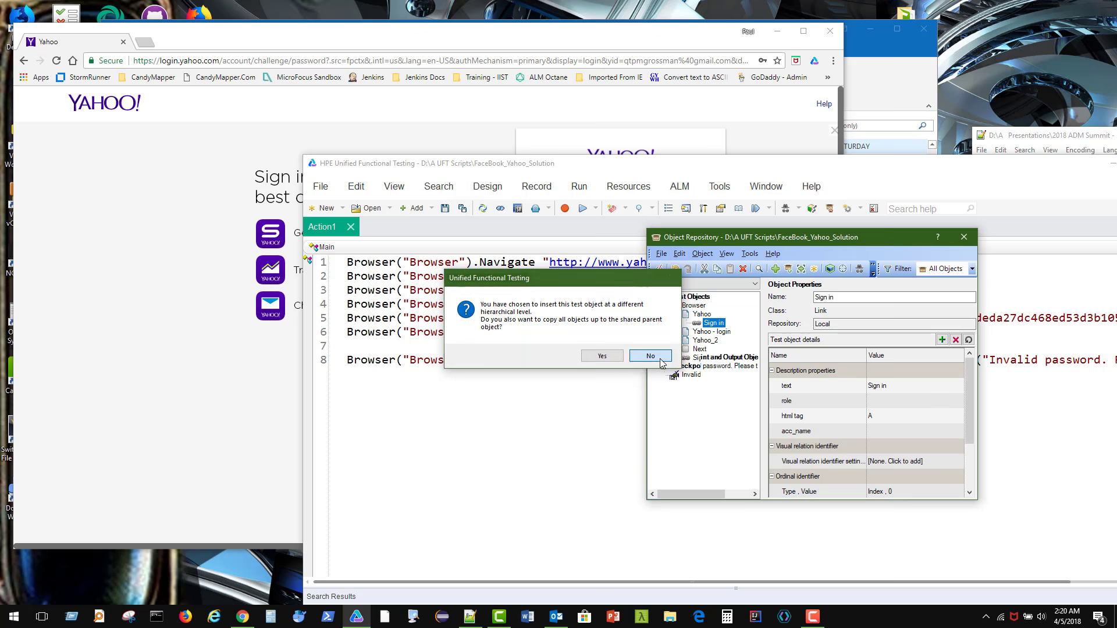
left_click(714, 341)
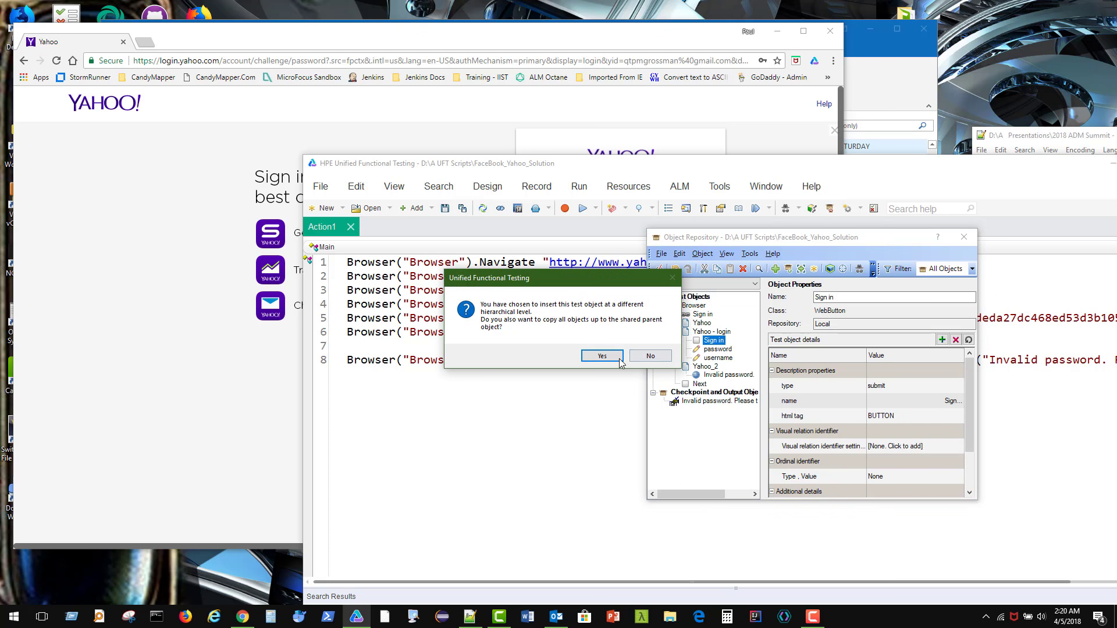
left_click(648, 356)
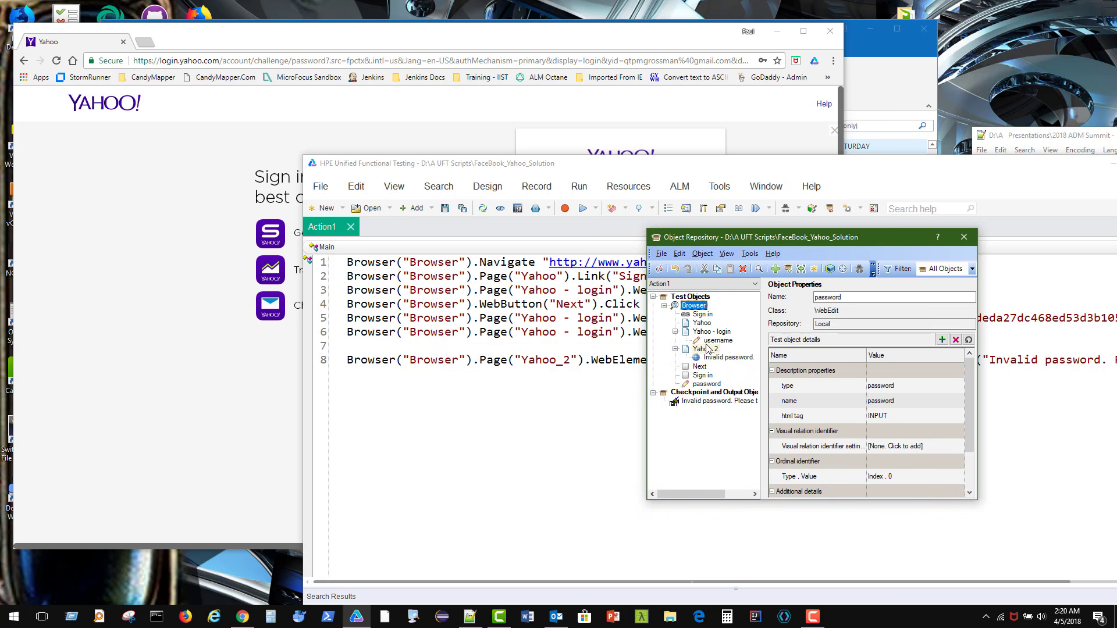
Move the username field and Invalid password element directly under Browser.
left_click(718, 340)
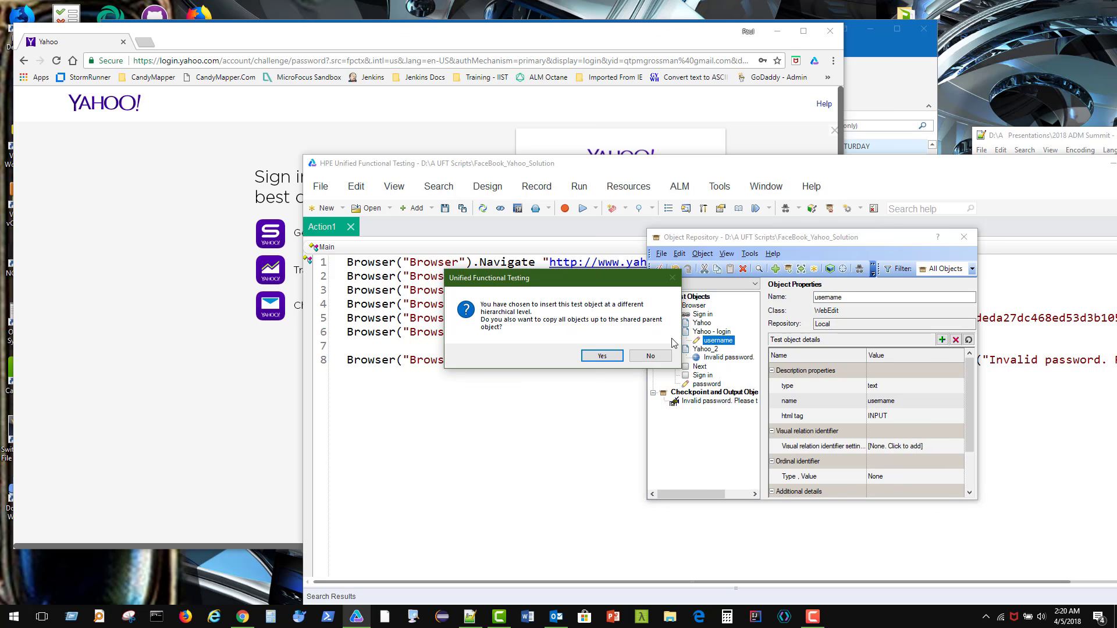
left_click(648, 356)
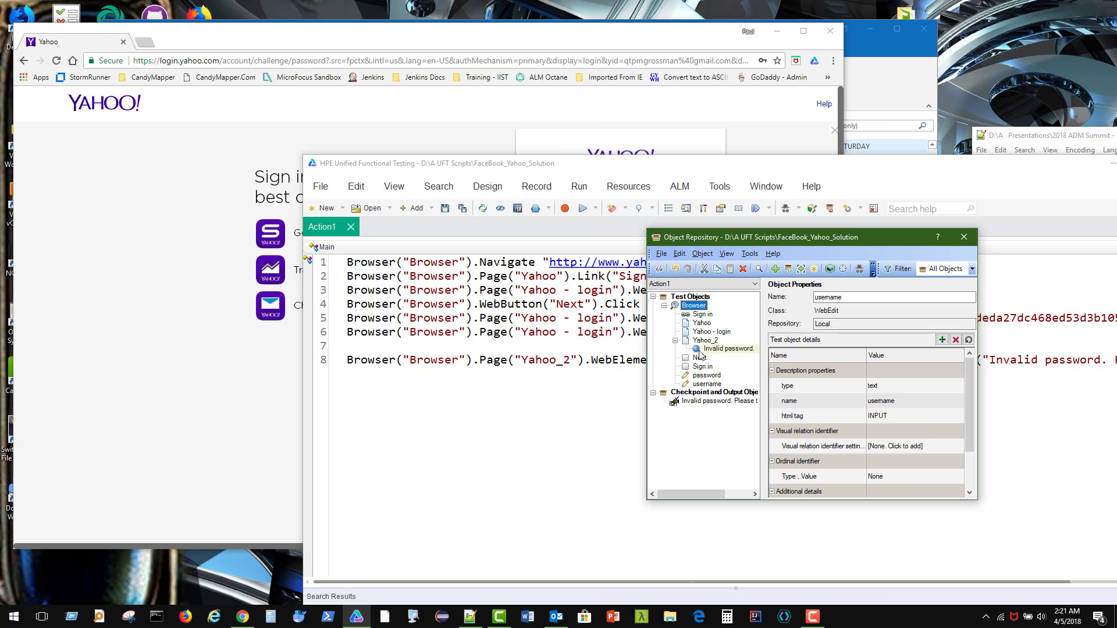
left_click(725, 348)
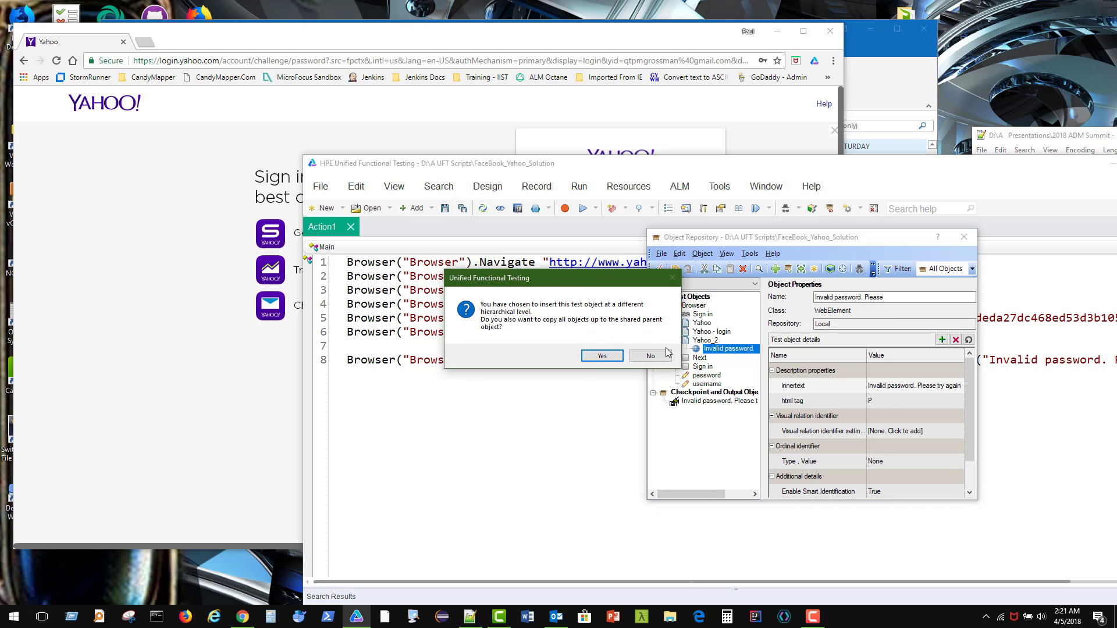
left_click(650, 355)
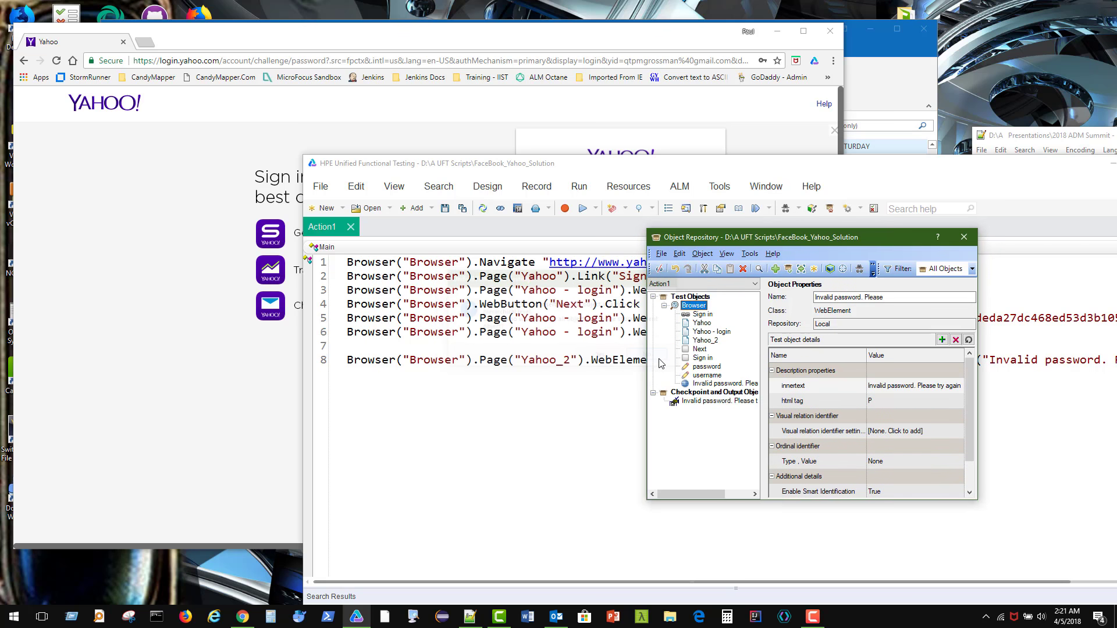
Delete the empty Yahoo, Yahoo - login and Yahoo_2 page objects and close the repository.
left_click(700, 323)
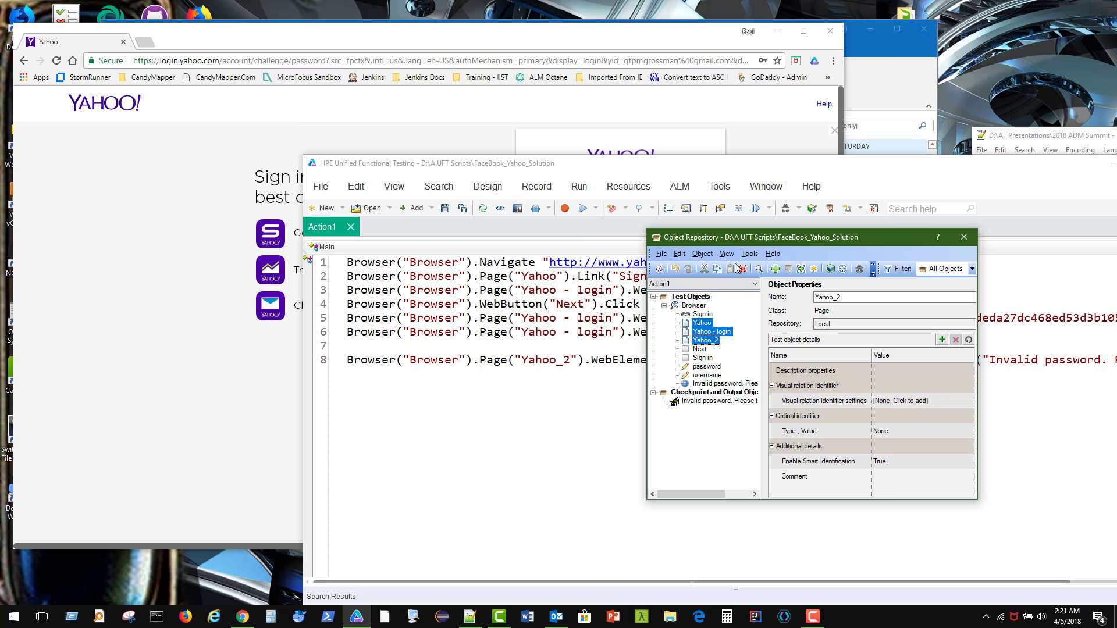
left_click(747, 269)
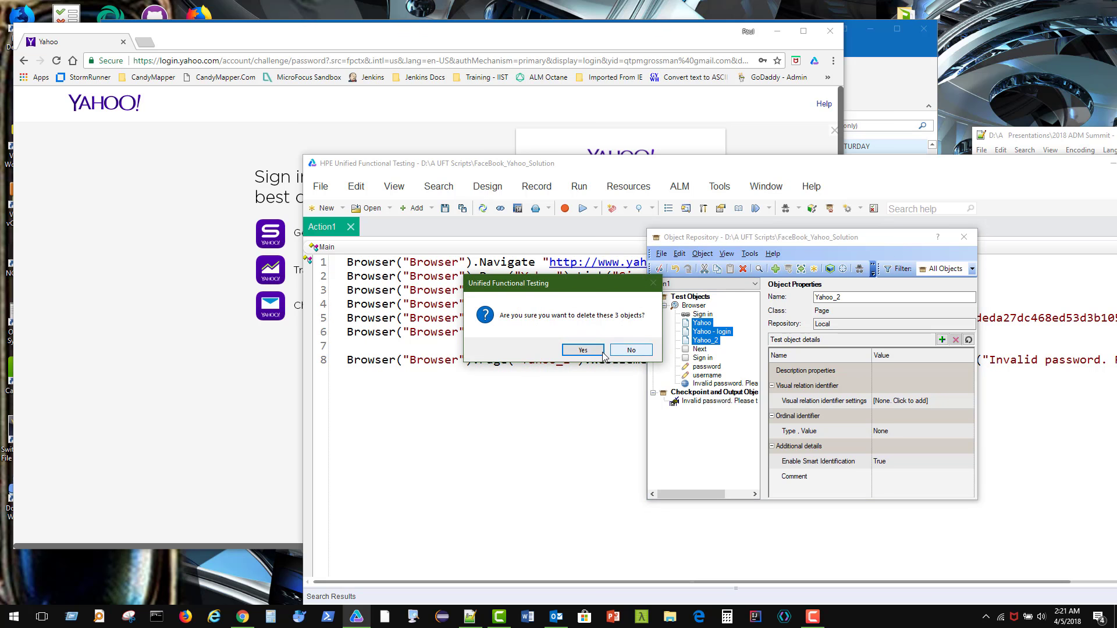
left_click(583, 350)
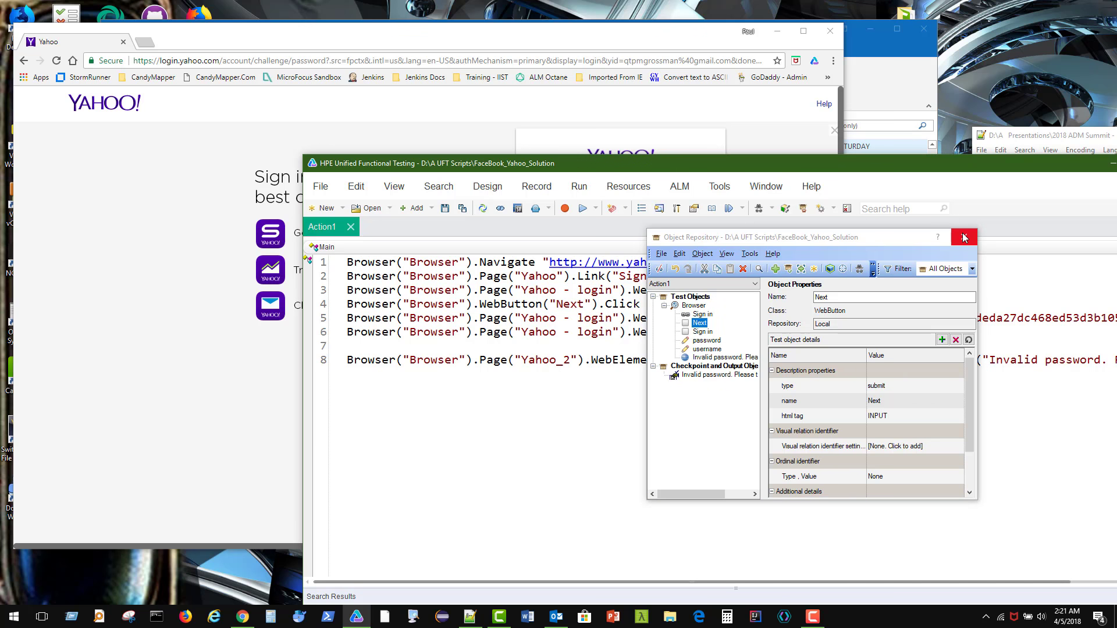
left_click(964, 237)
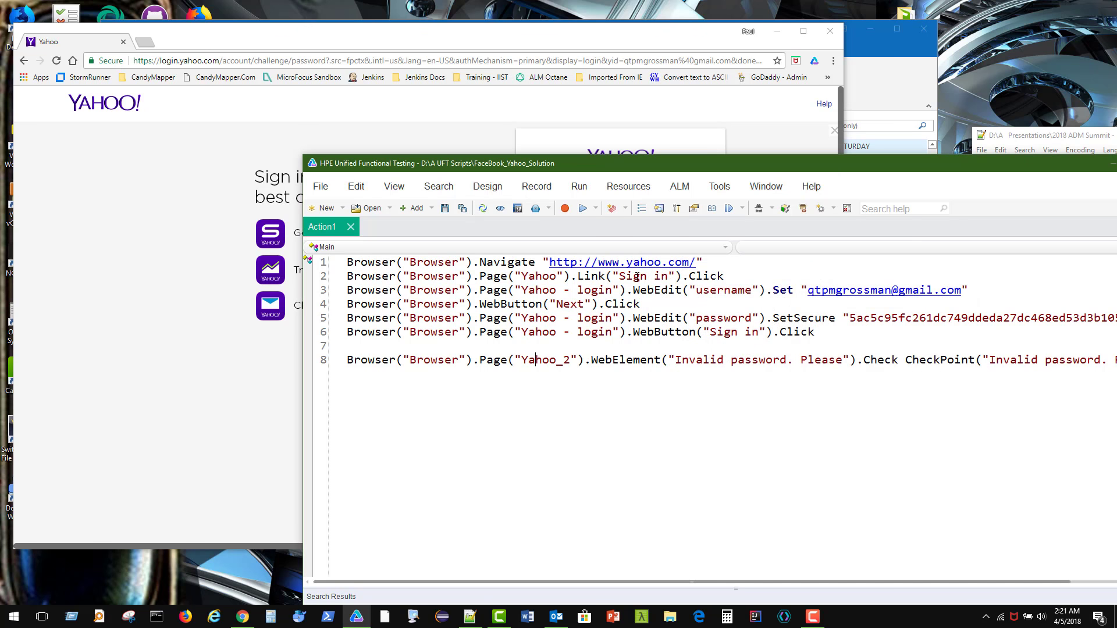
Strip the Page(...) references from the script steps and bring up the Run dialog.
right_click(574, 280)
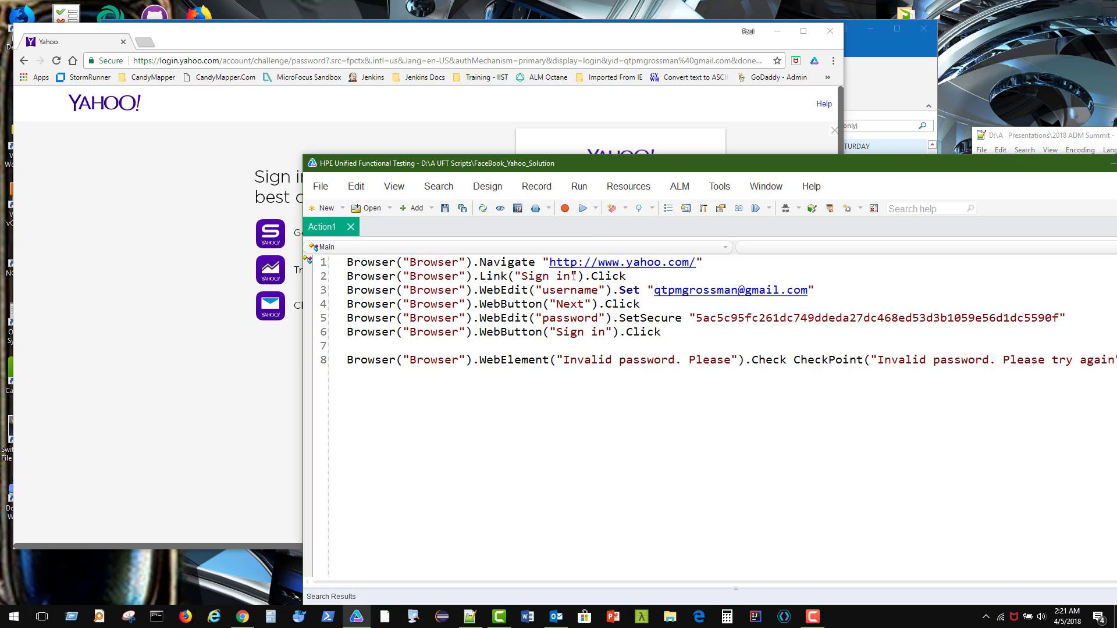
mouse_move(553, 292)
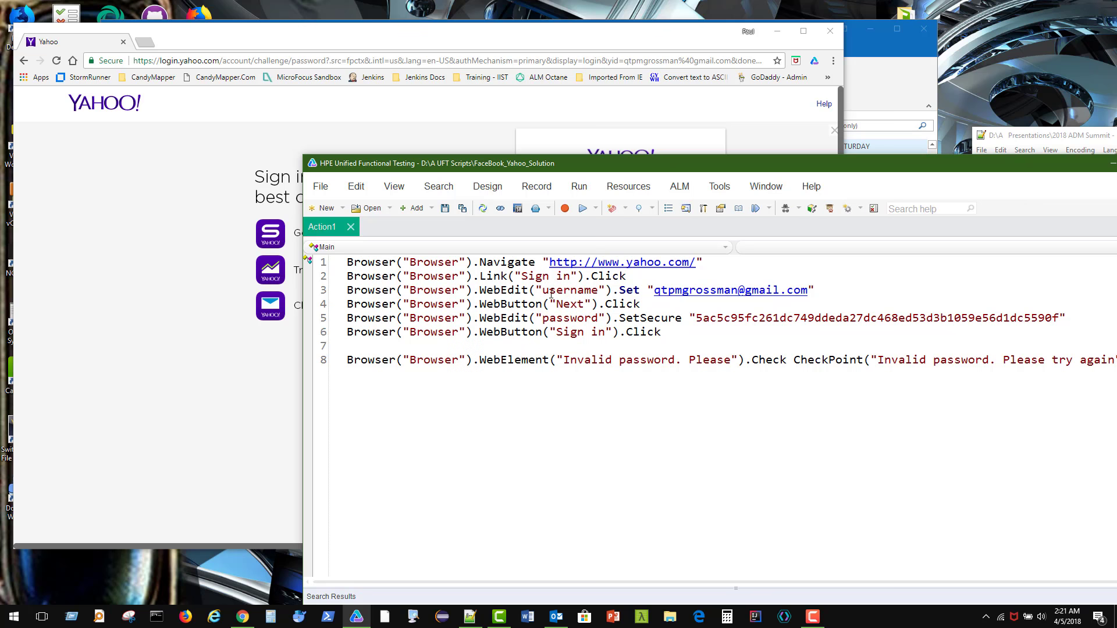
right_click(523, 311)
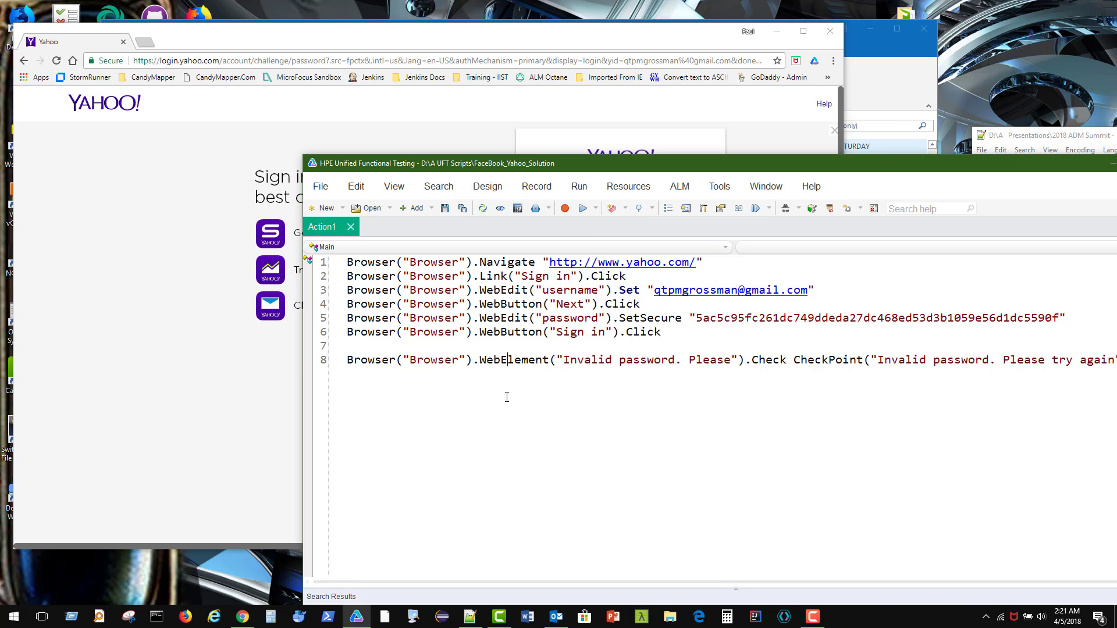
left_click(578, 186)
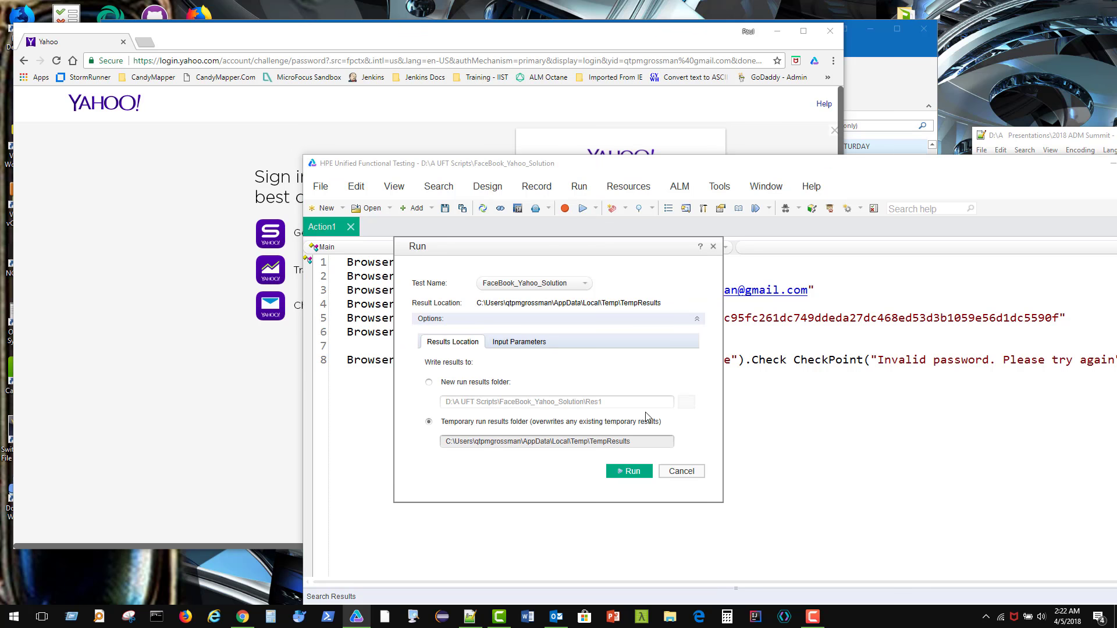
Run the page-less script into the temporary results folder, replaying Yahoo sign-in in Chrome.
left_click(629, 470)
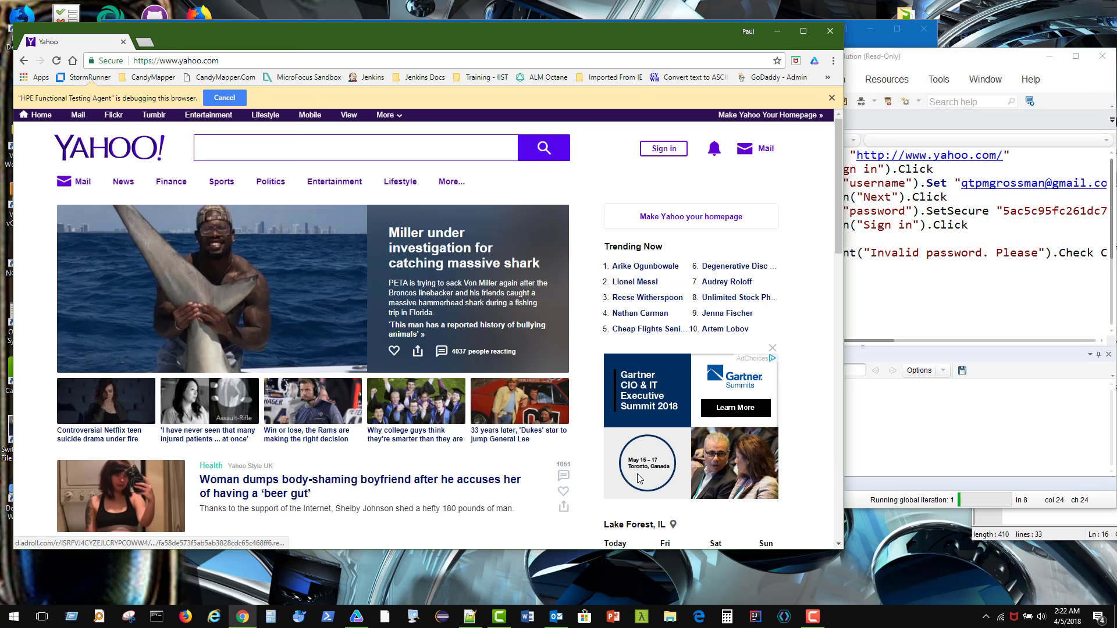
left_click(662, 149)
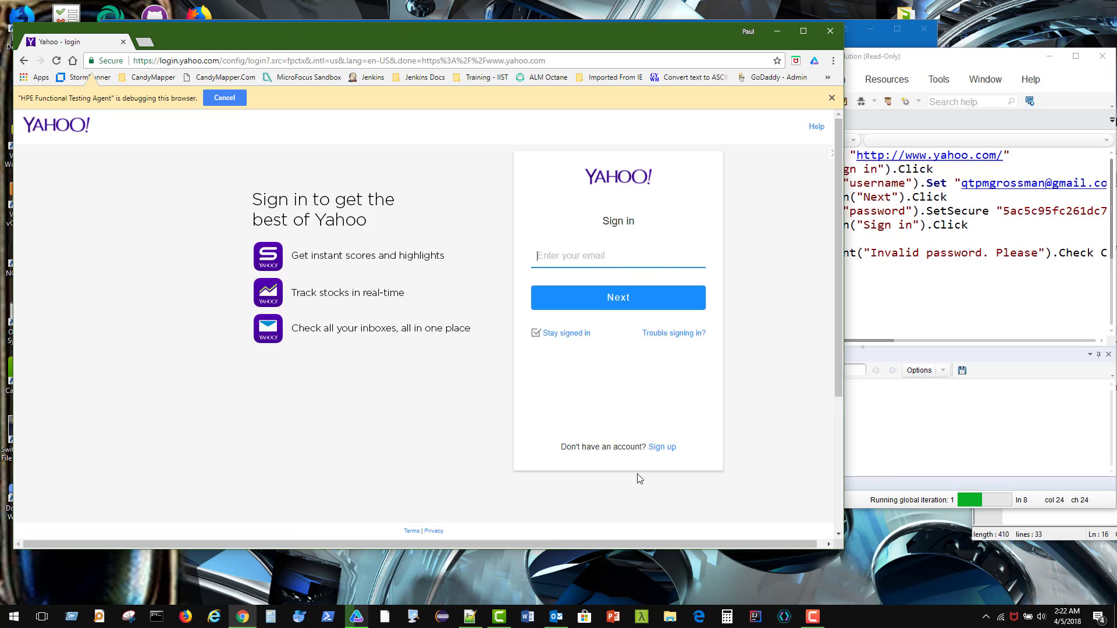
left_click(617, 297)
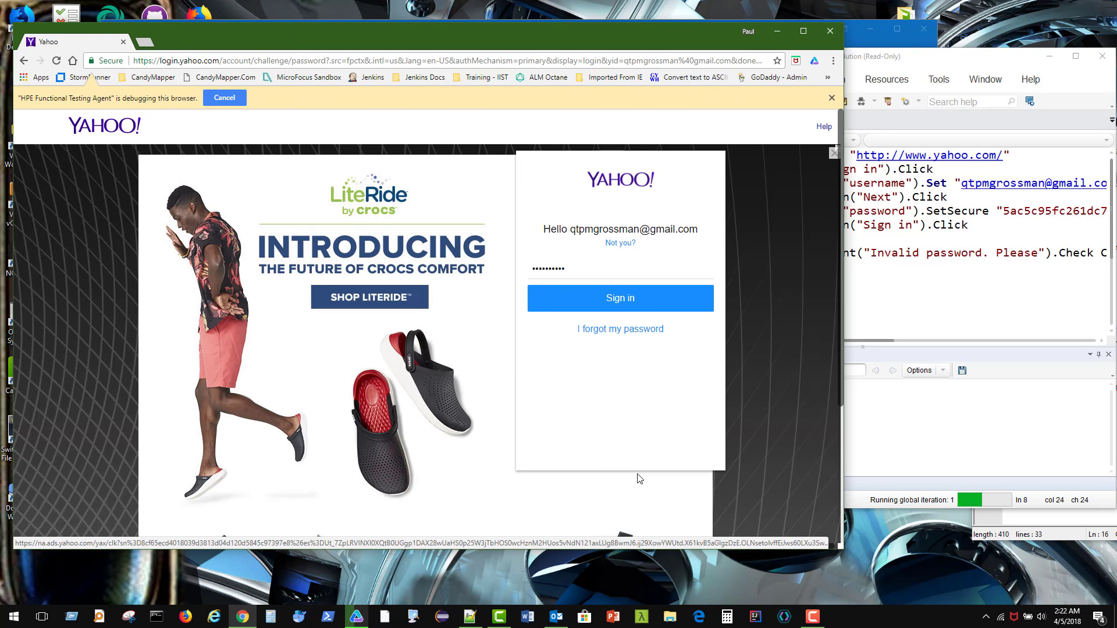
left_click(619, 298)
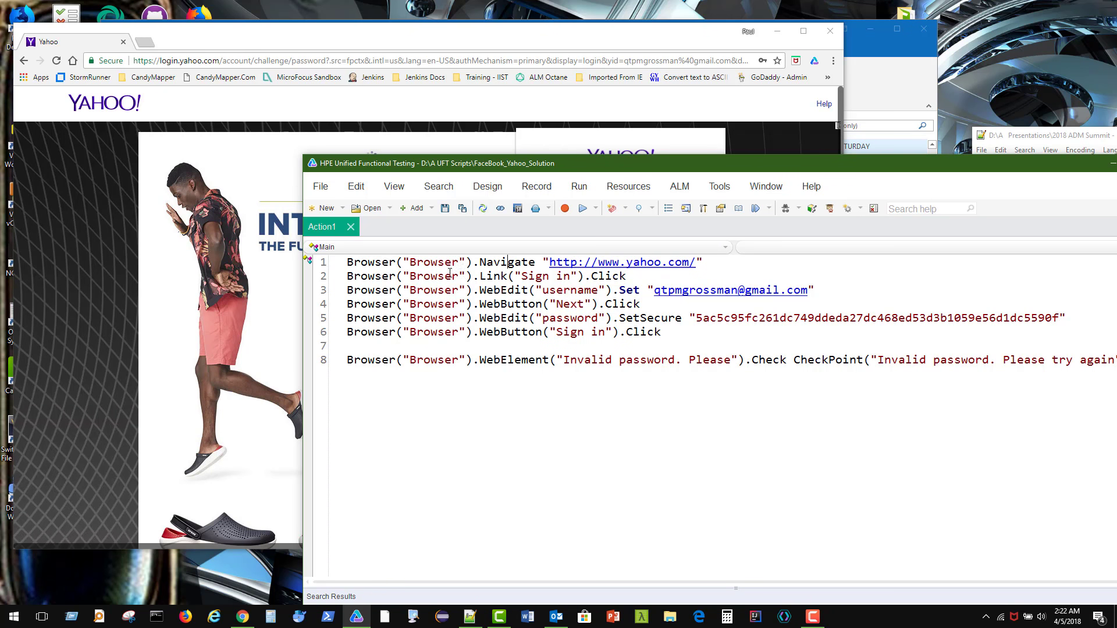
Expand the run summary and Action1 nodes to list Browser steps through the Invalid password check.
left_click(392, 186)
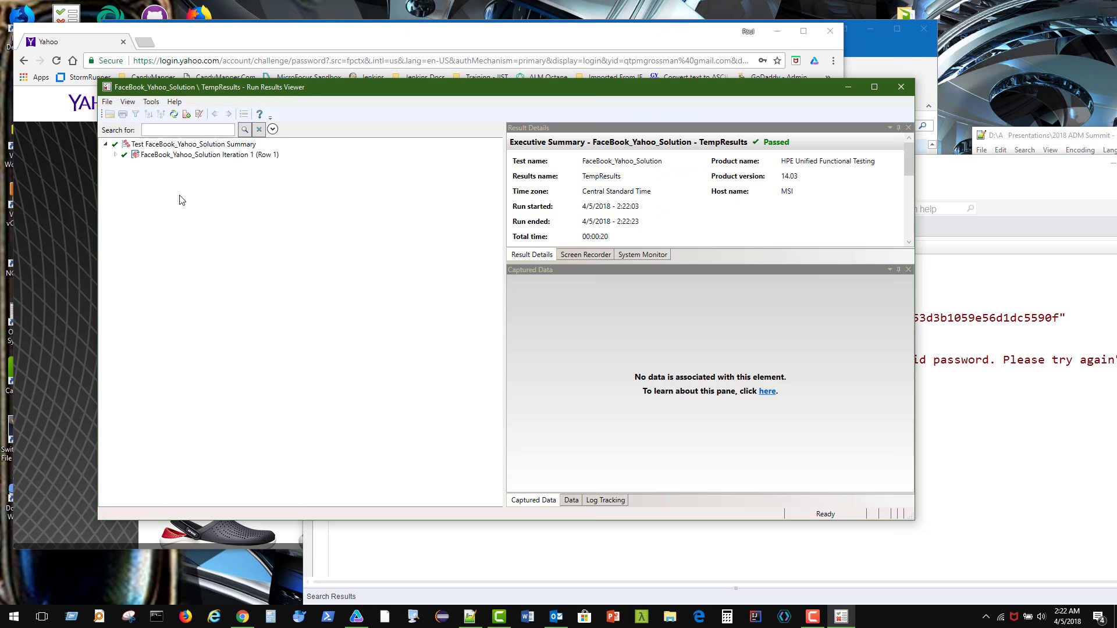
left_click(115, 155)
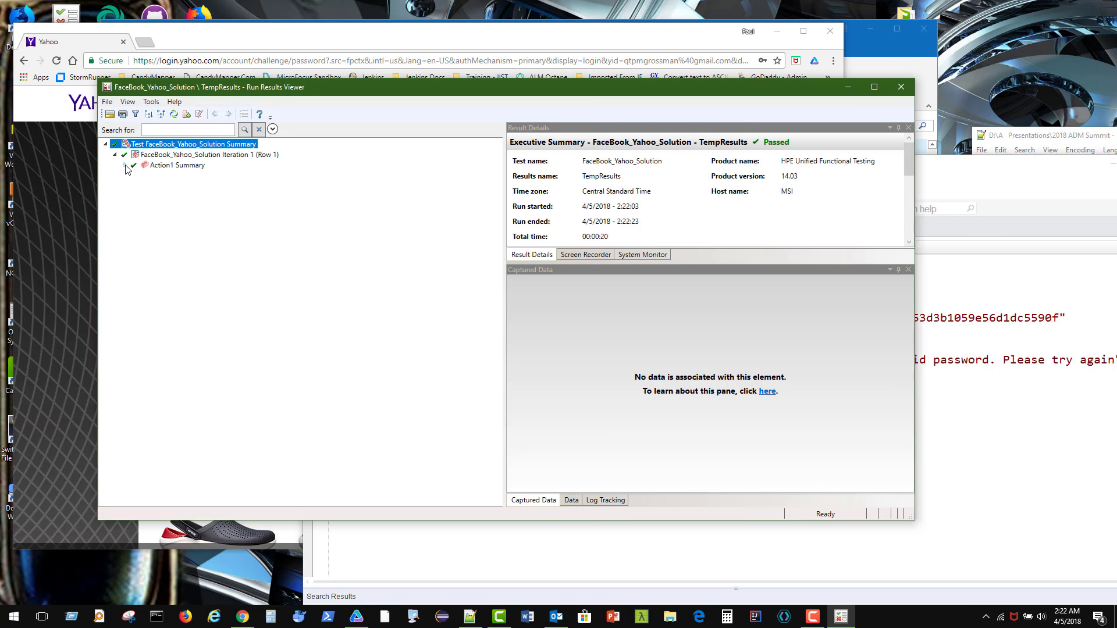
left_click(124, 165)
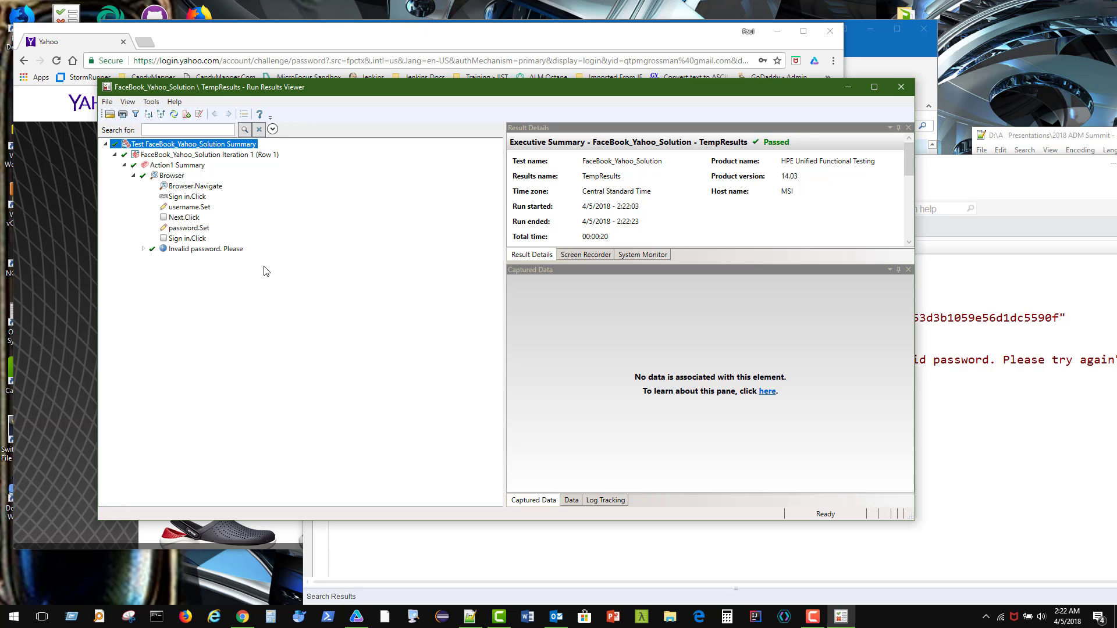
mouse_move(911, 99)
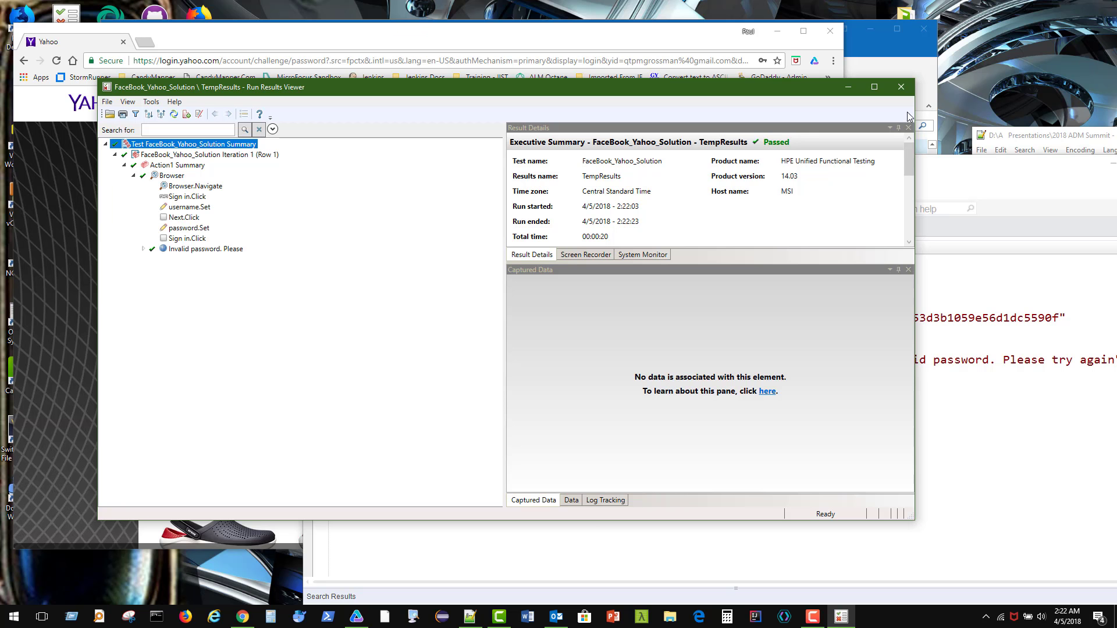